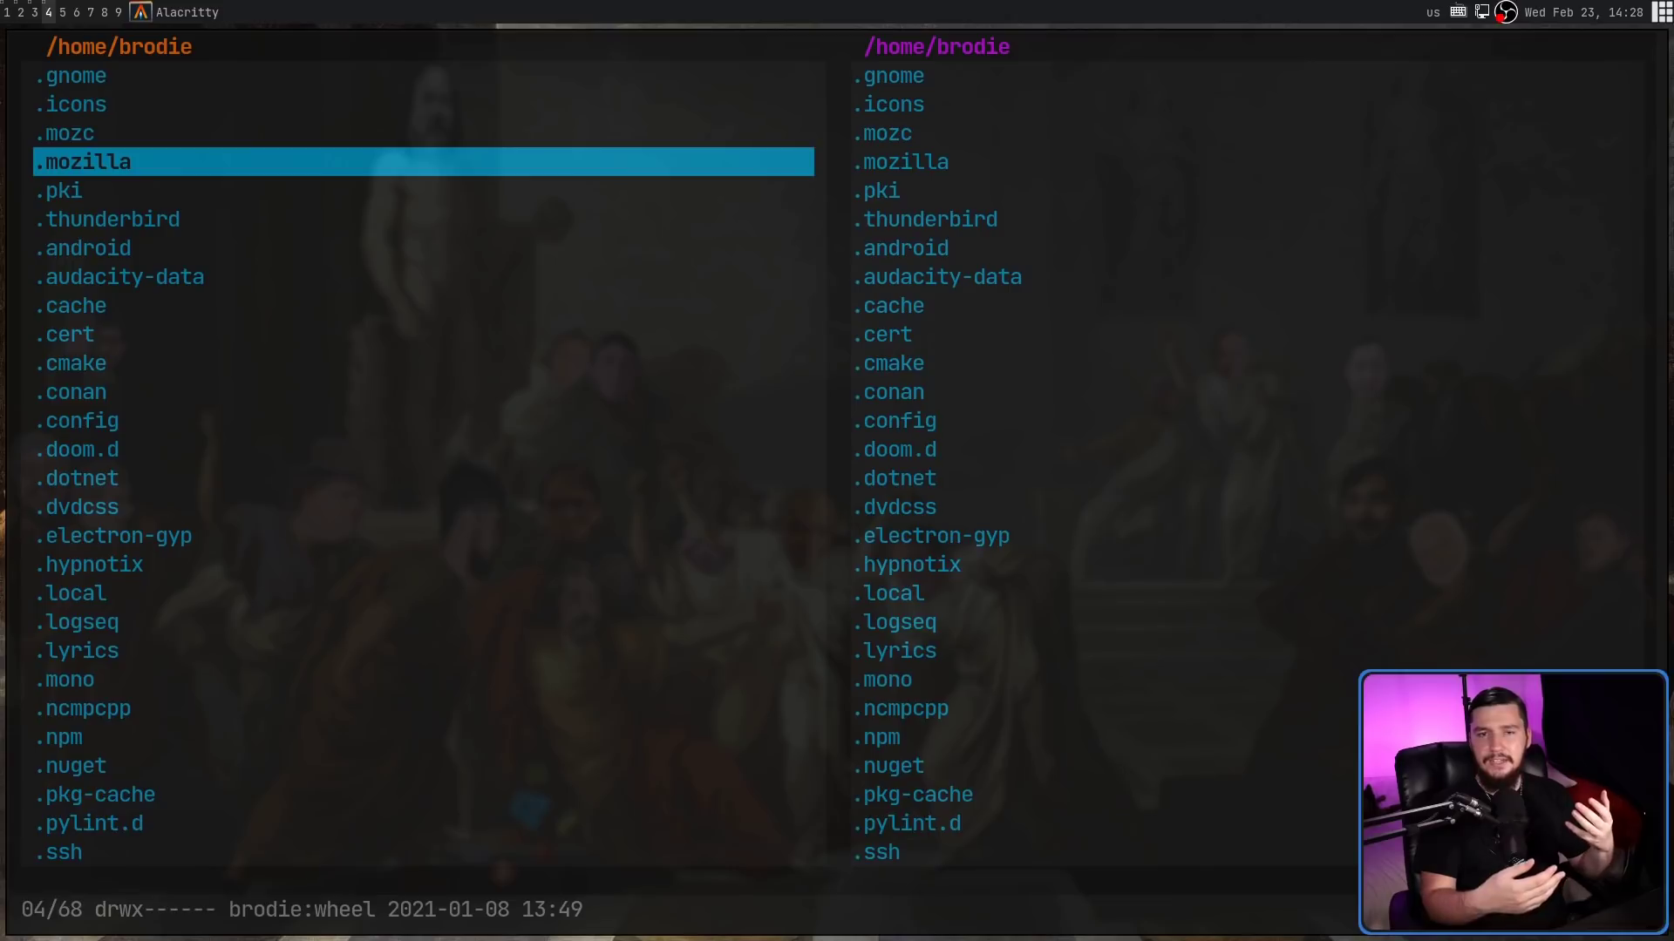
pyautogui.moveTo(1227, 108)
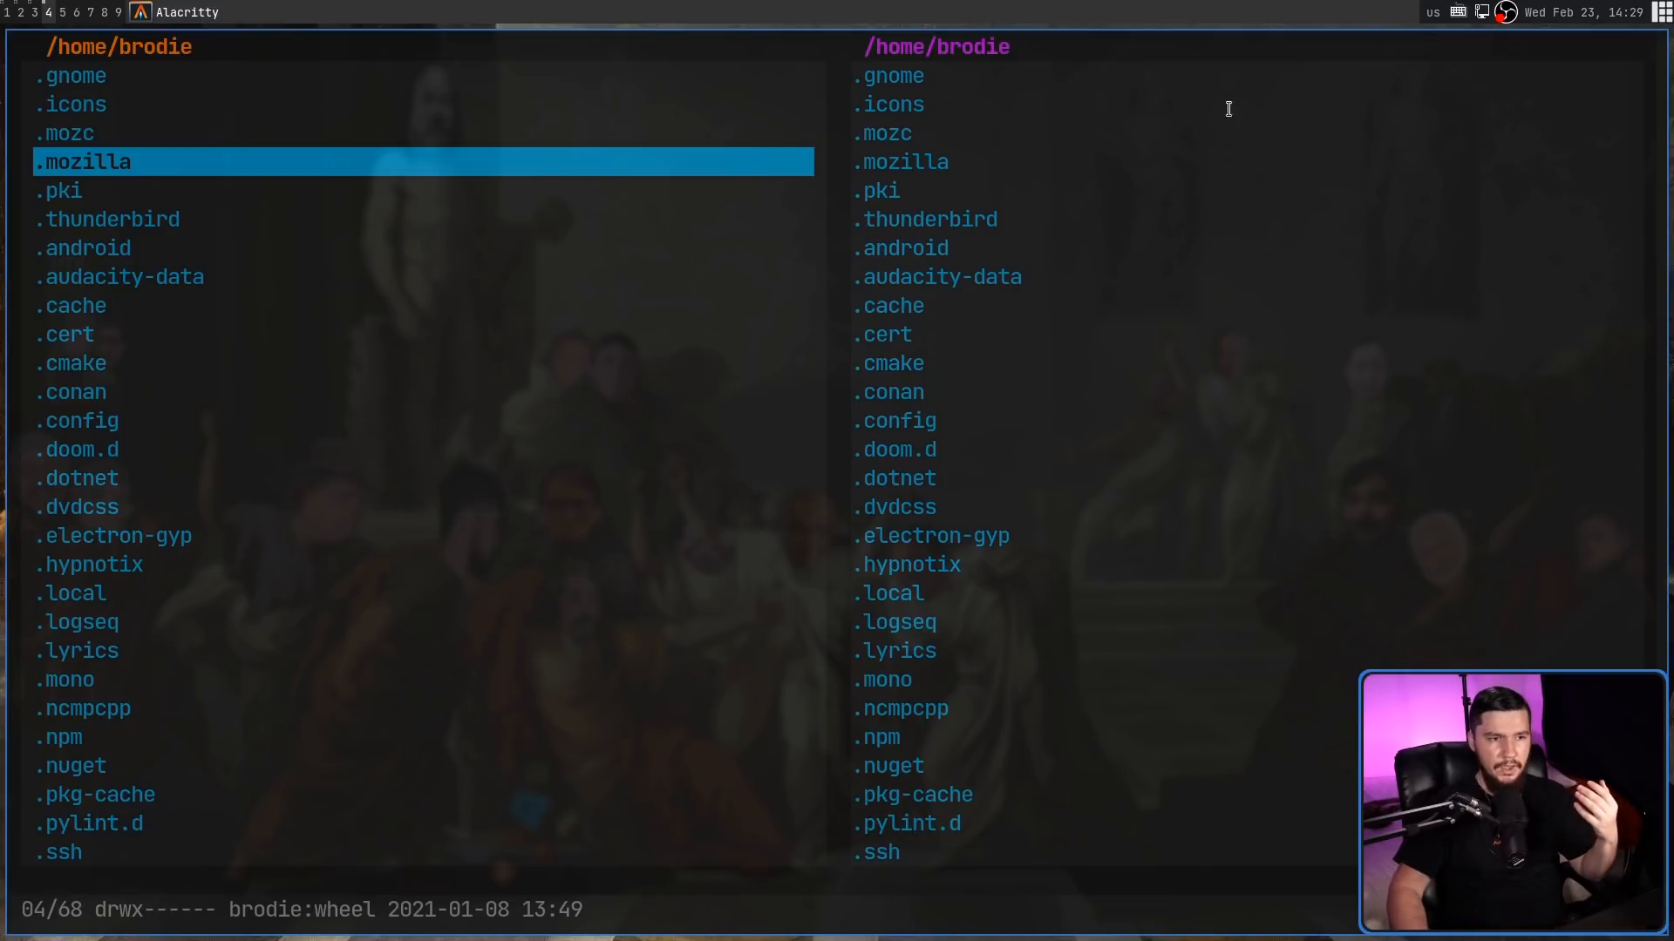
pyautogui.moveTo(1079, 185)
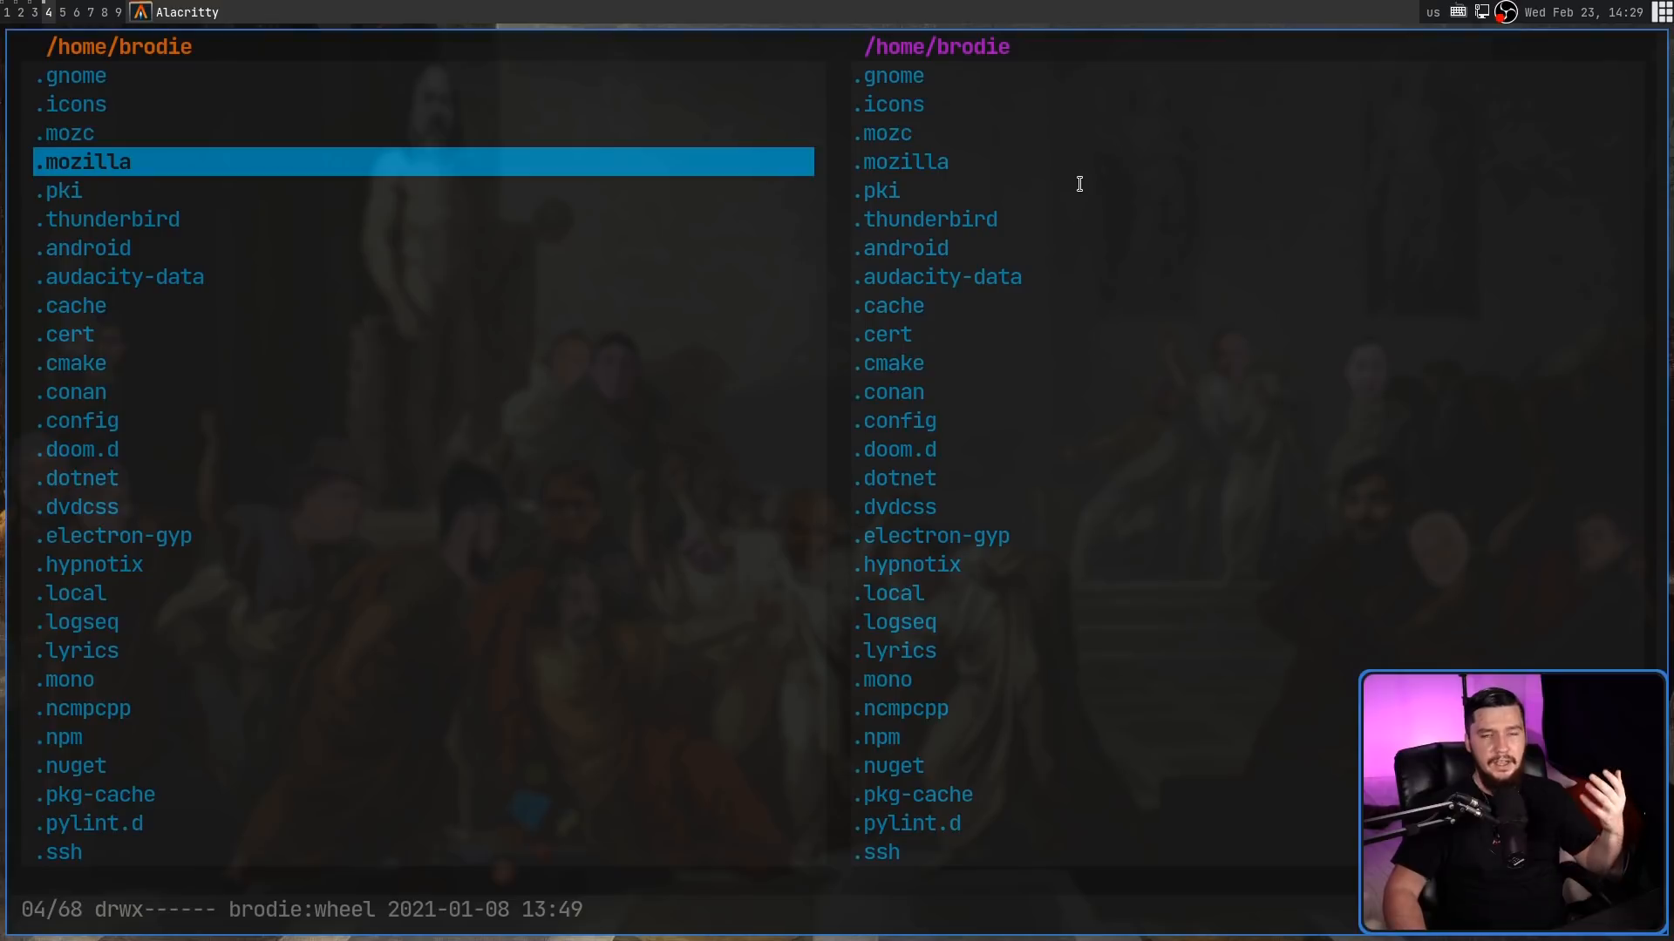
pyautogui.moveTo(765, 363)
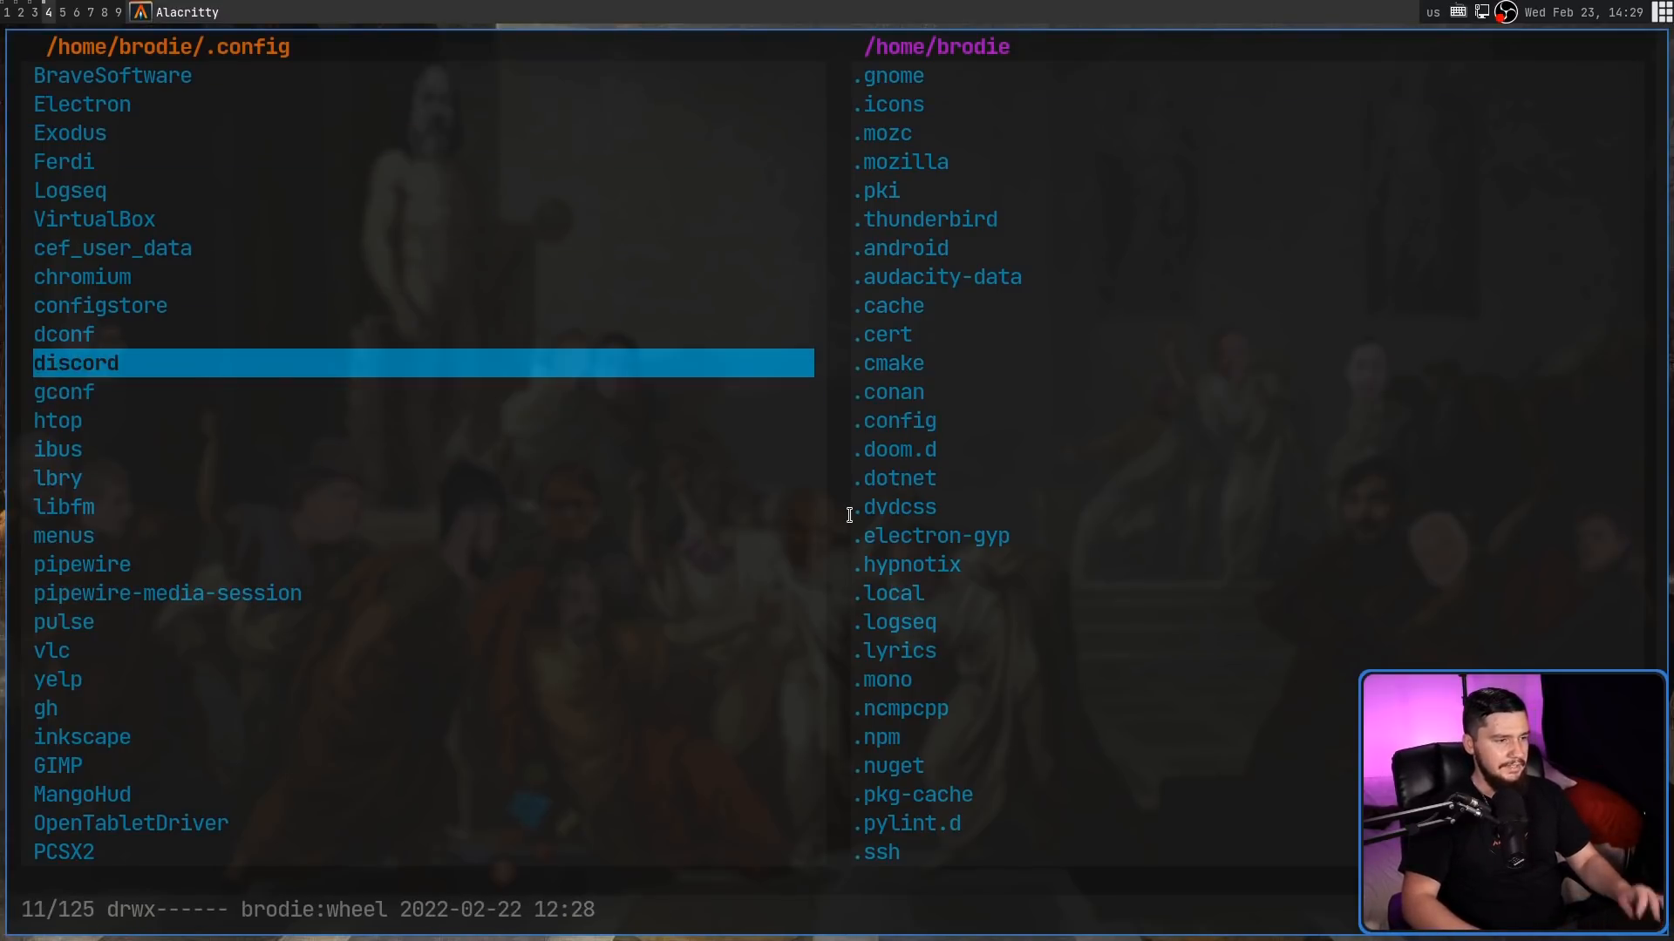
# Step: Yank htop in the .config pane and paste it into the home pane, making home active
pyautogui.press('Down')
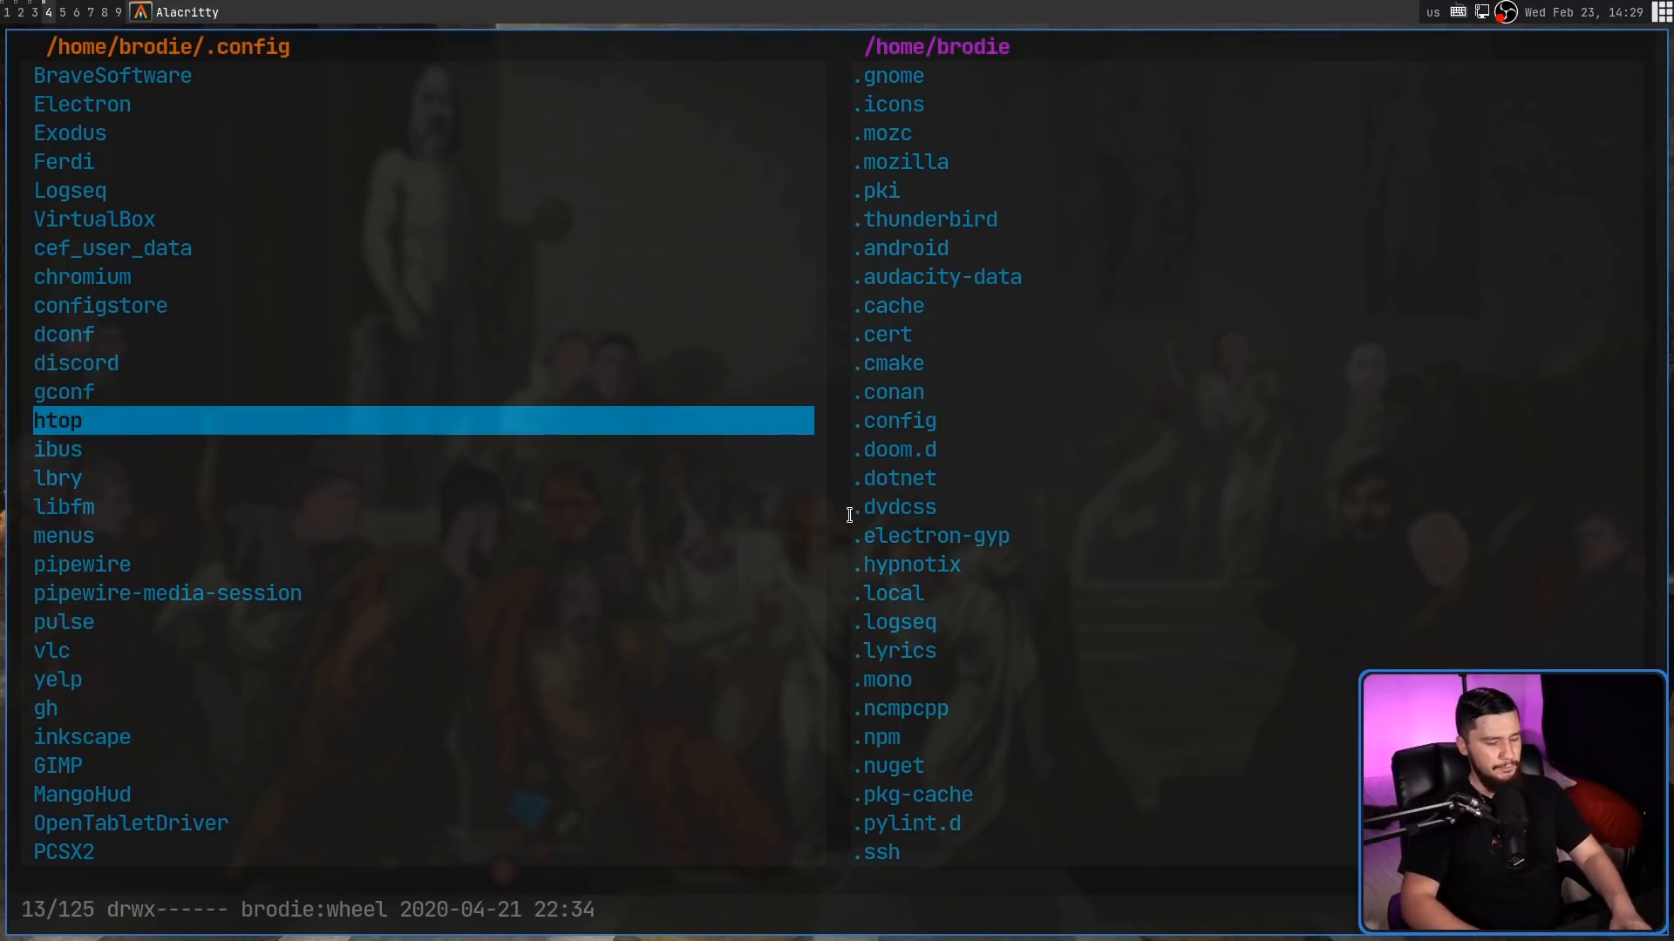
pyautogui.press('y')
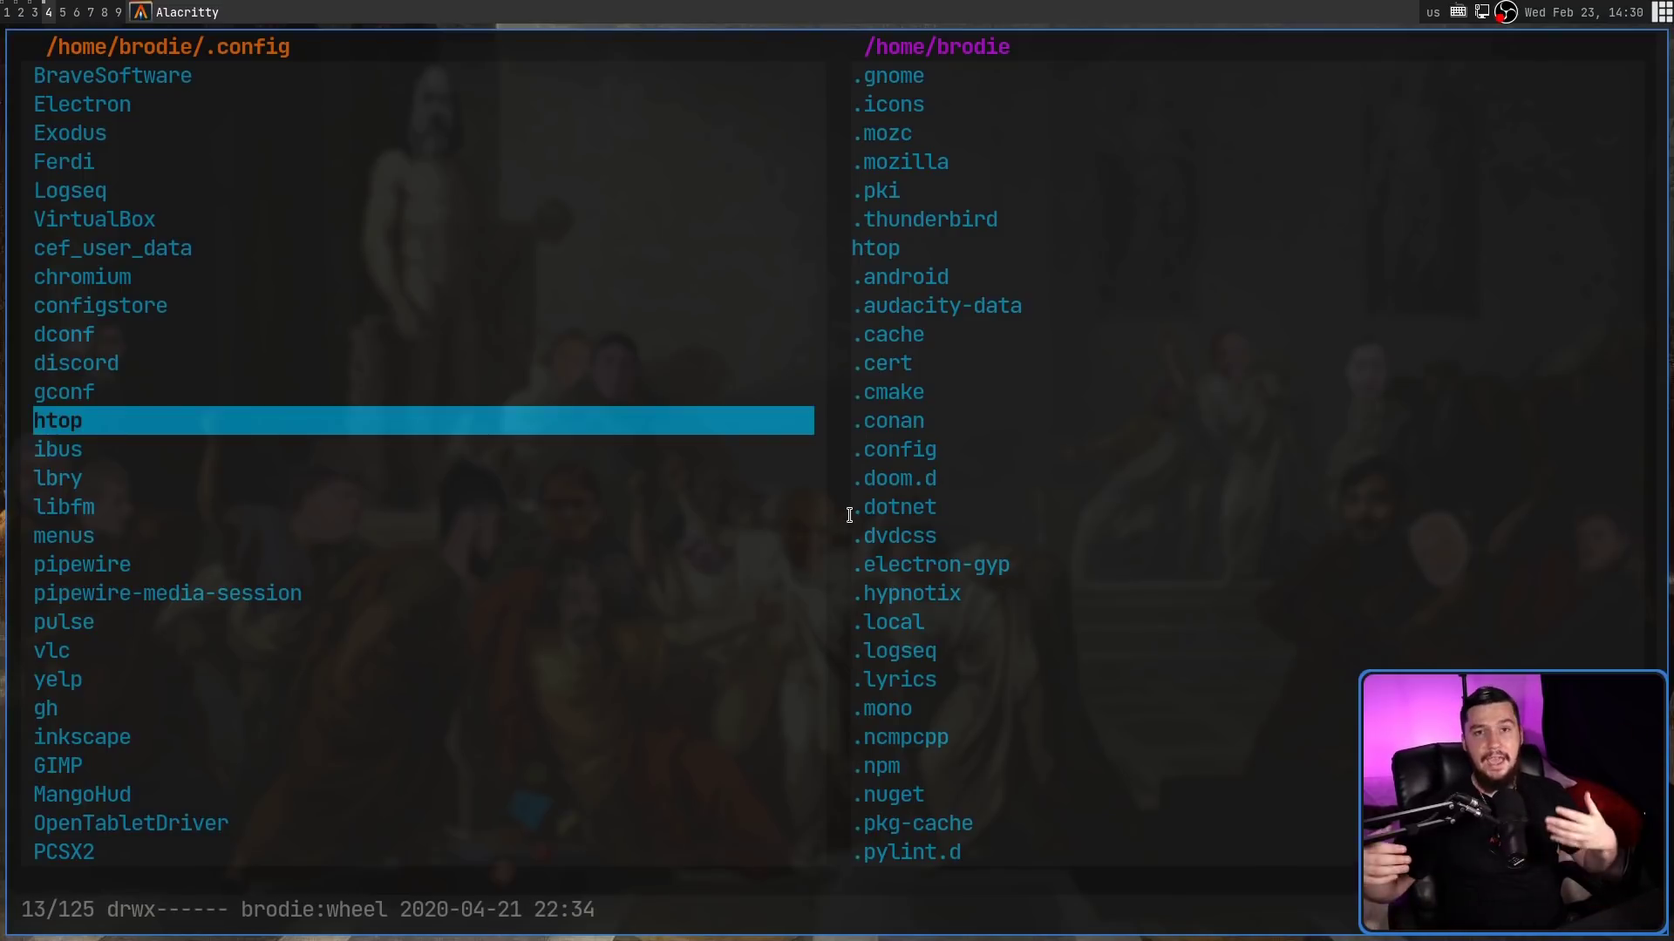
pyautogui.press('Up')
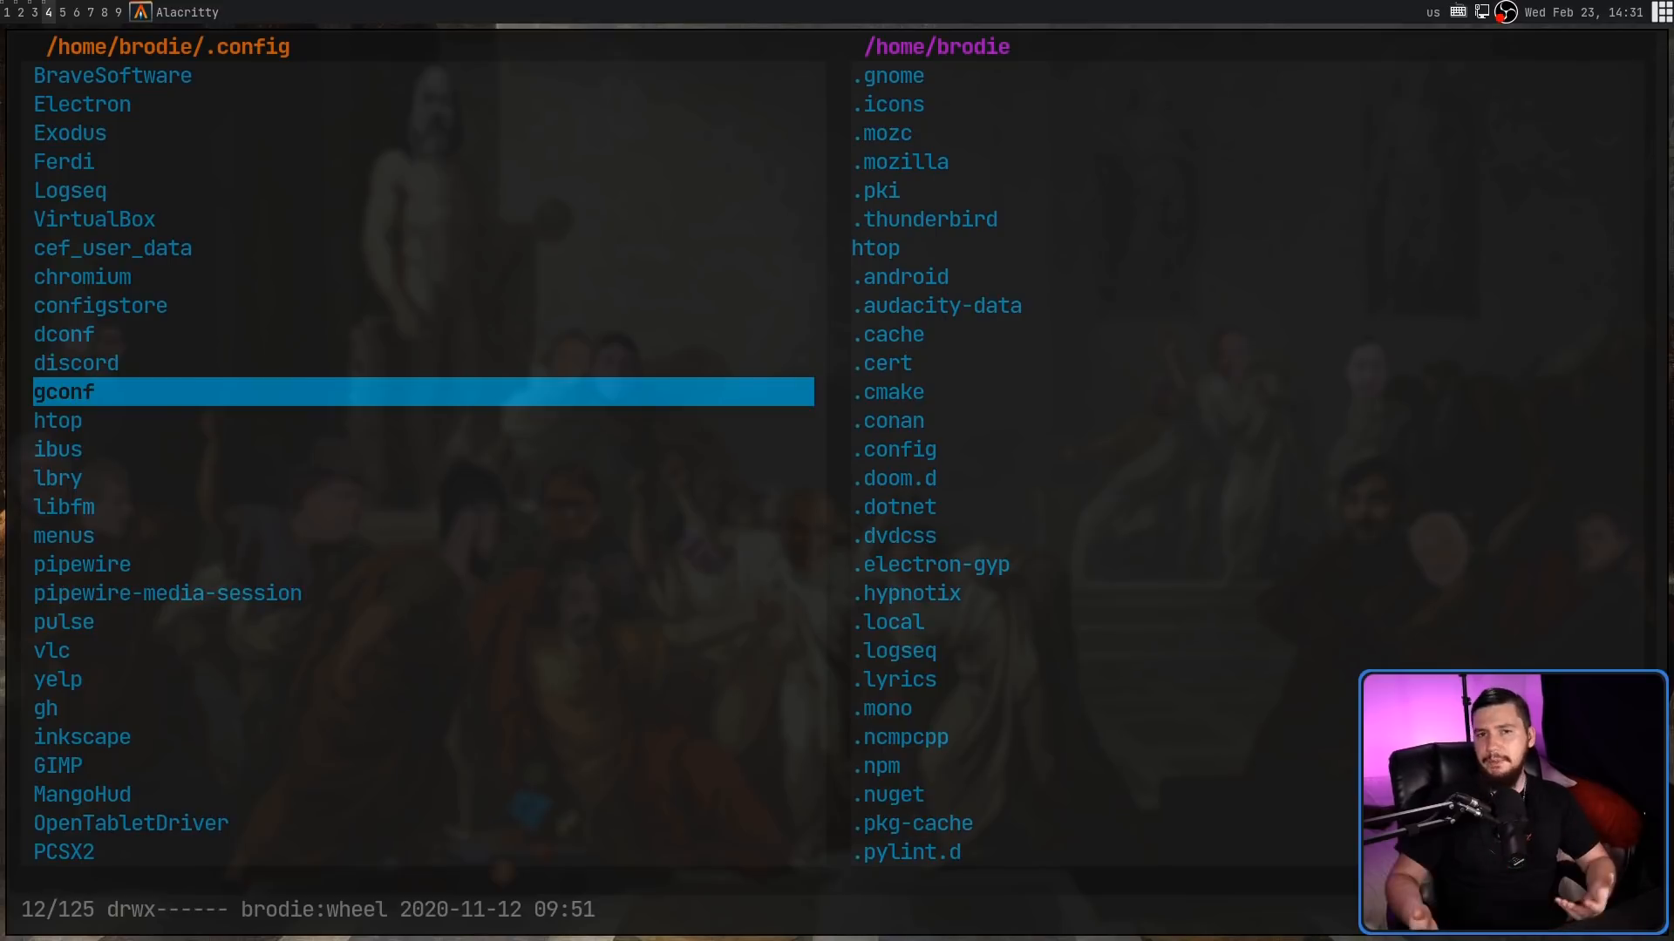
pyautogui.moveTo(717, 500)
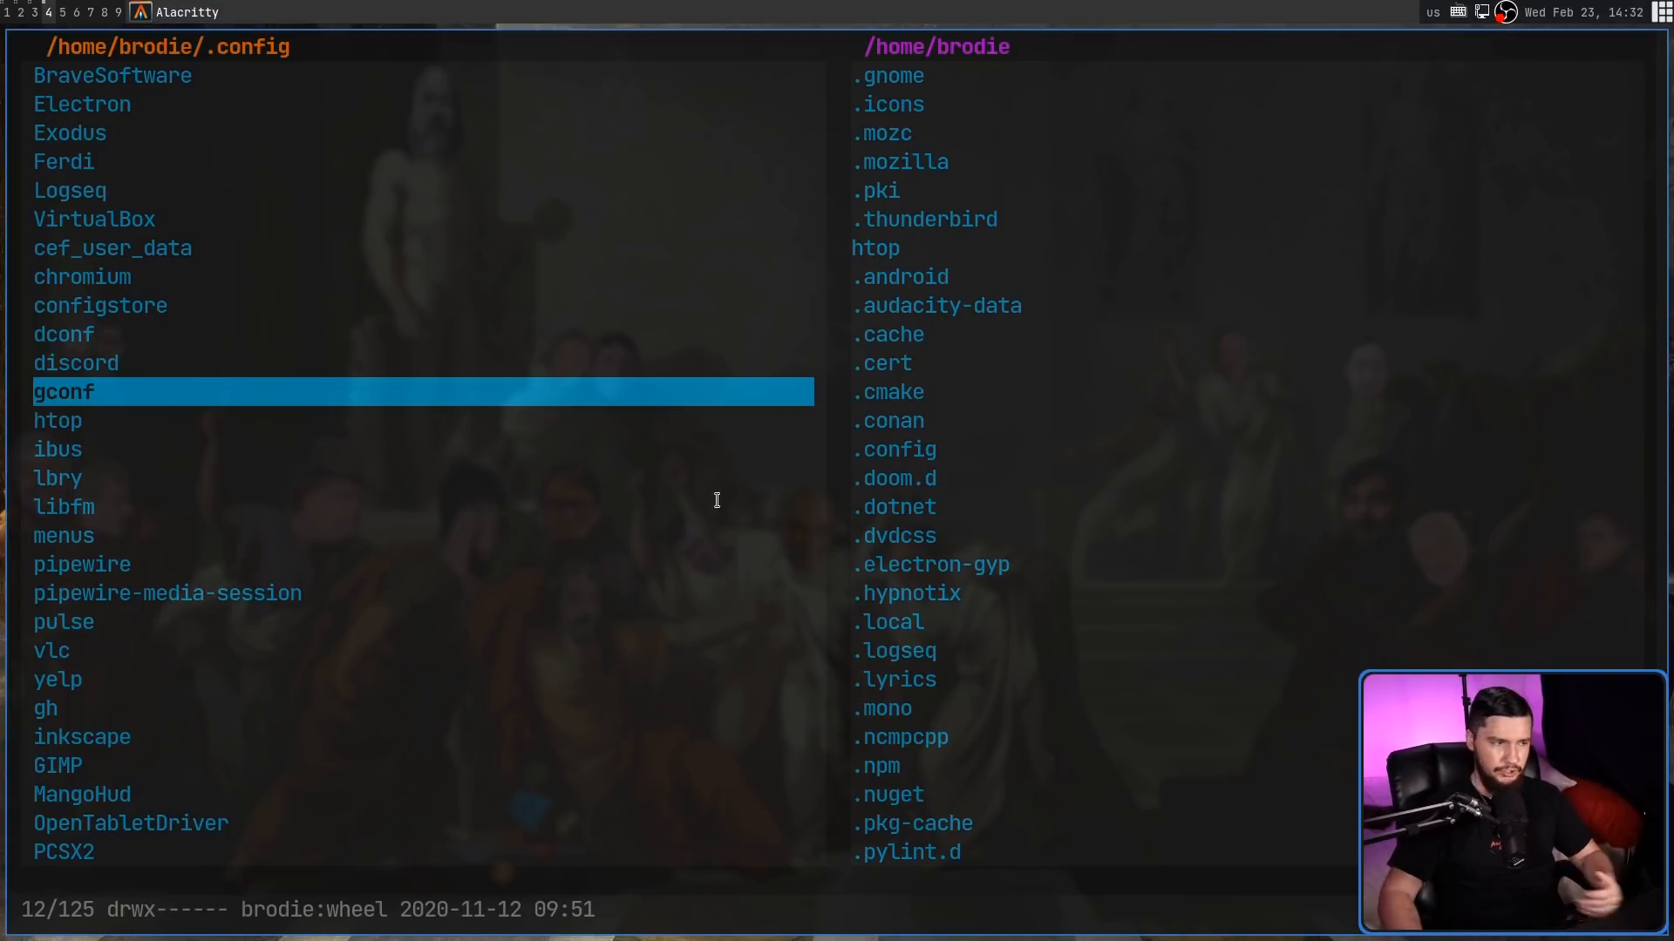
pyautogui.press('Up')
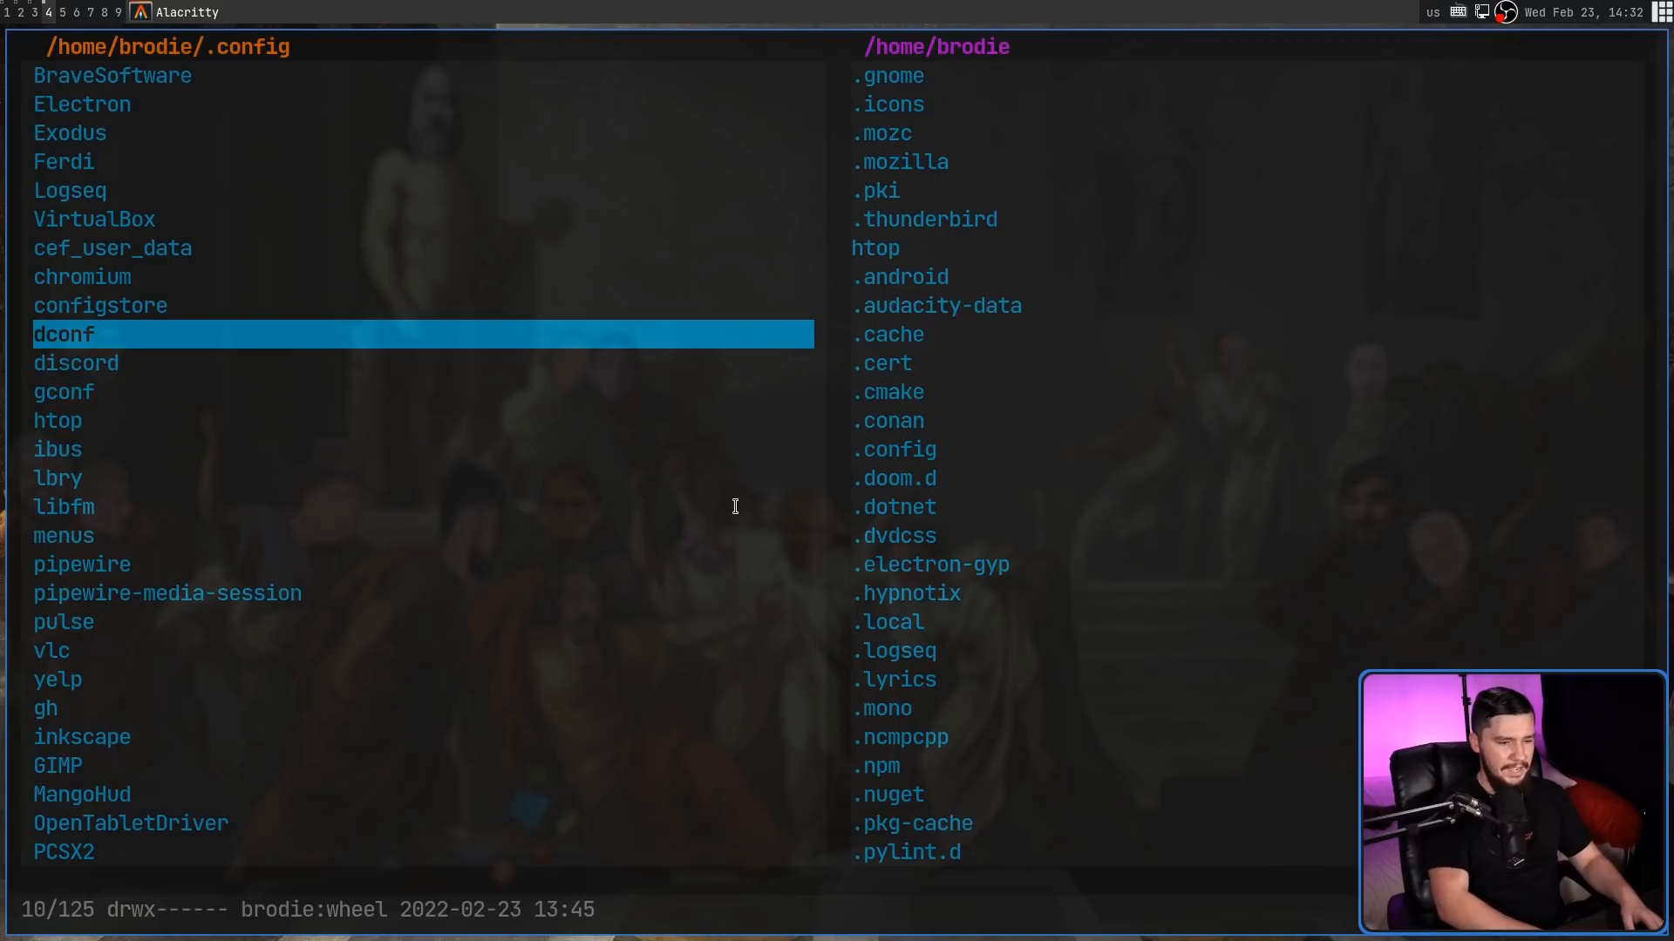
pyautogui.press('Up')
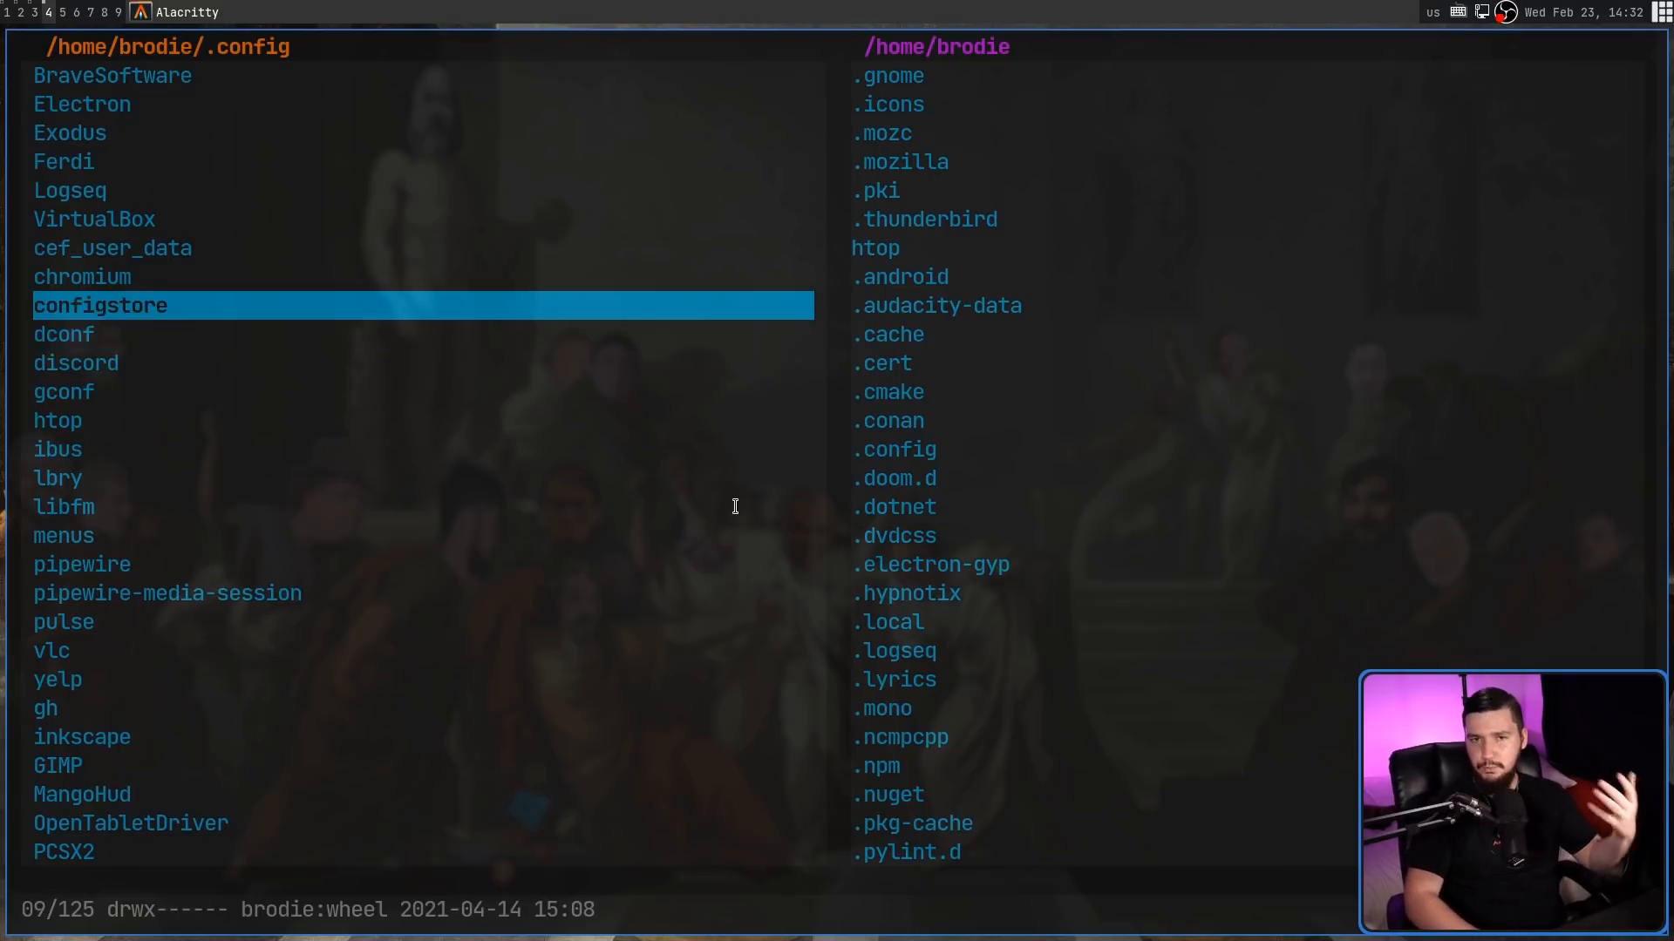
pyautogui.press('Down')
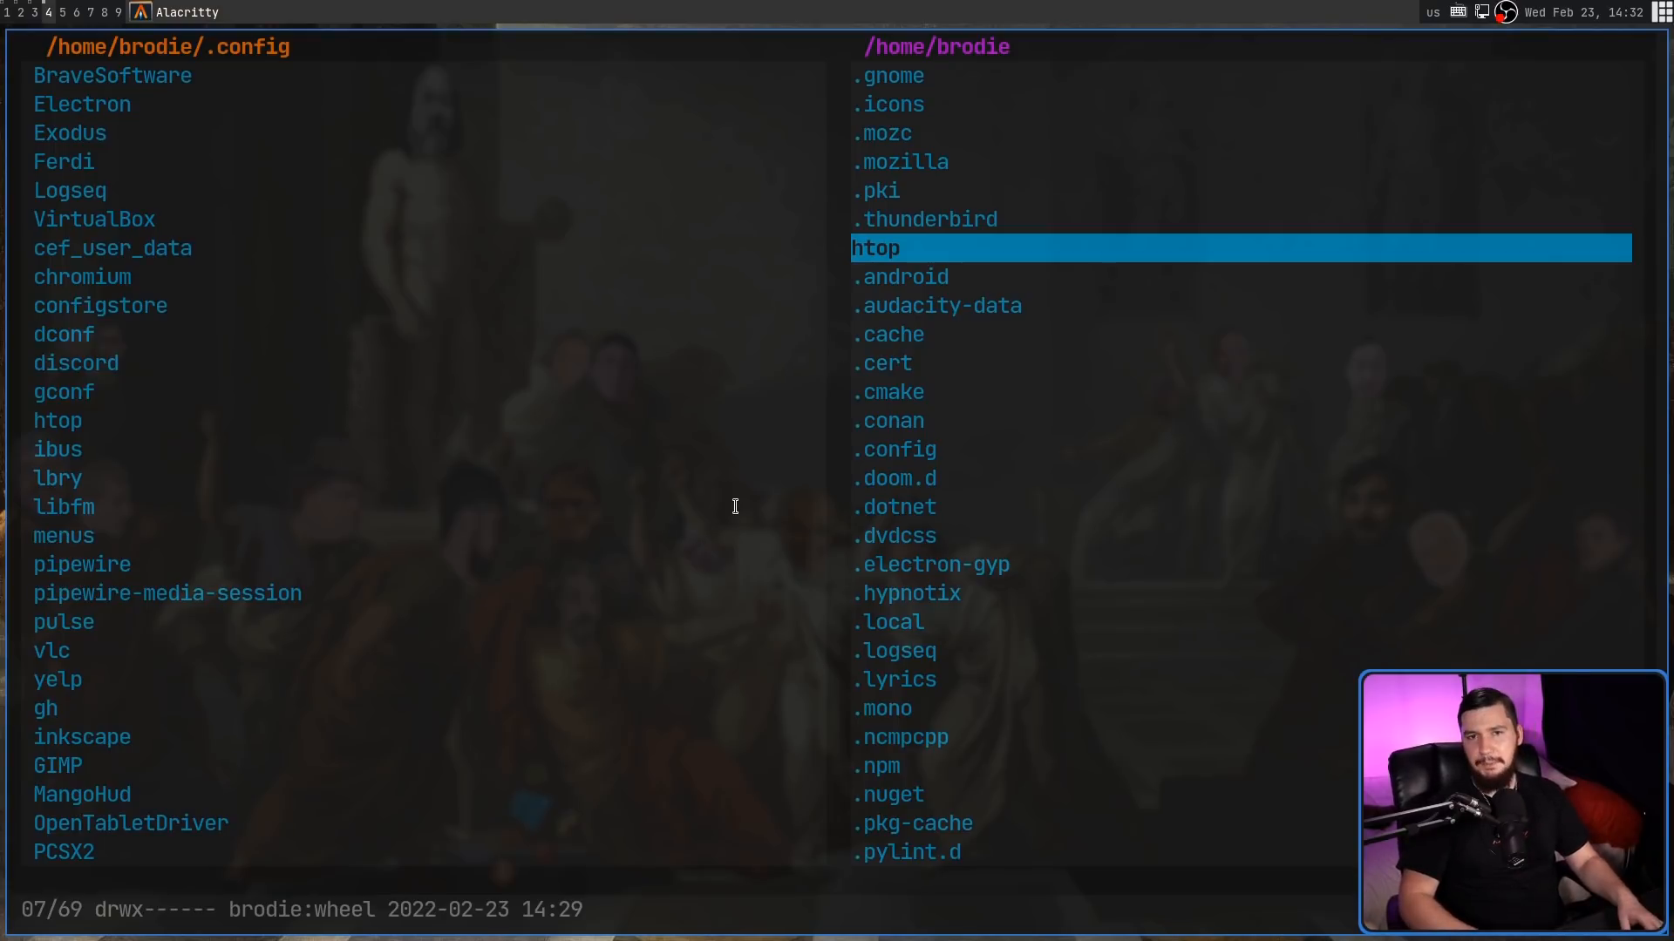
# Step: Delete the copied htop from home with dd, confirming 'yes'
pyautogui.press('d')
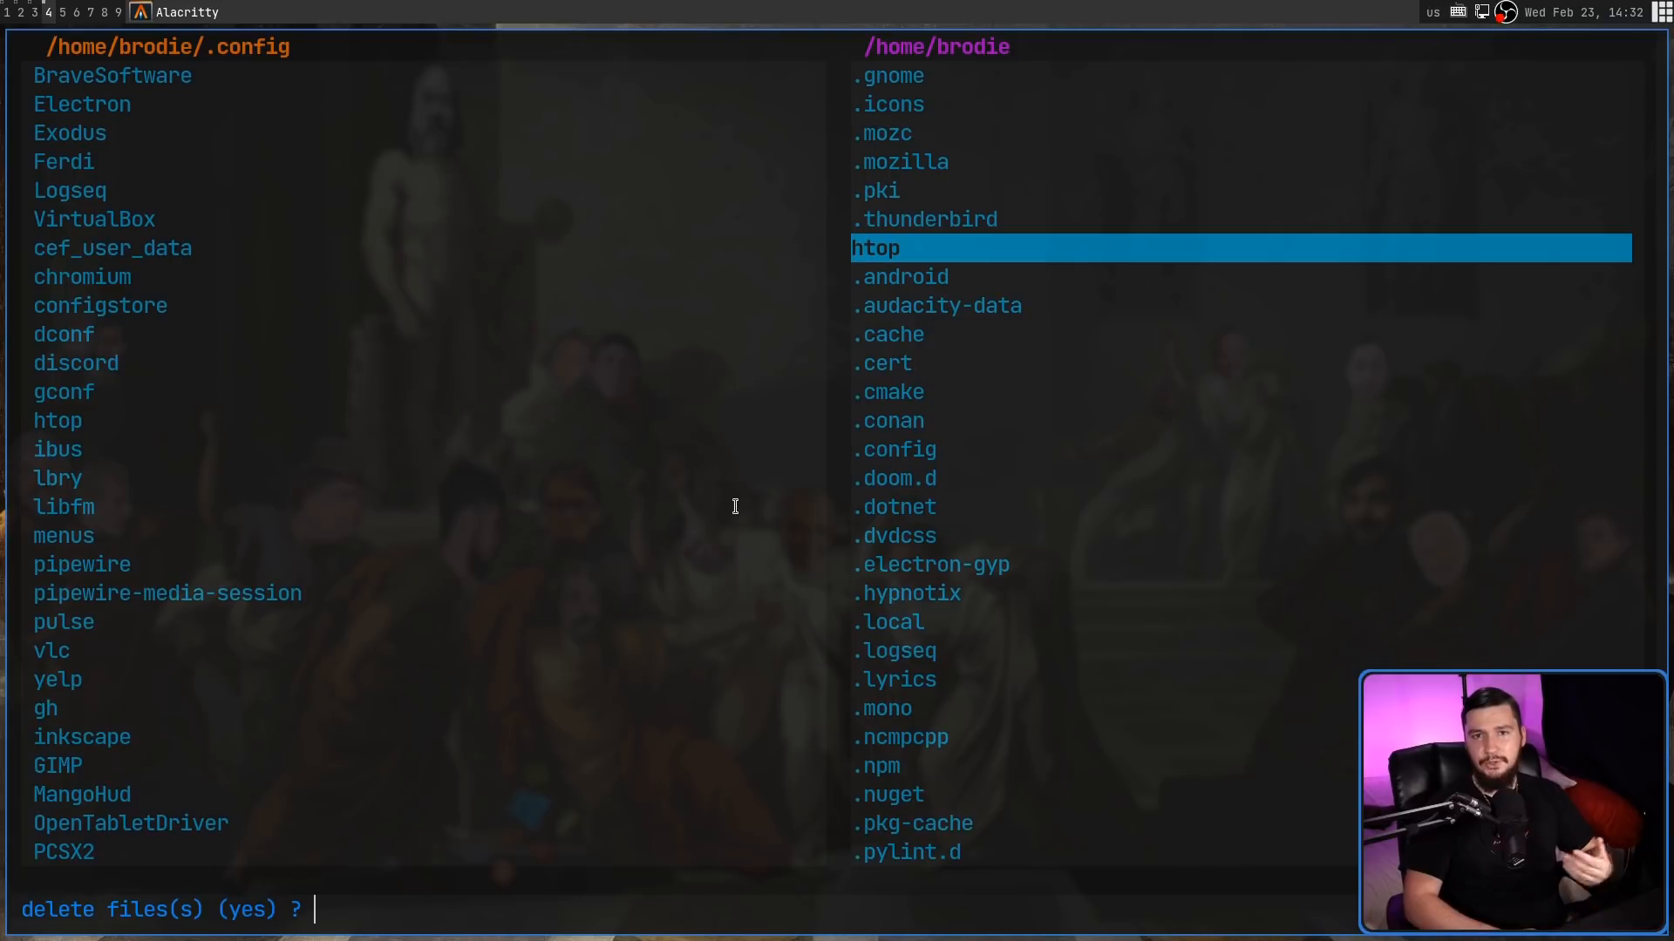
pyautogui.write('yes')
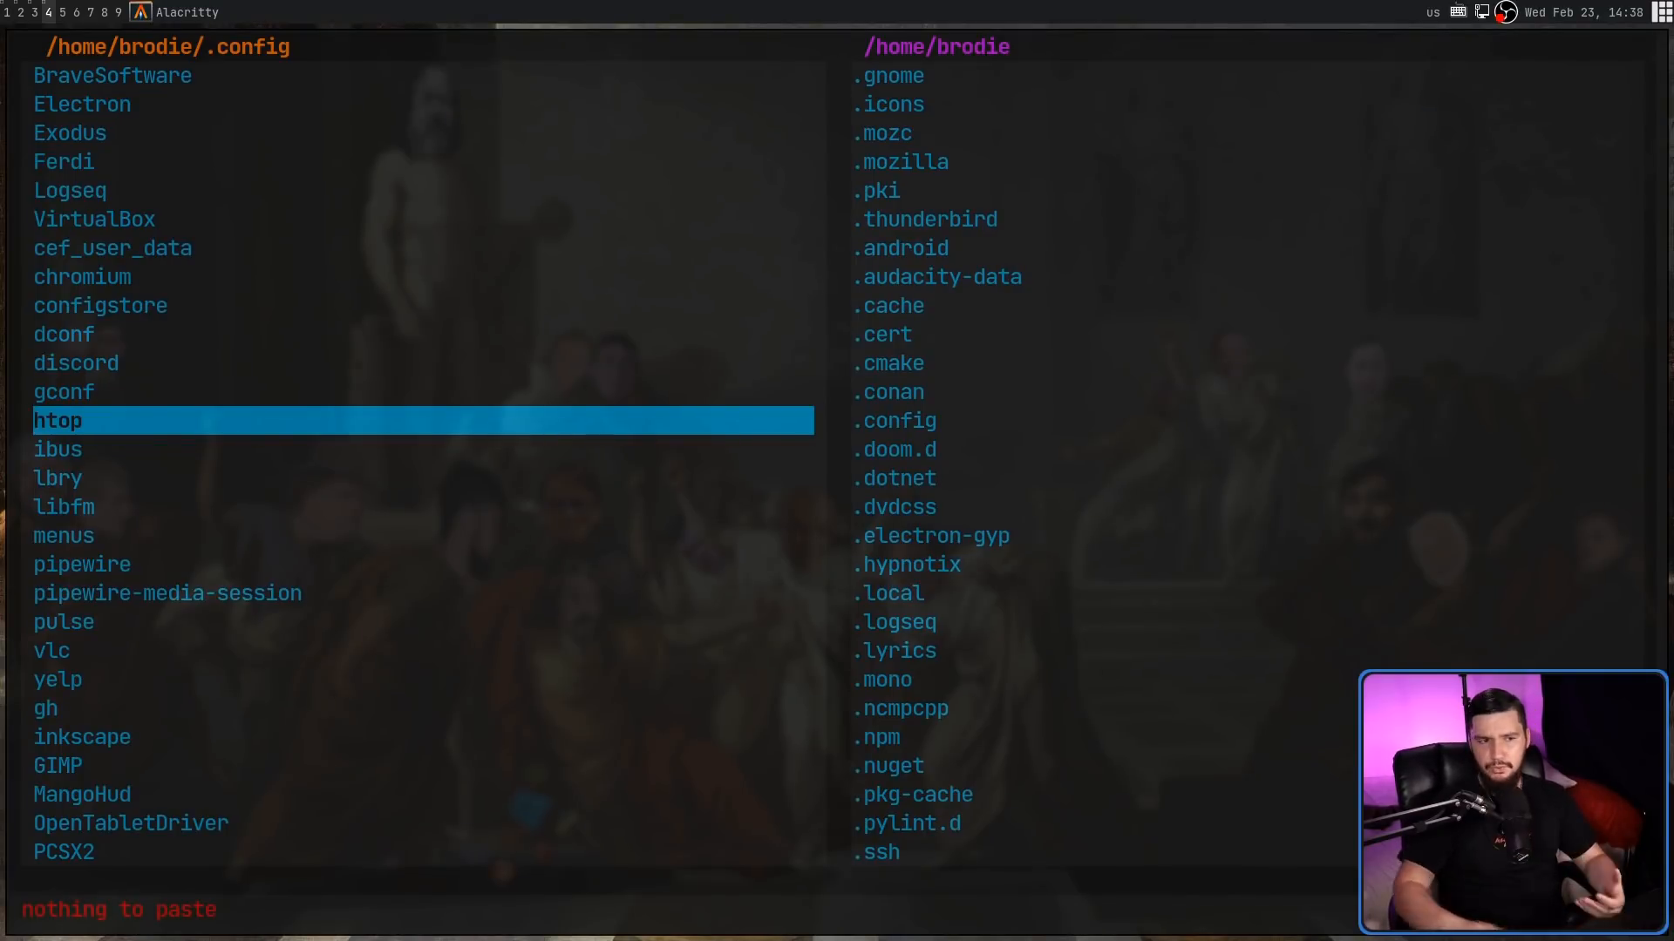
pyautogui.moveTo(628, 377)
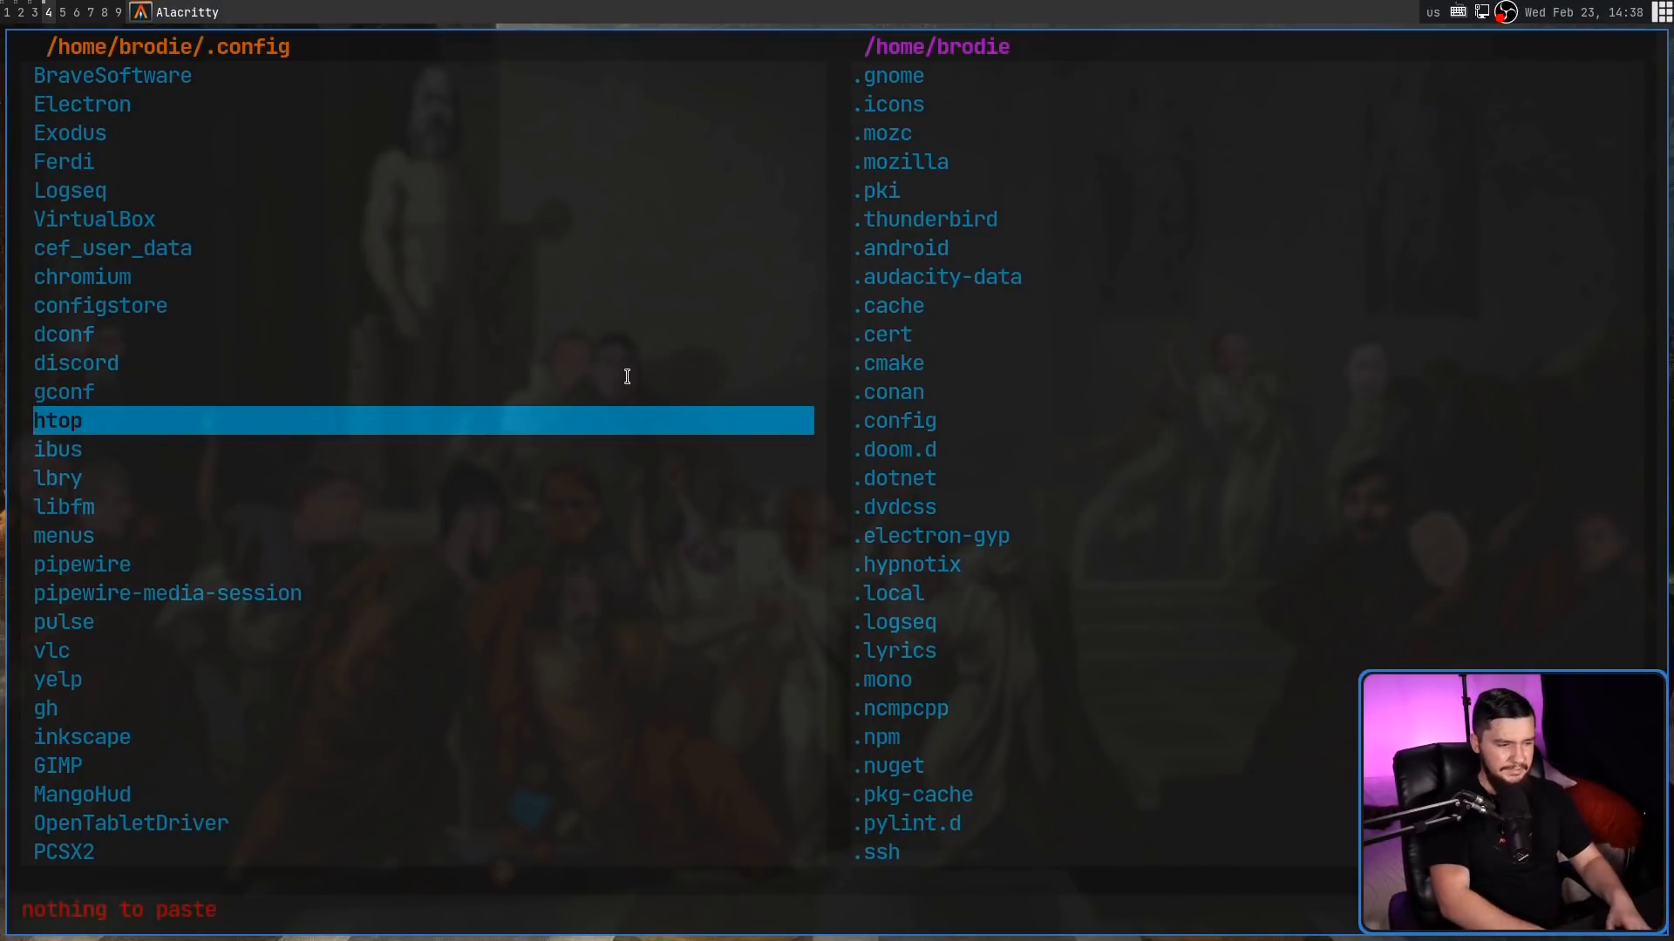
pyautogui.press('y')
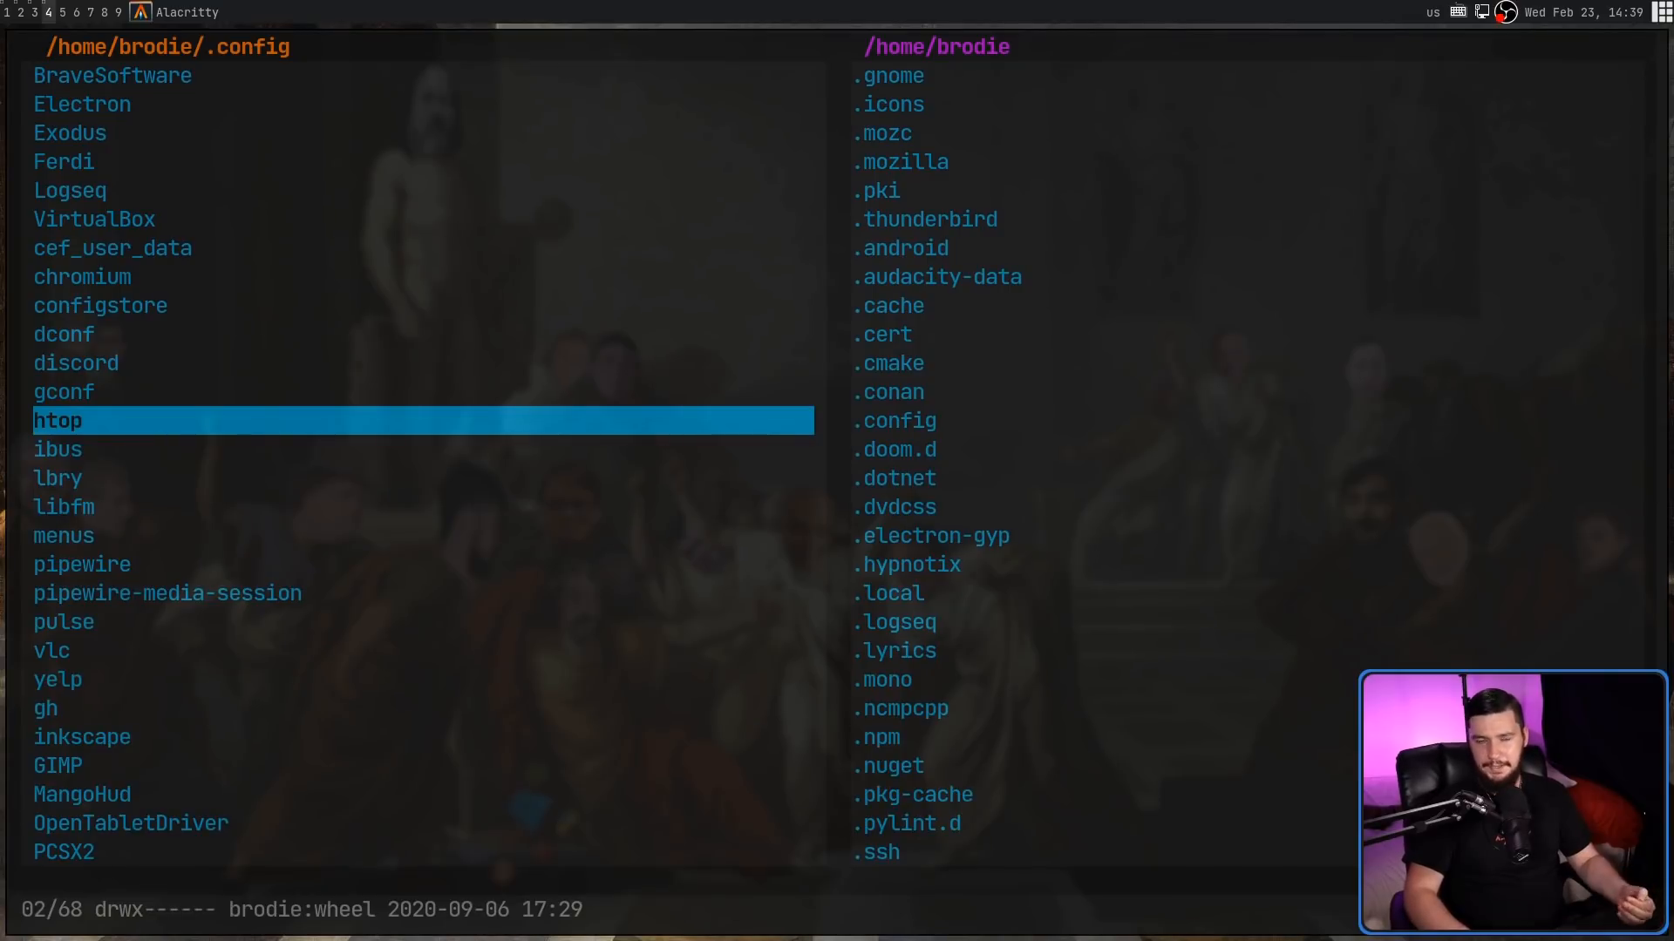
pyautogui.moveTo(760, 395)
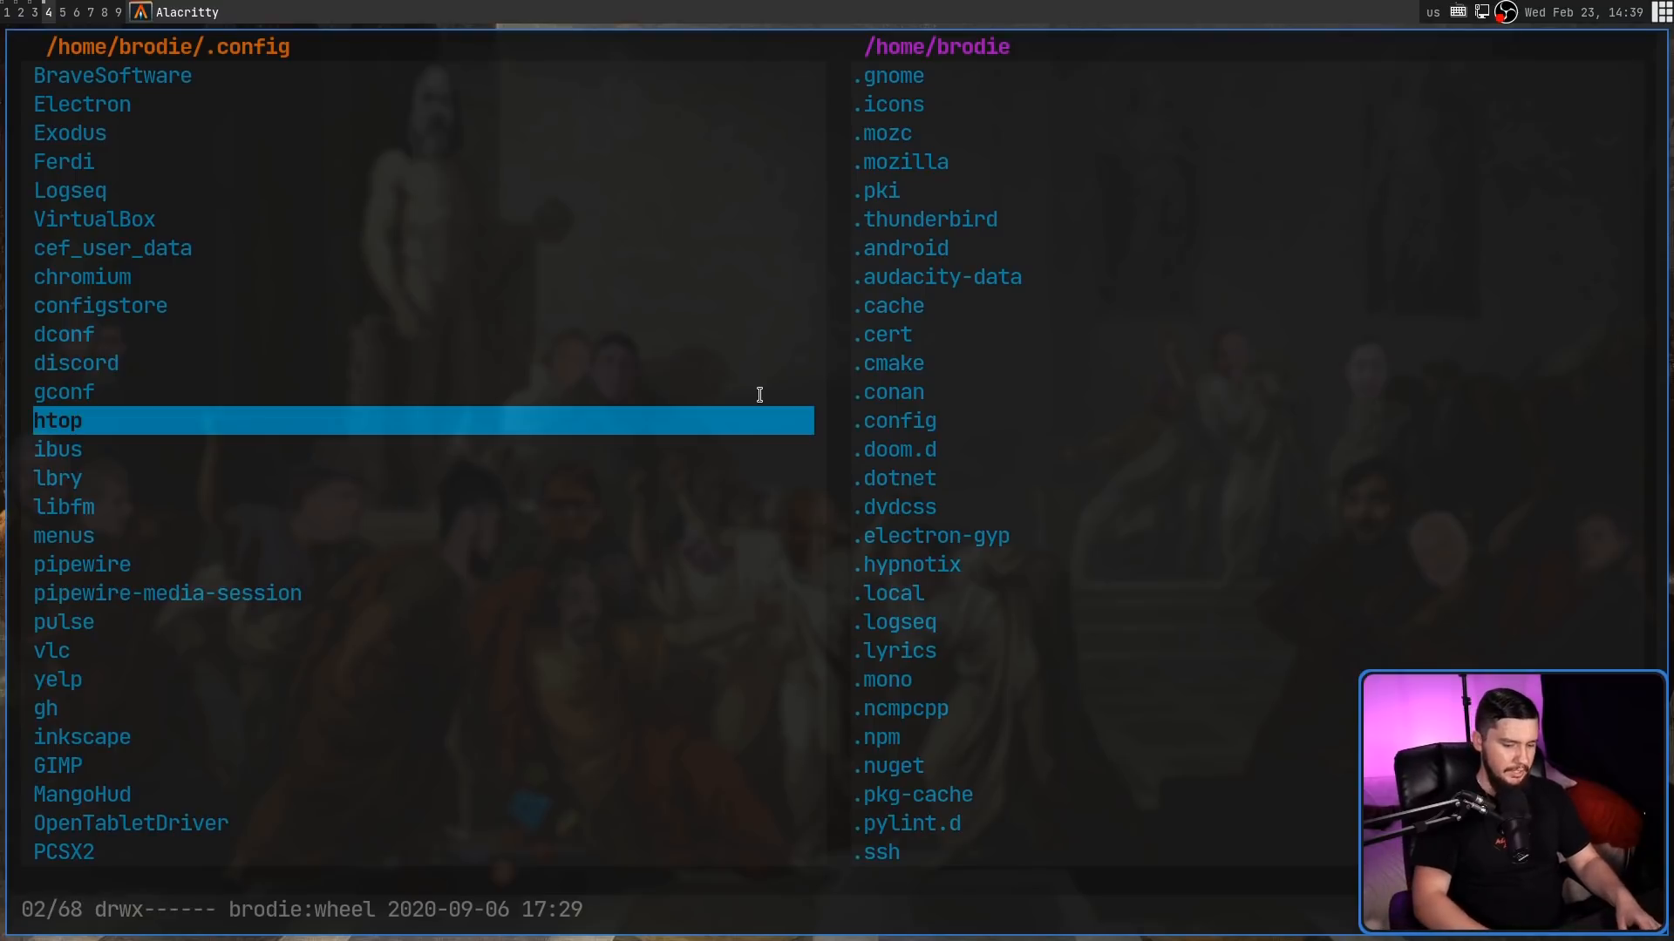
# Step: Range-select gconf, htop and ibus, paste them into home, then delete the three copies confirming 'yes'
pyautogui.press('V')
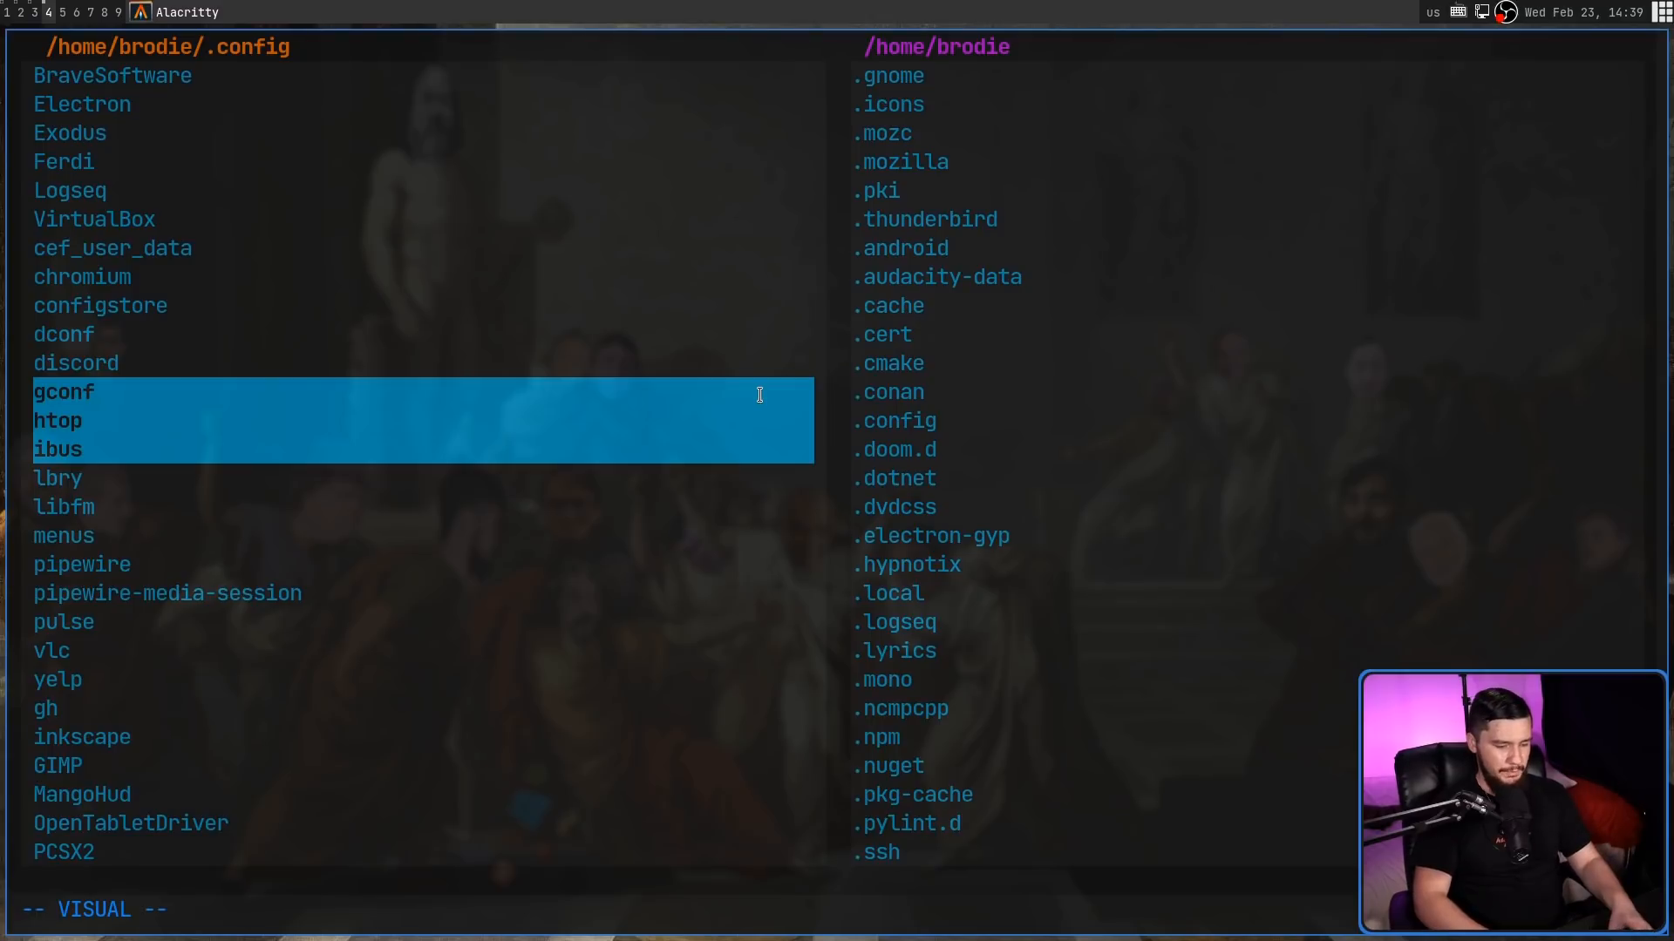
pyautogui.press('y')
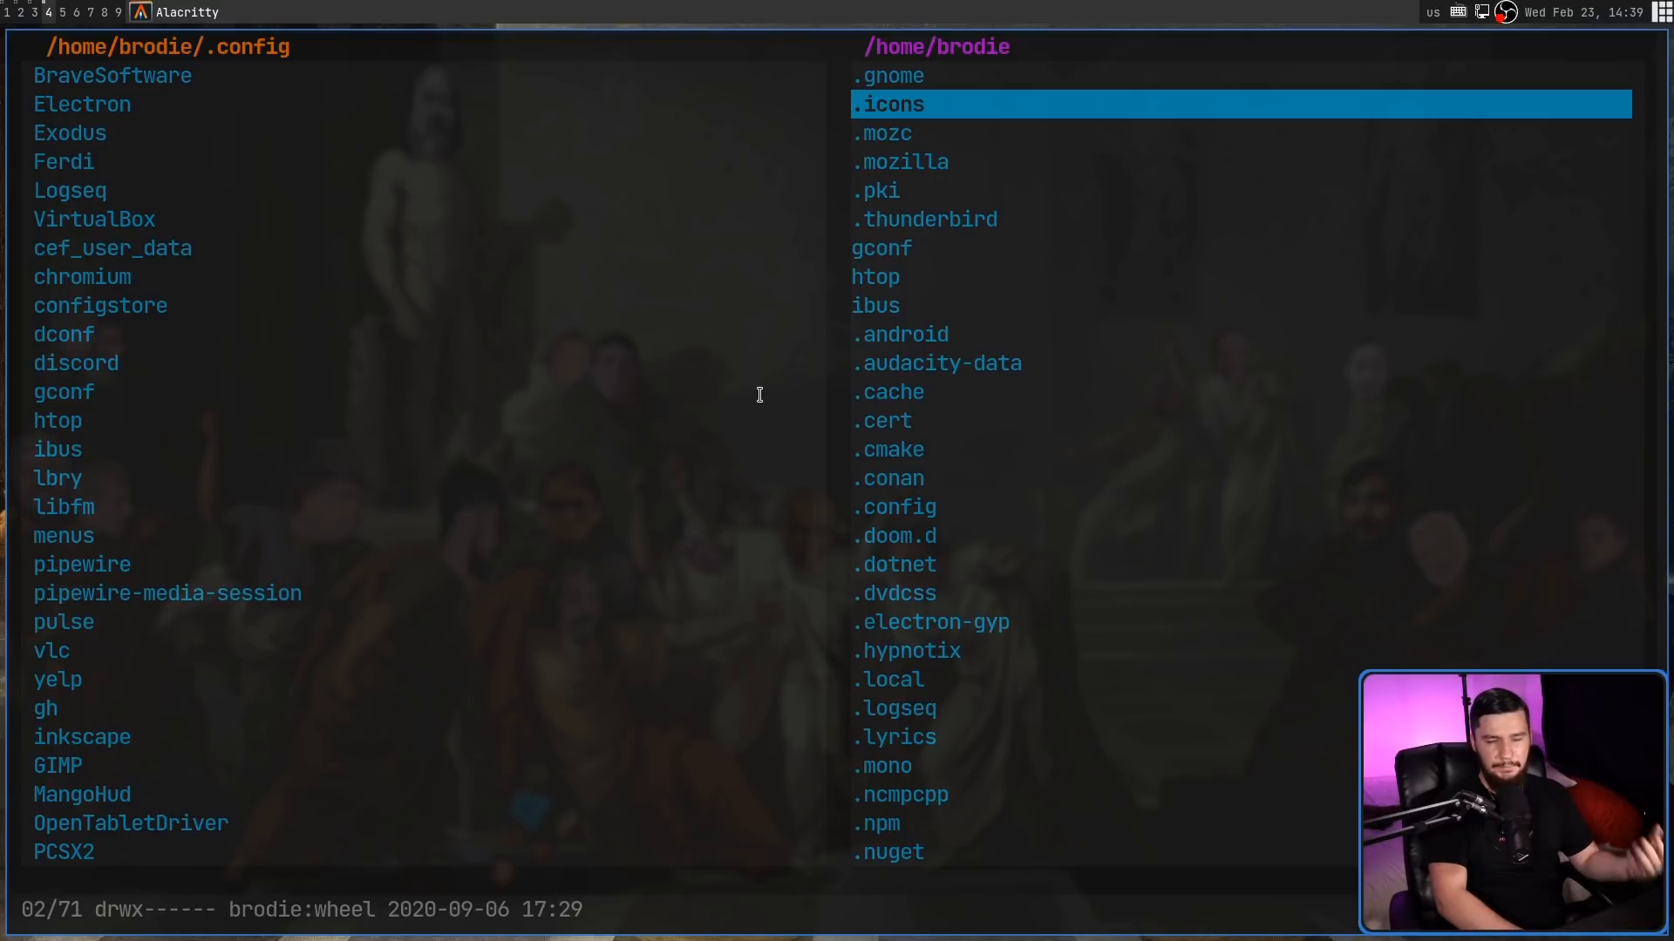
pyautogui.press('Down')
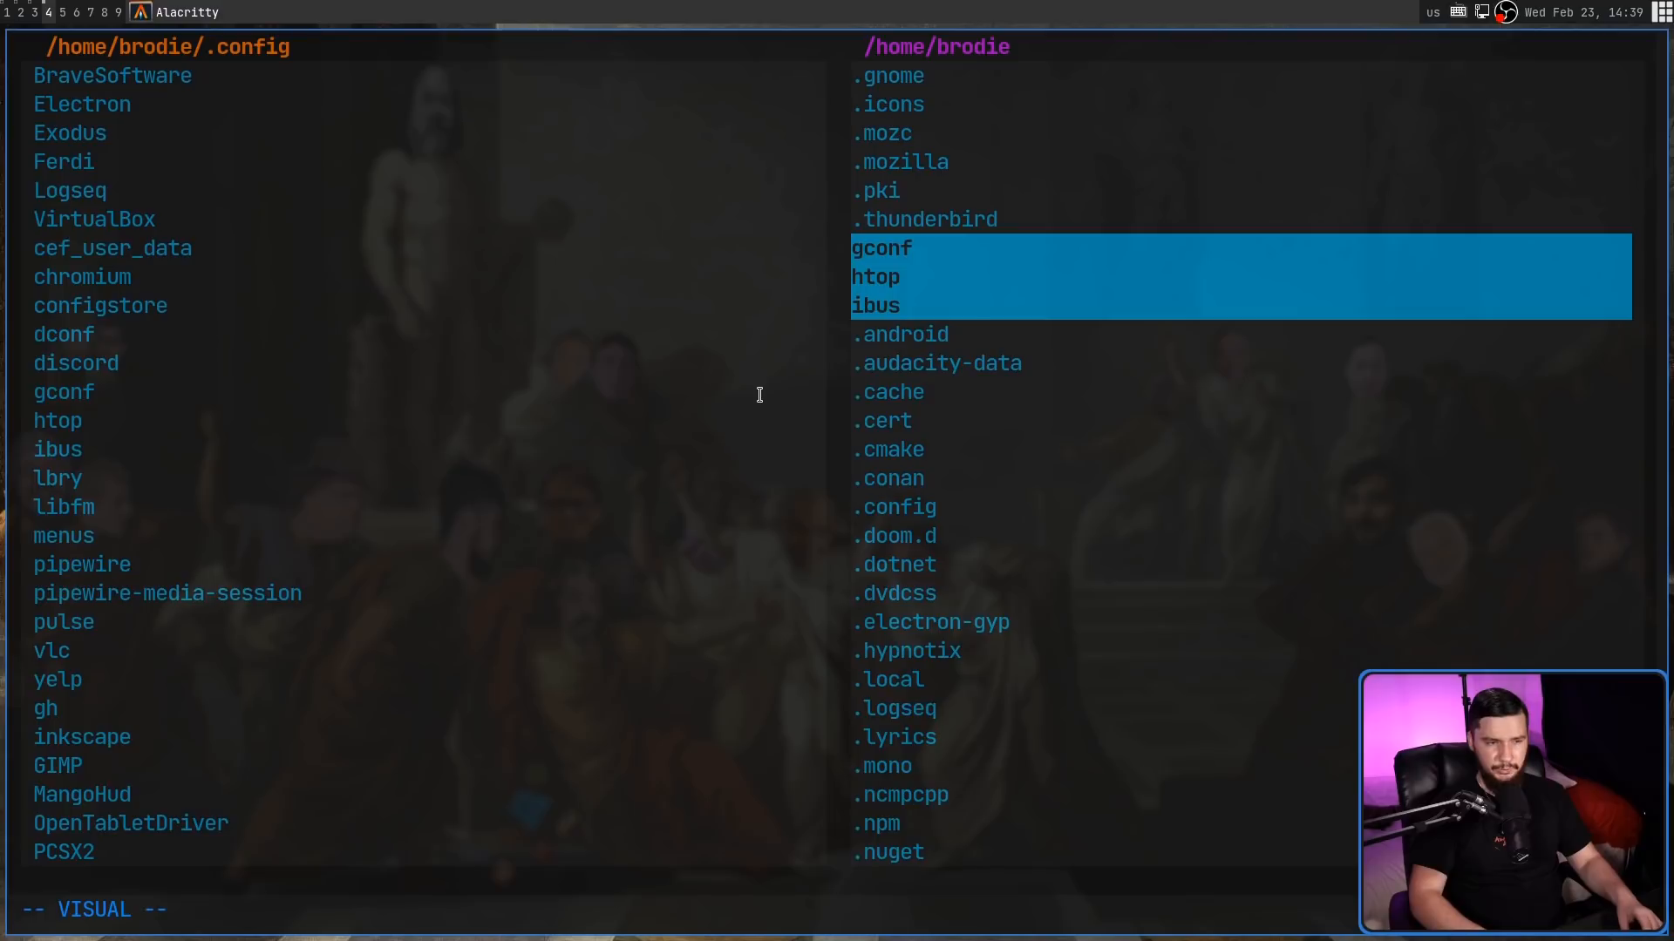
pyautogui.press('d')
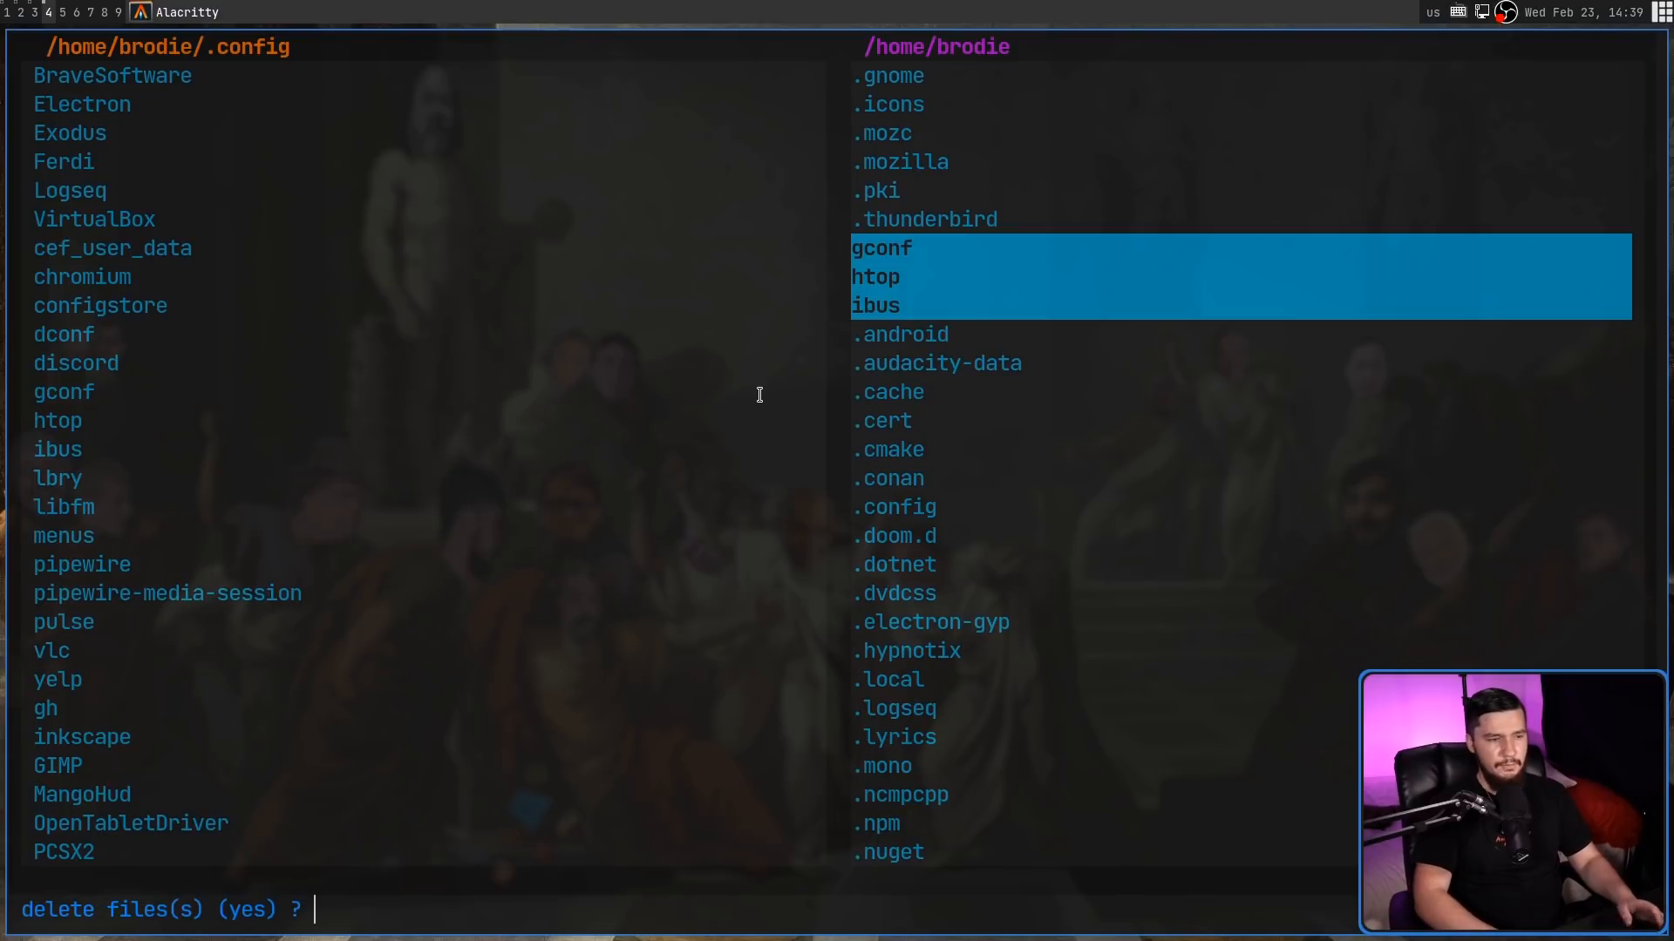
pyautogui.write('yes')
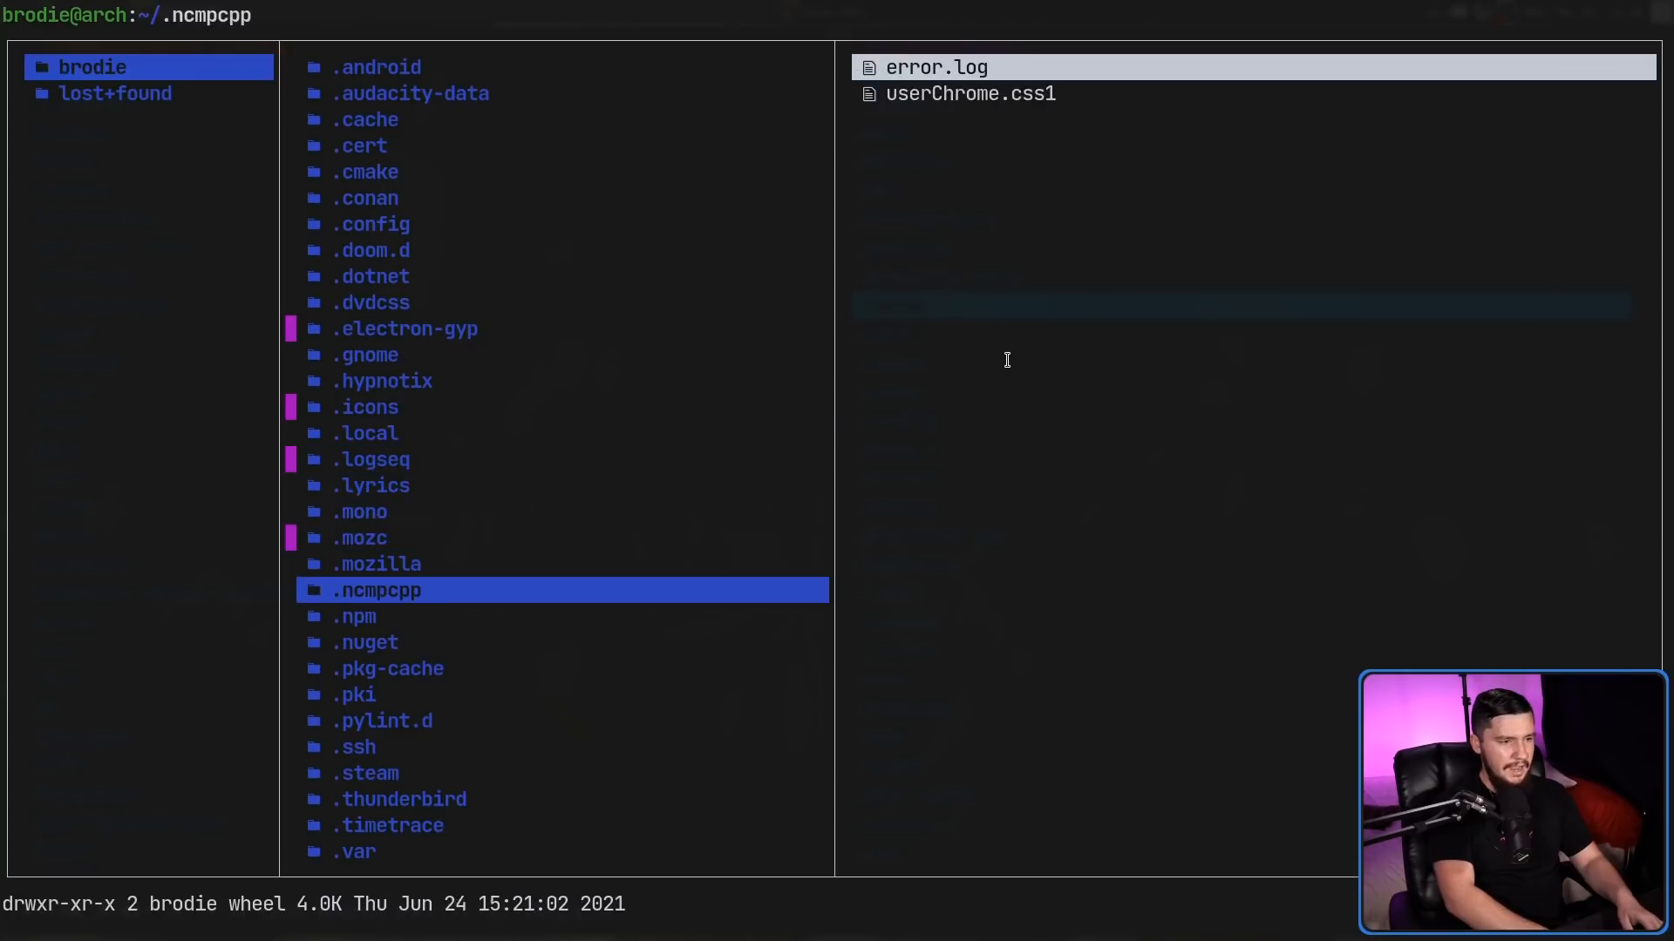
pyautogui.click(382, 722)
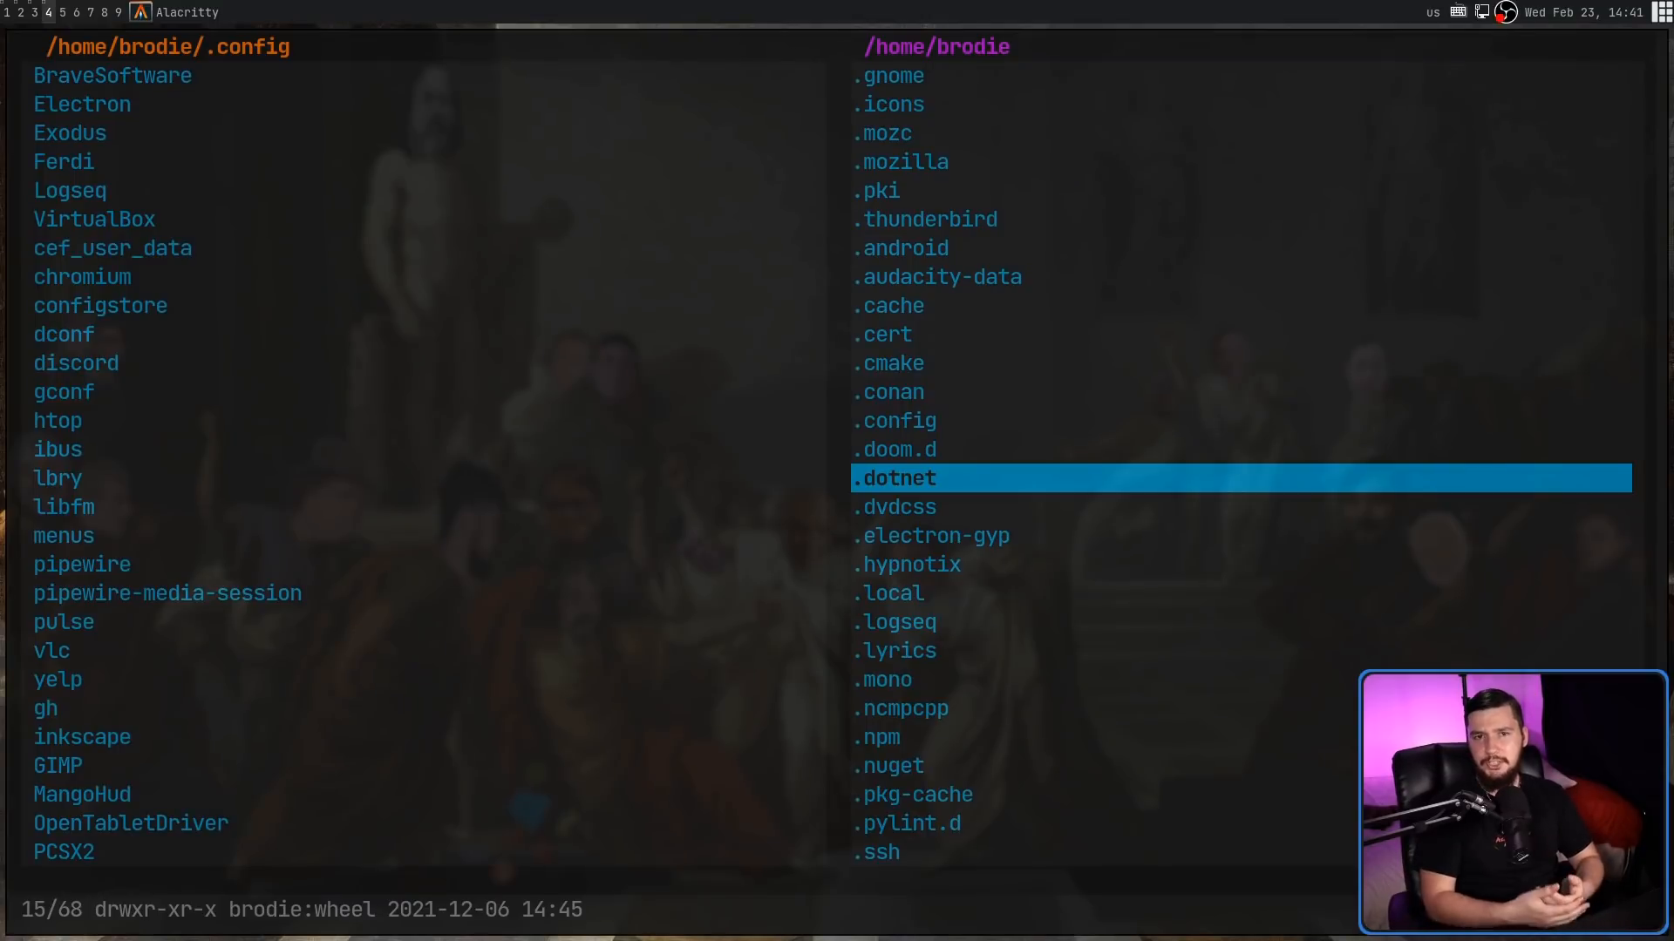
pyautogui.moveTo(1130, 347)
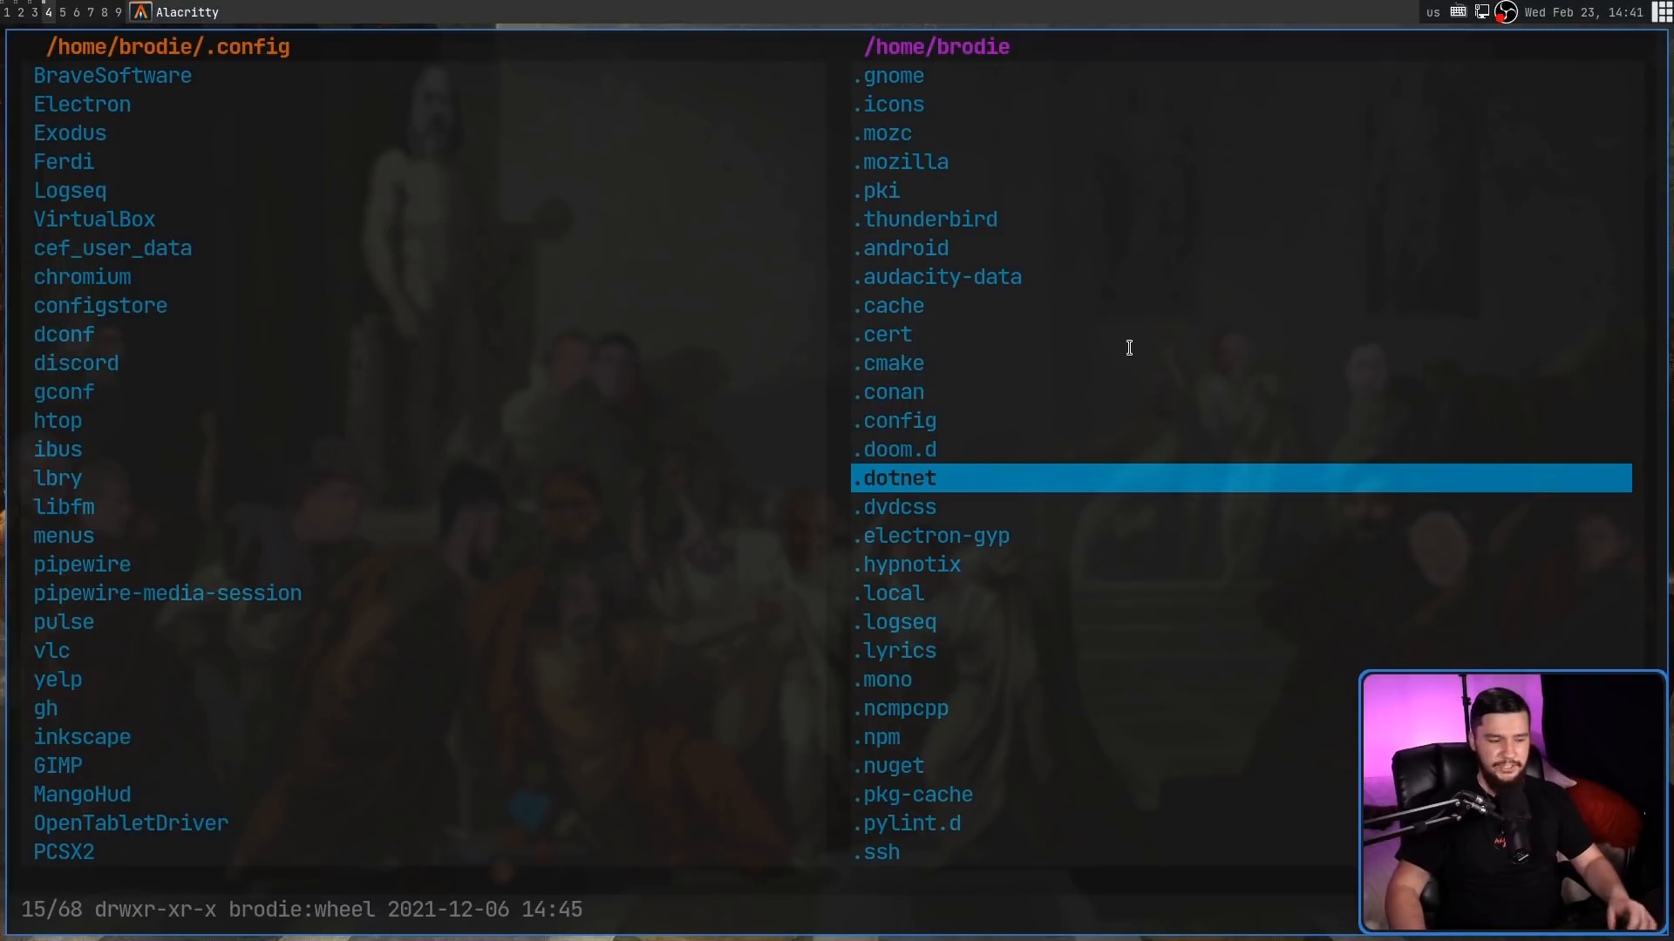
# Step: Jump to the last home entry, the .zshenv symlink (item 68 of 68)
pyautogui.press('g')
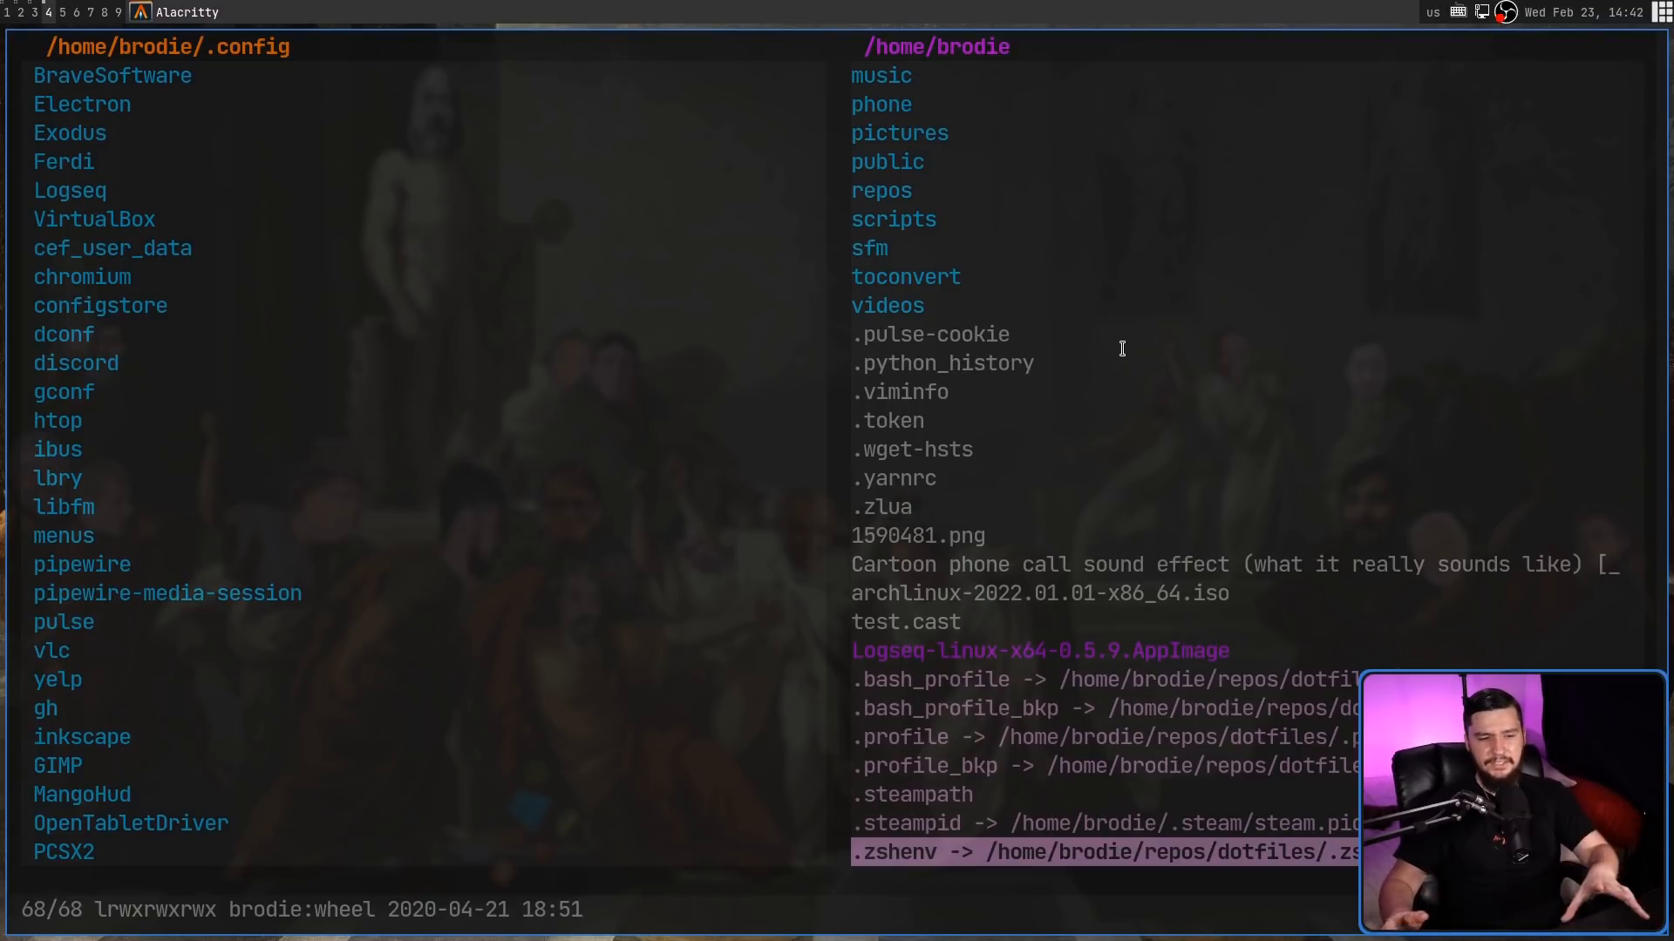
pyautogui.moveTo(1255, 565)
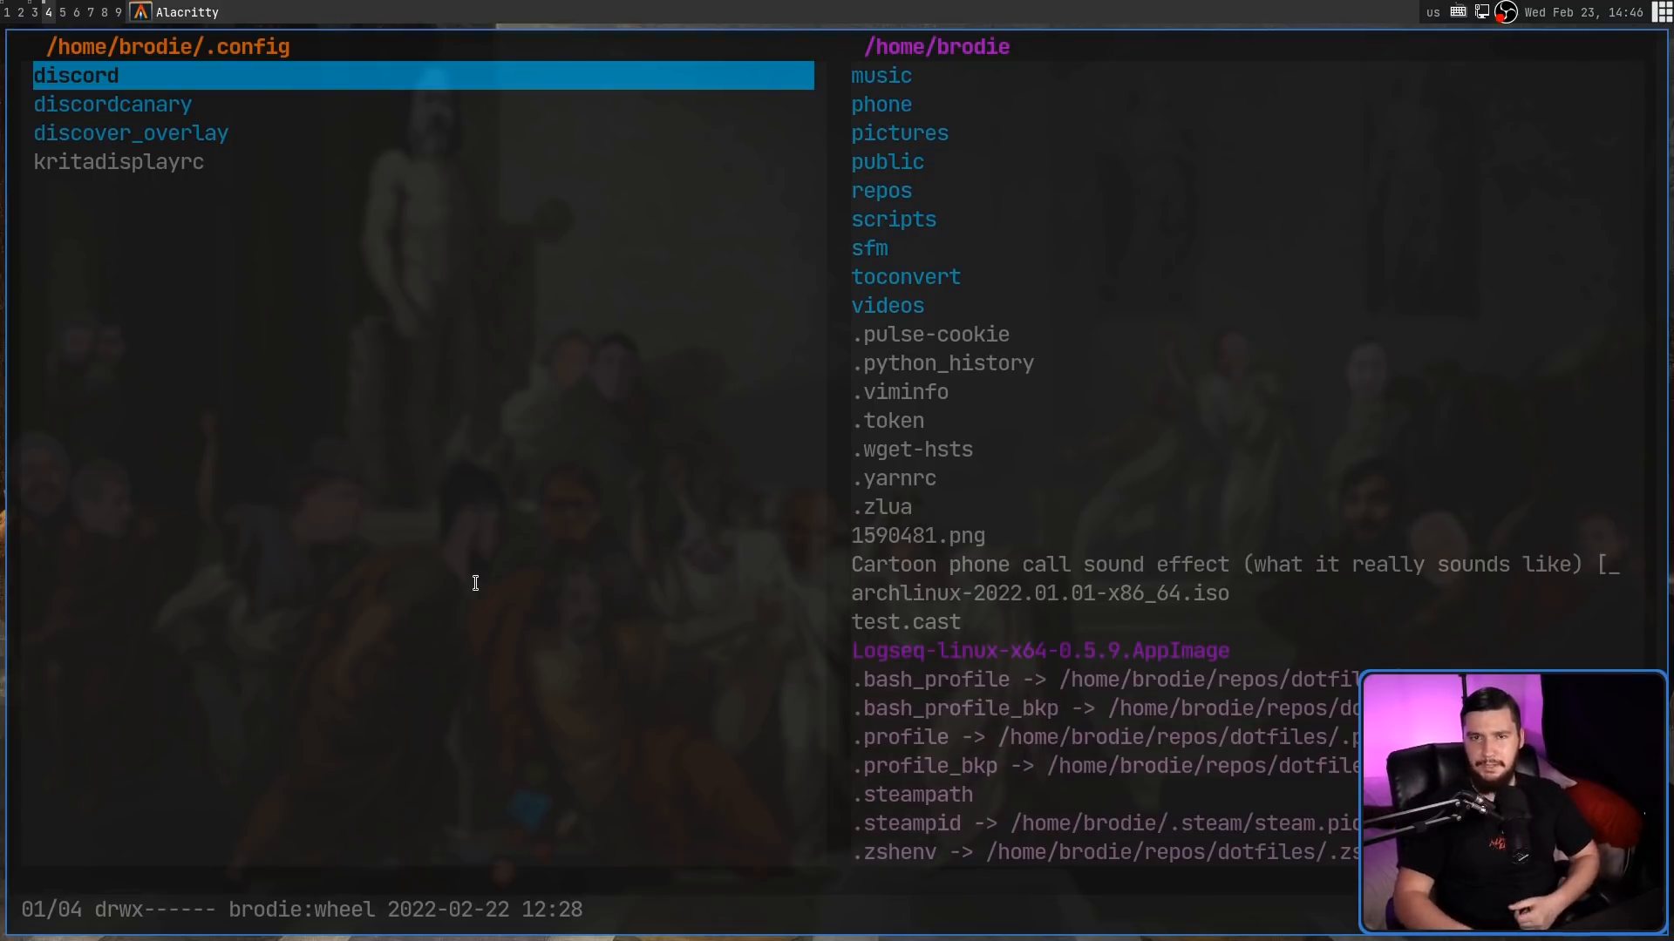
pyautogui.moveTo(579, 451)
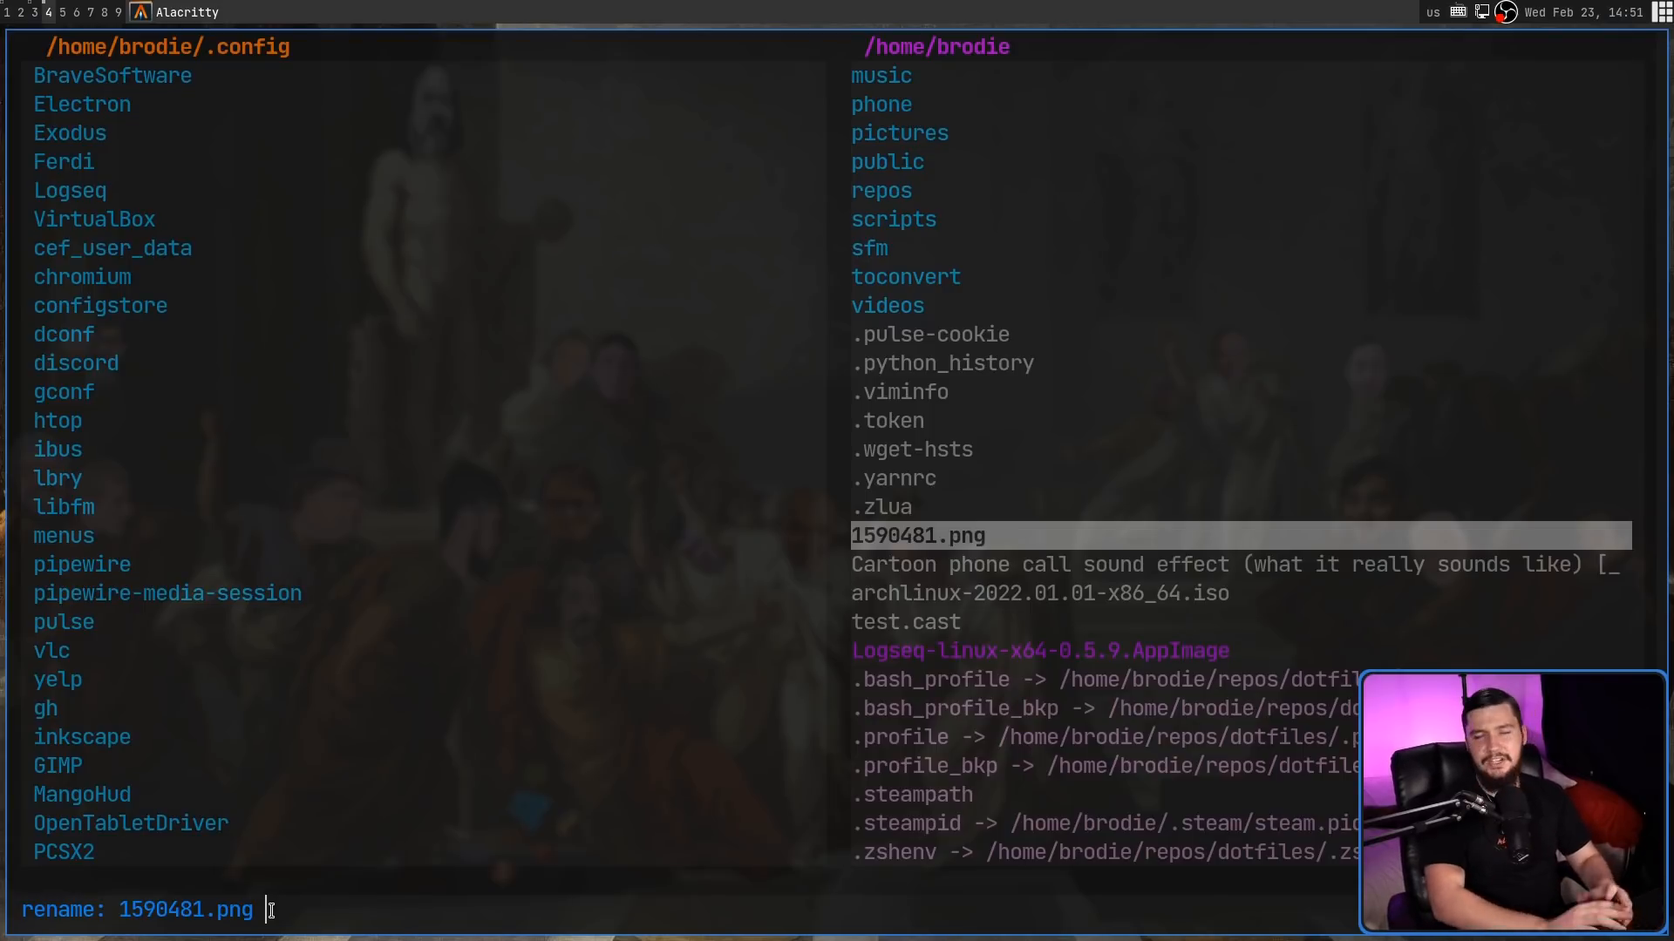
# Step: Rename 1590481.png to obs_logo.png
pyautogui.write('obs')
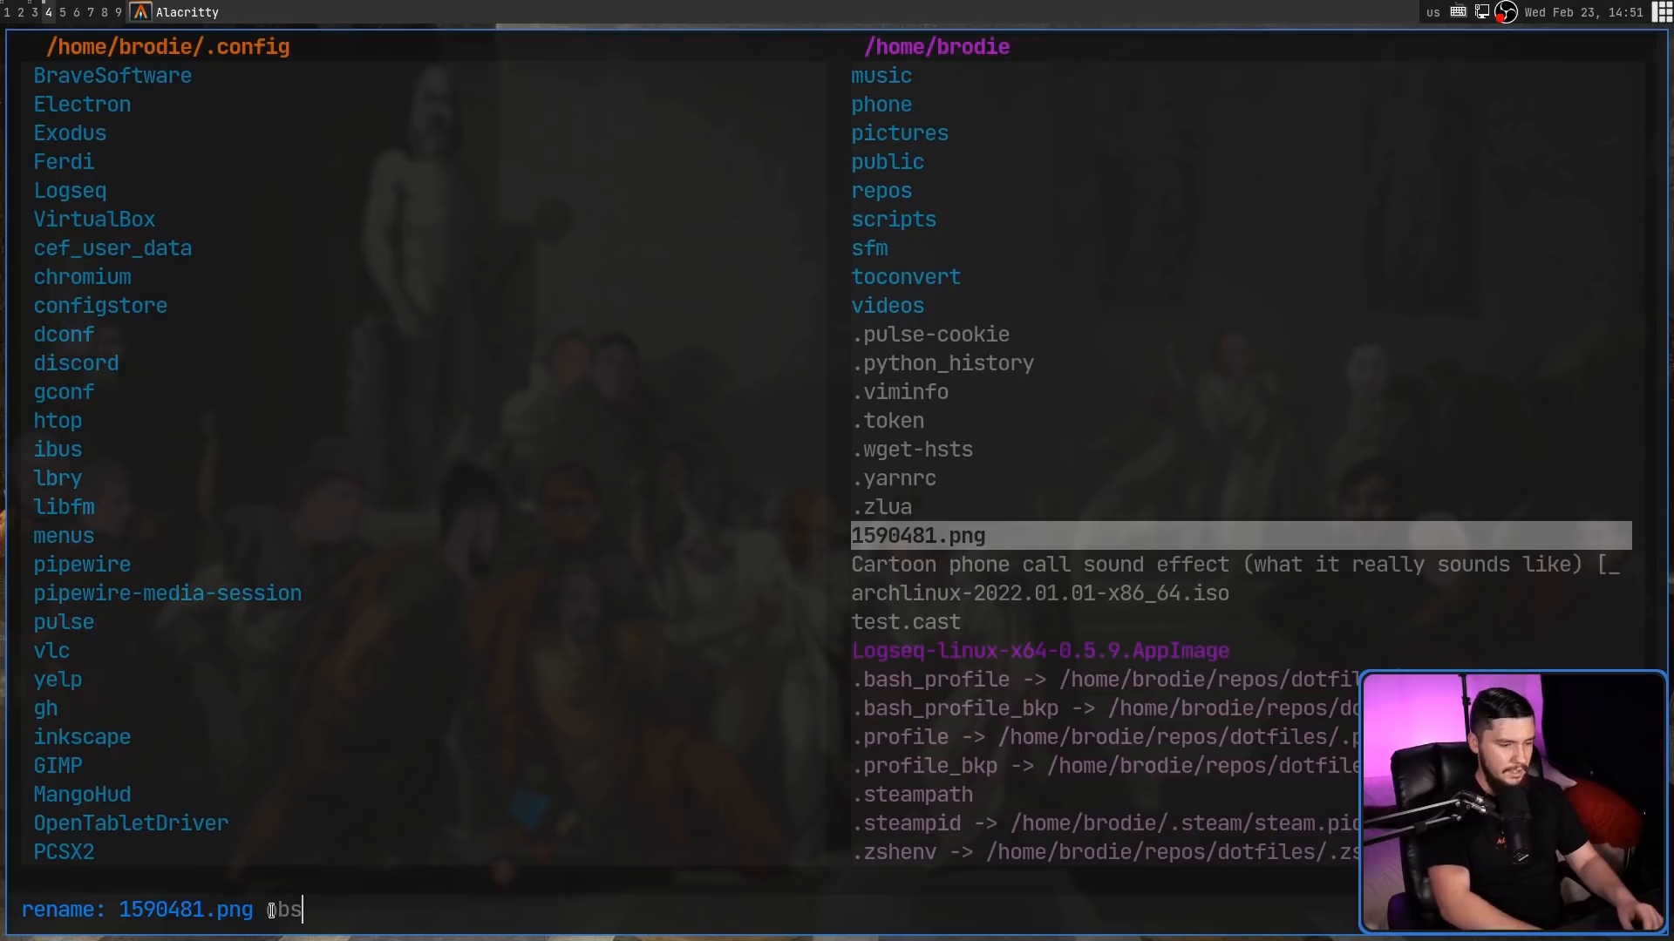
pyautogui.write('_logo')
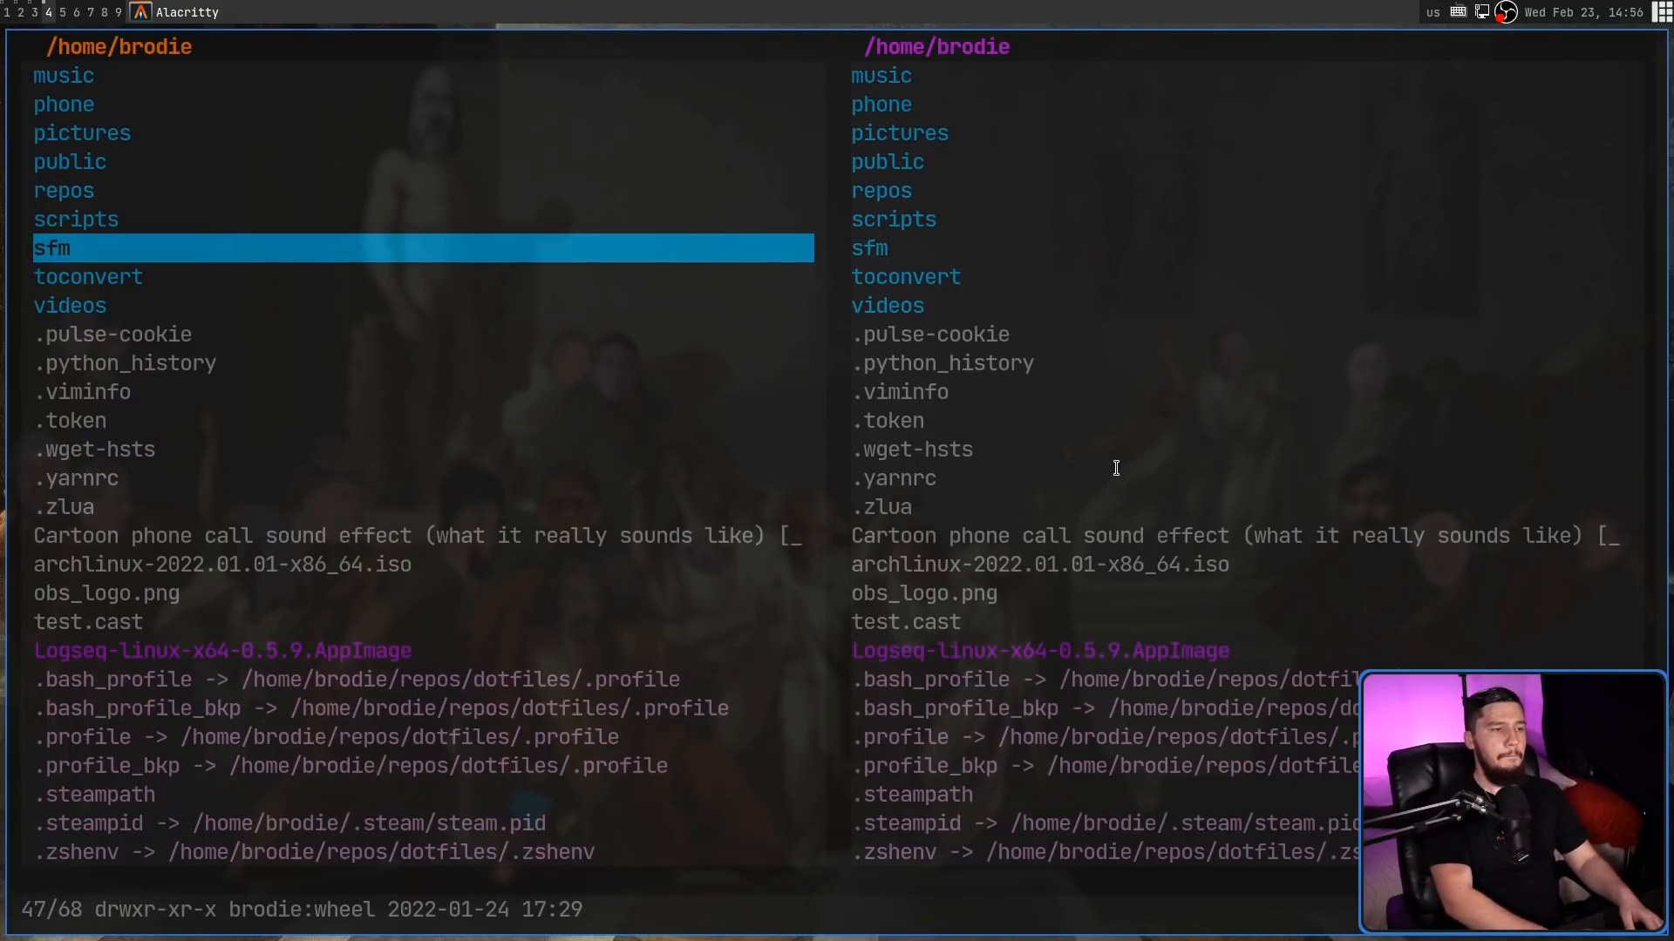
# Step: Enter the sfm source directory and move toward config.h
pyautogui.press('Return')
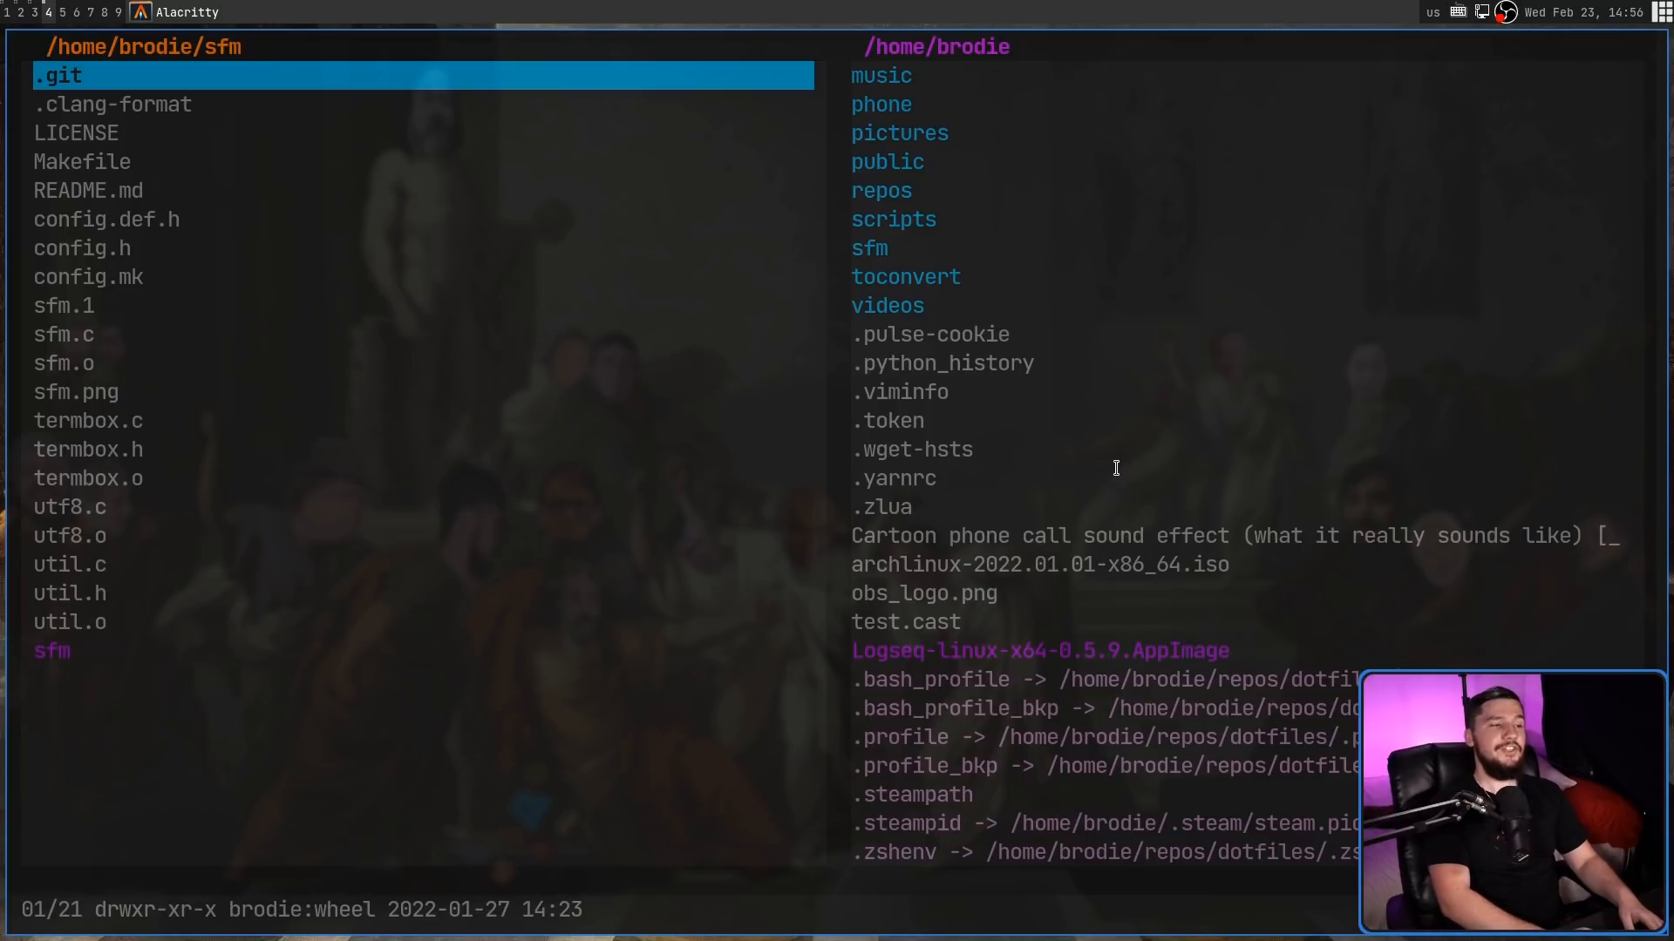
pyautogui.press('Down')
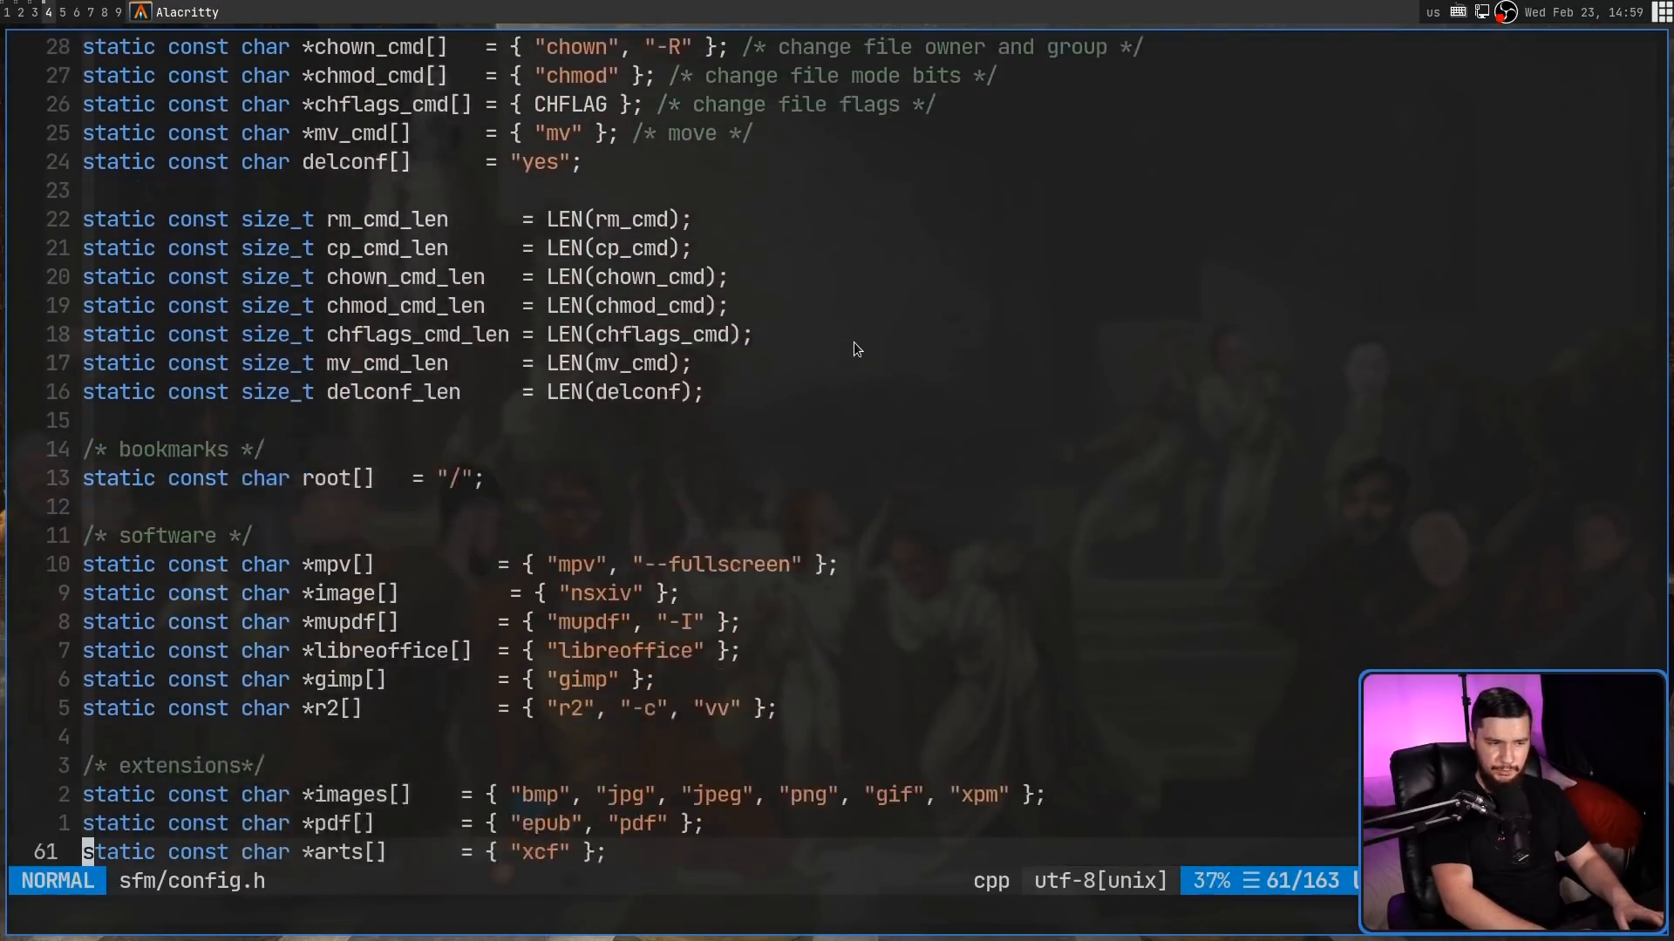
pyautogui.scroll(-3)
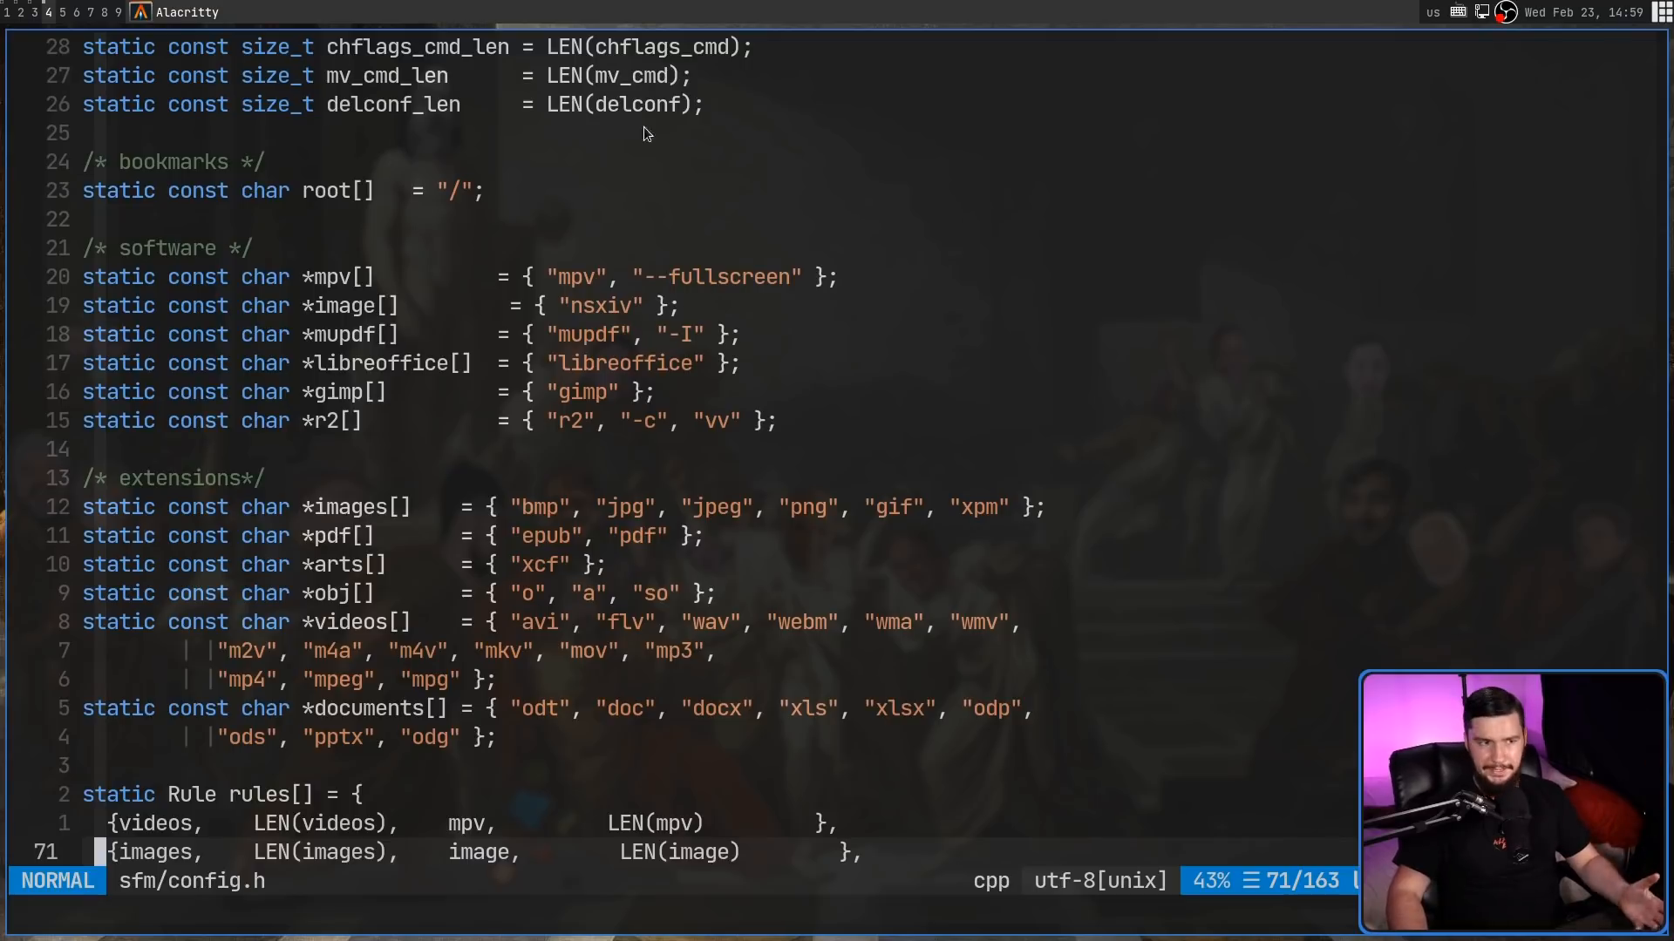
pyautogui.press('v')
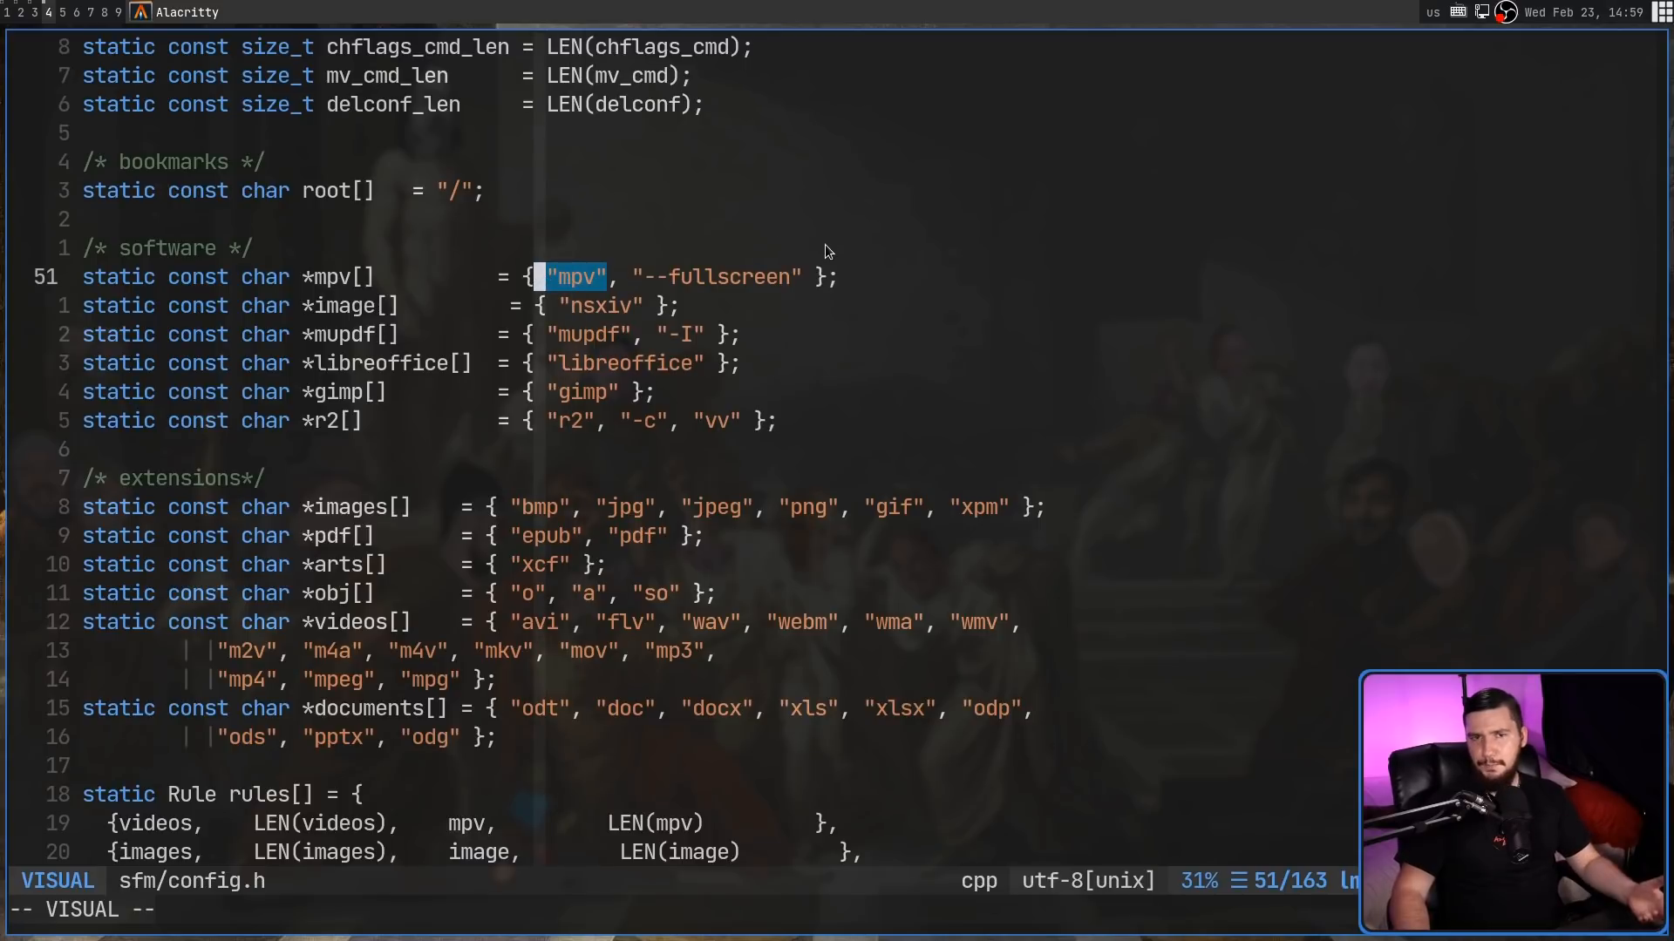
pyautogui.press('Escape')
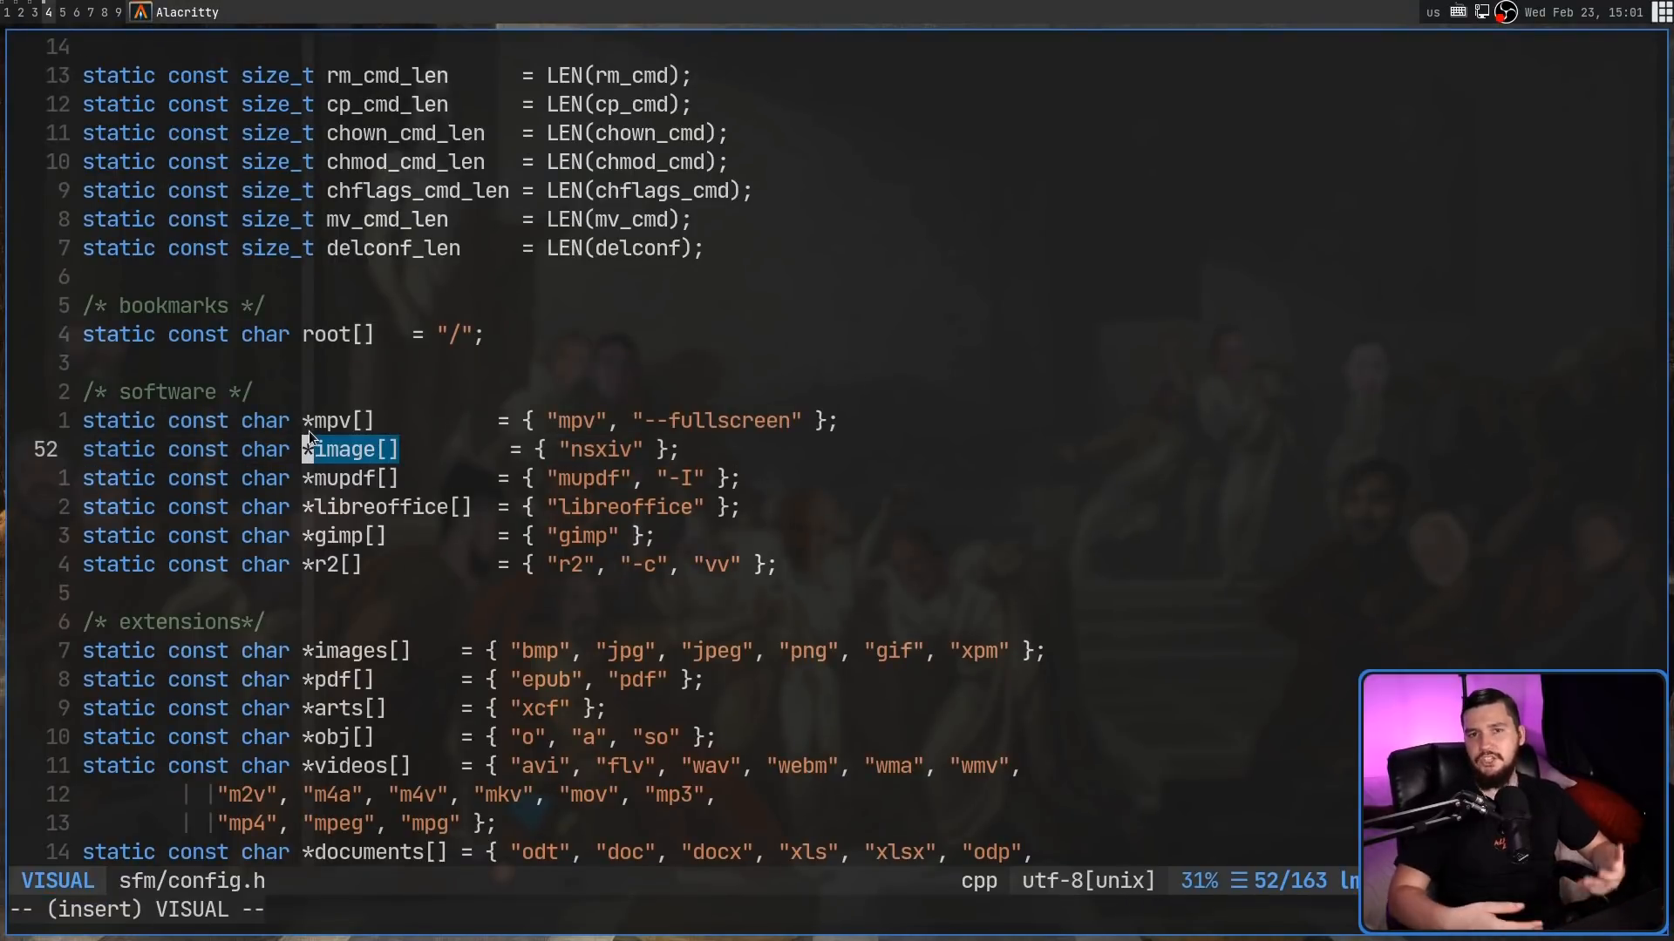
pyautogui.moveTo(722, 439)
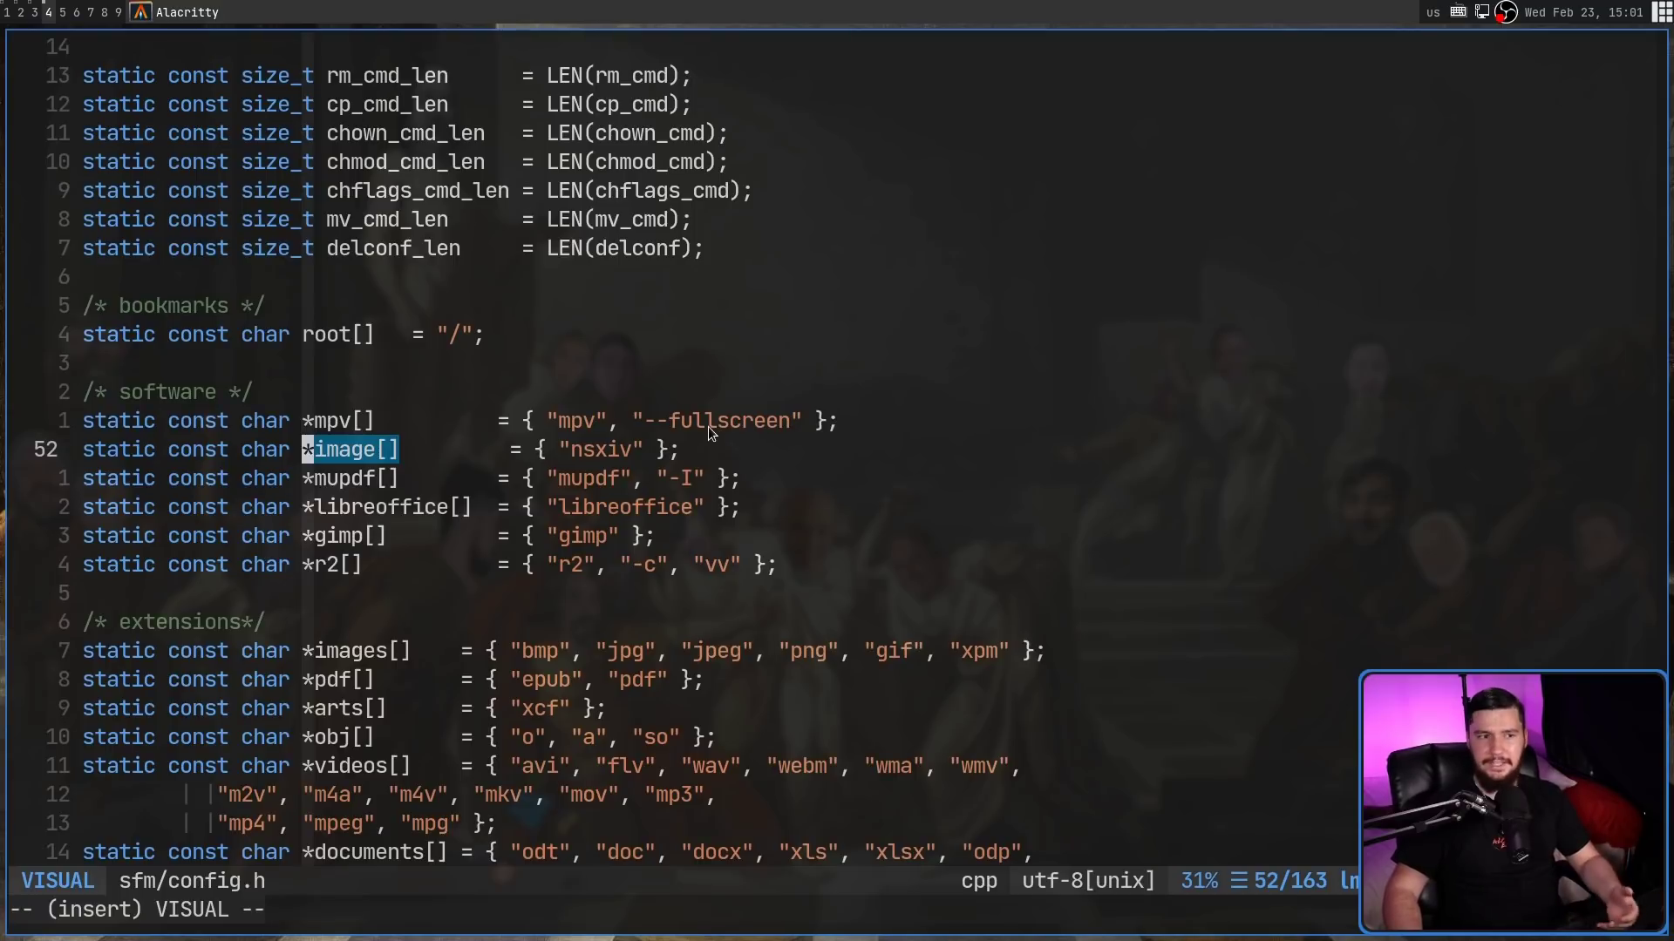
pyautogui.press('k')
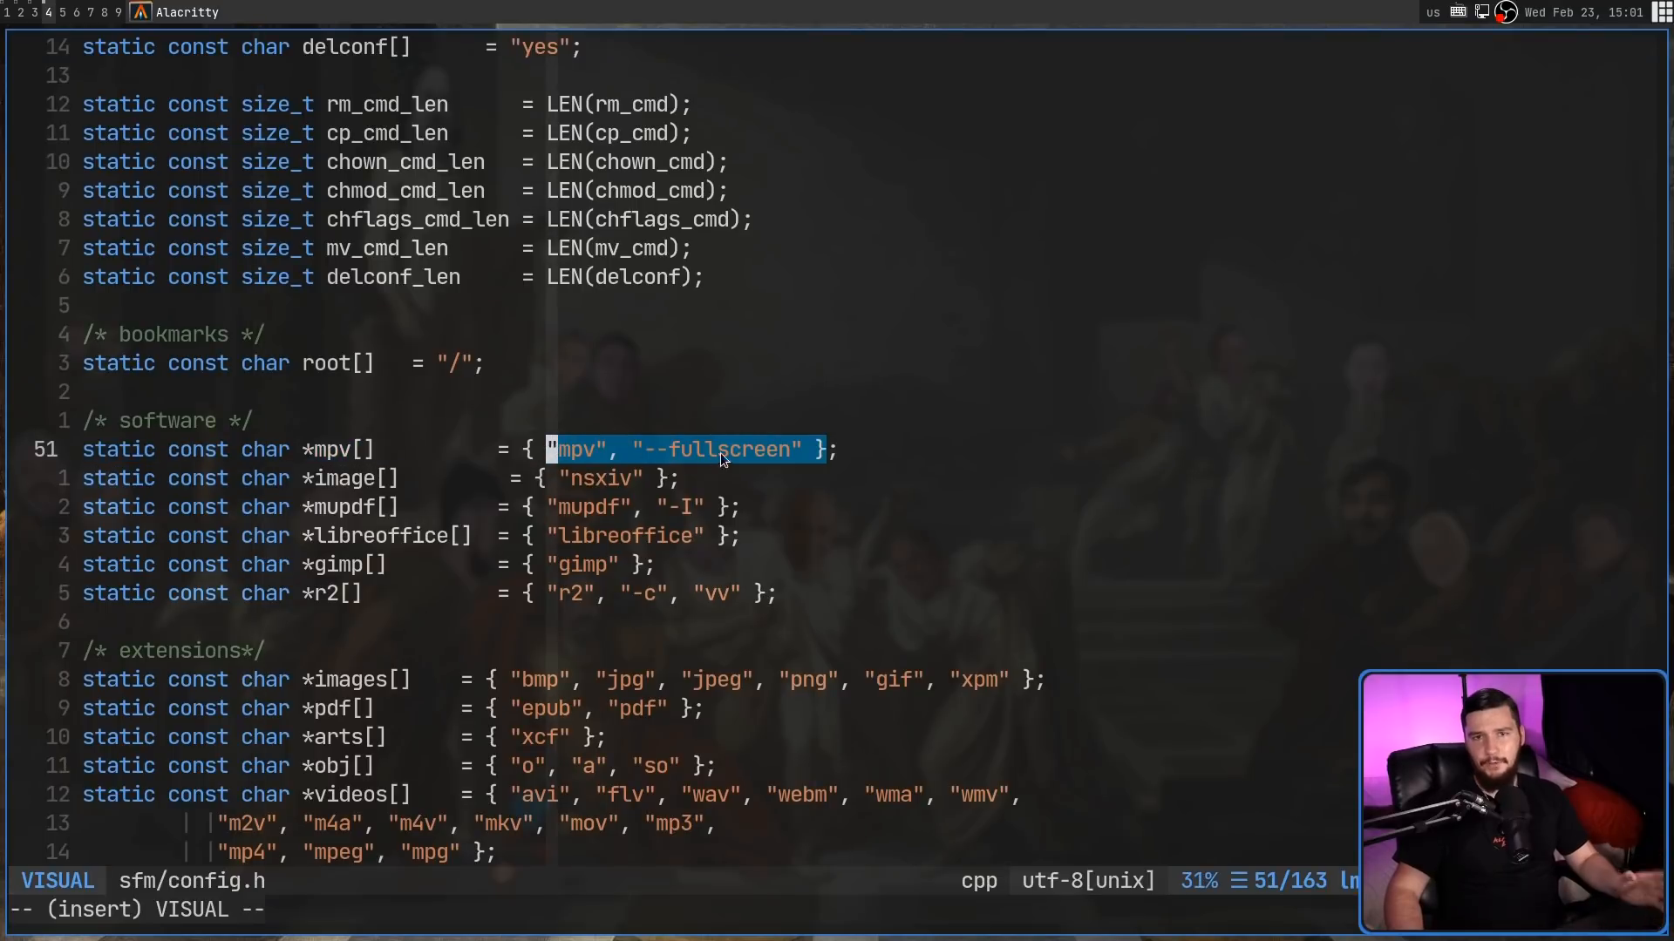
pyautogui.press('i')
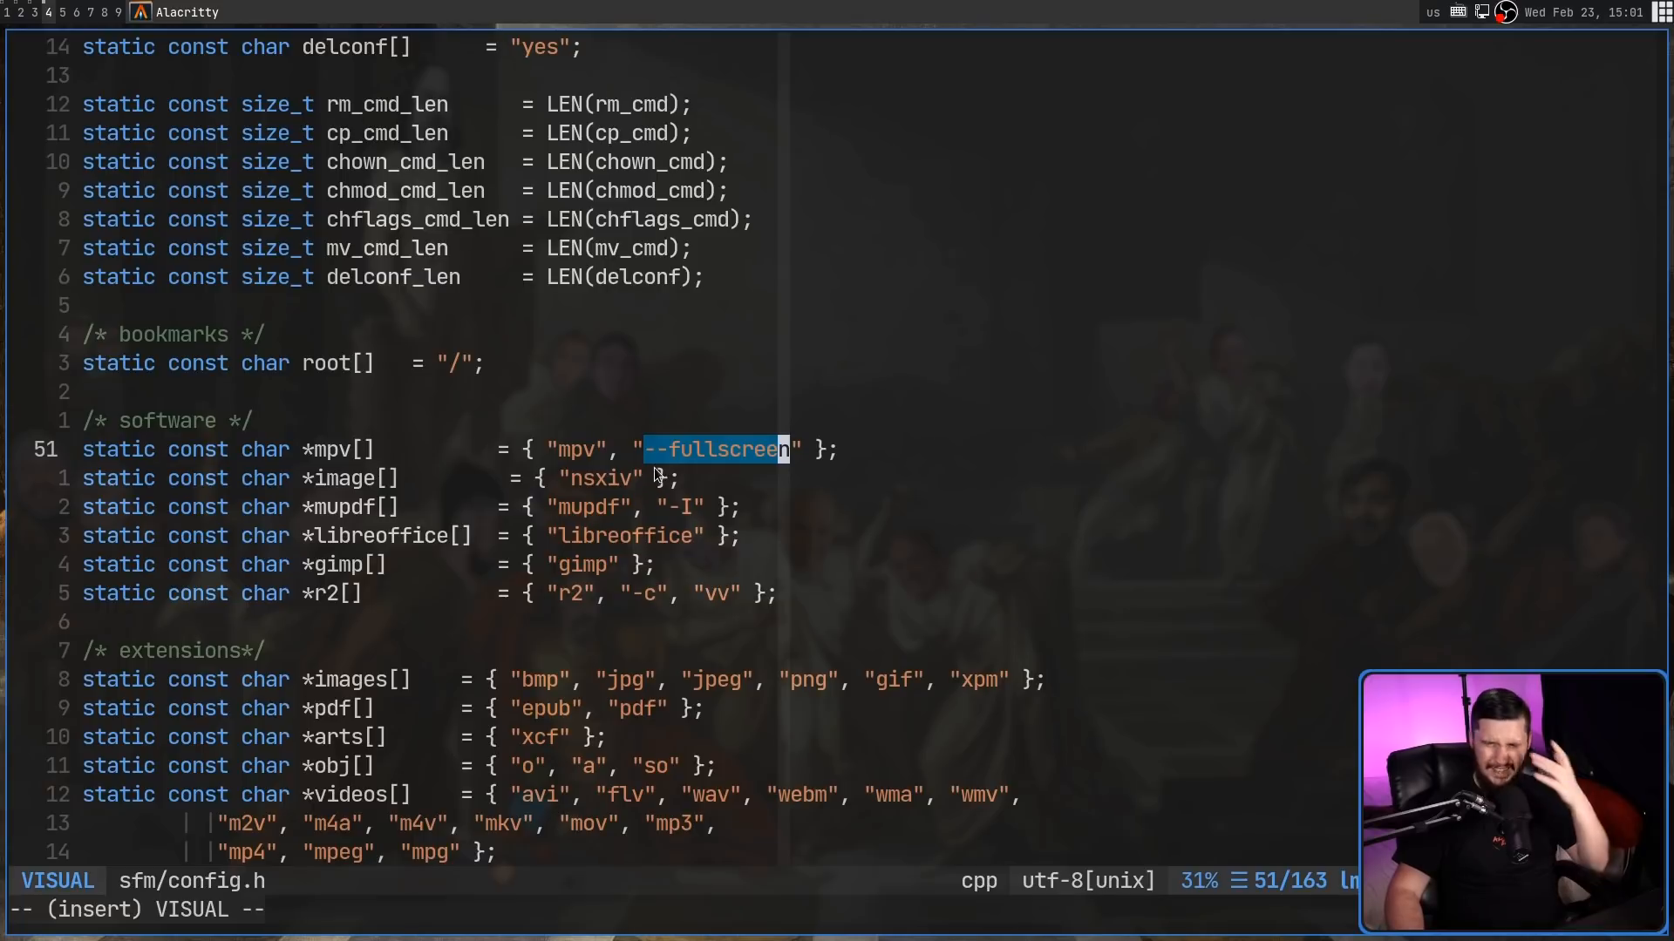
pyautogui.moveTo(683, 424)
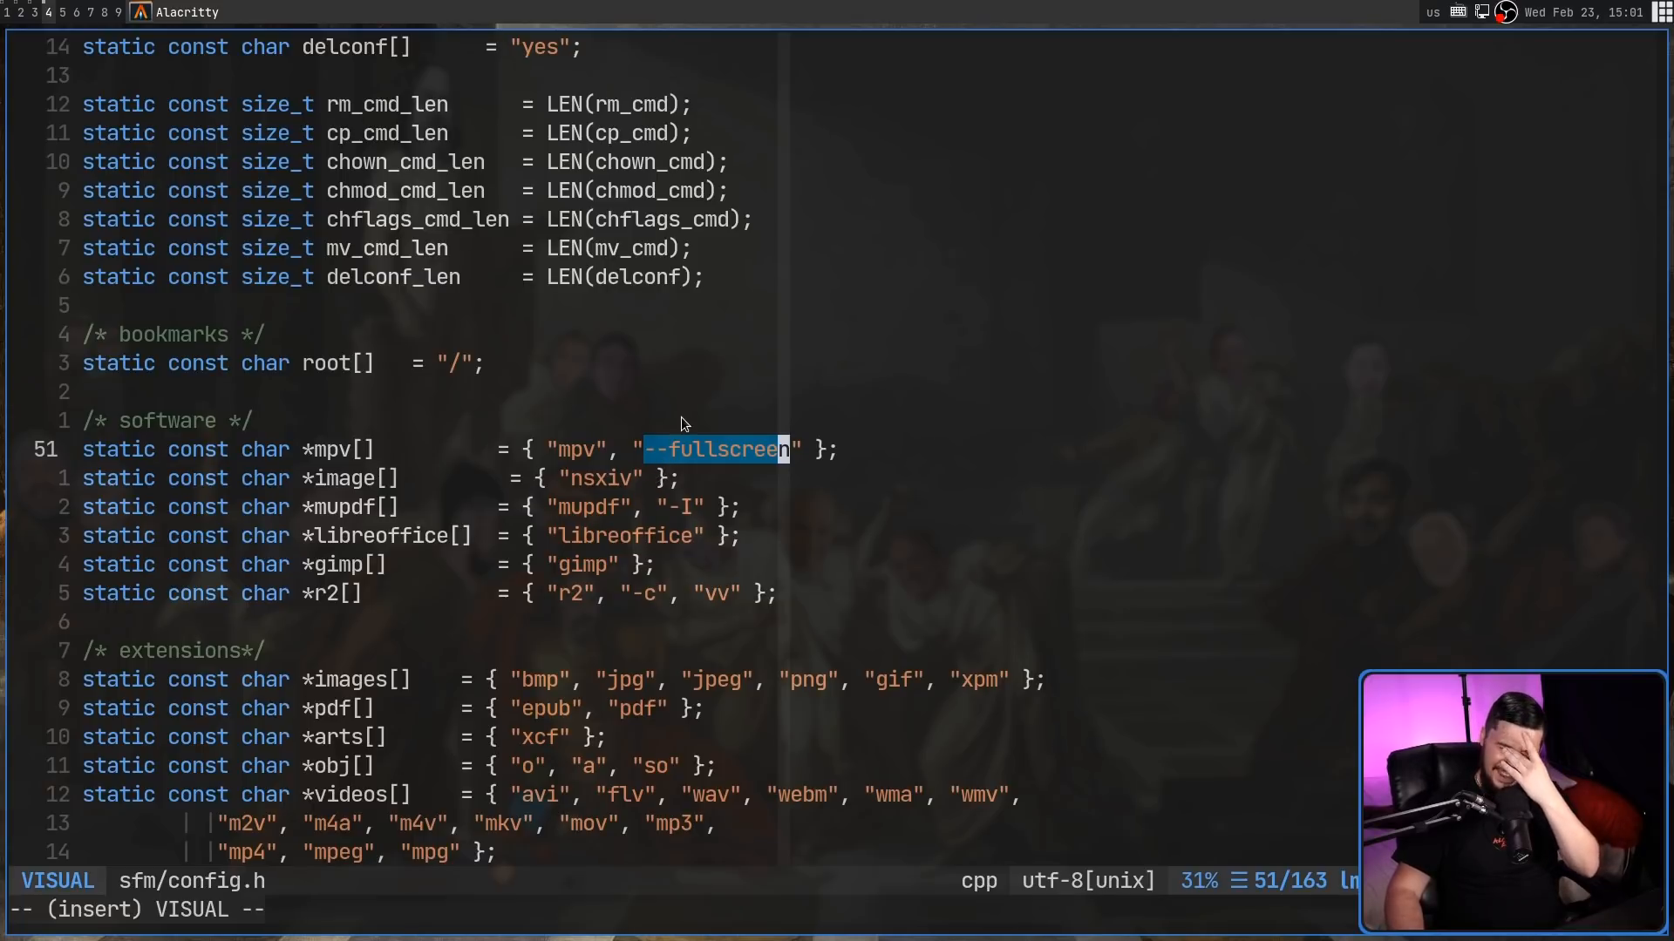
pyautogui.moveTo(713, 425)
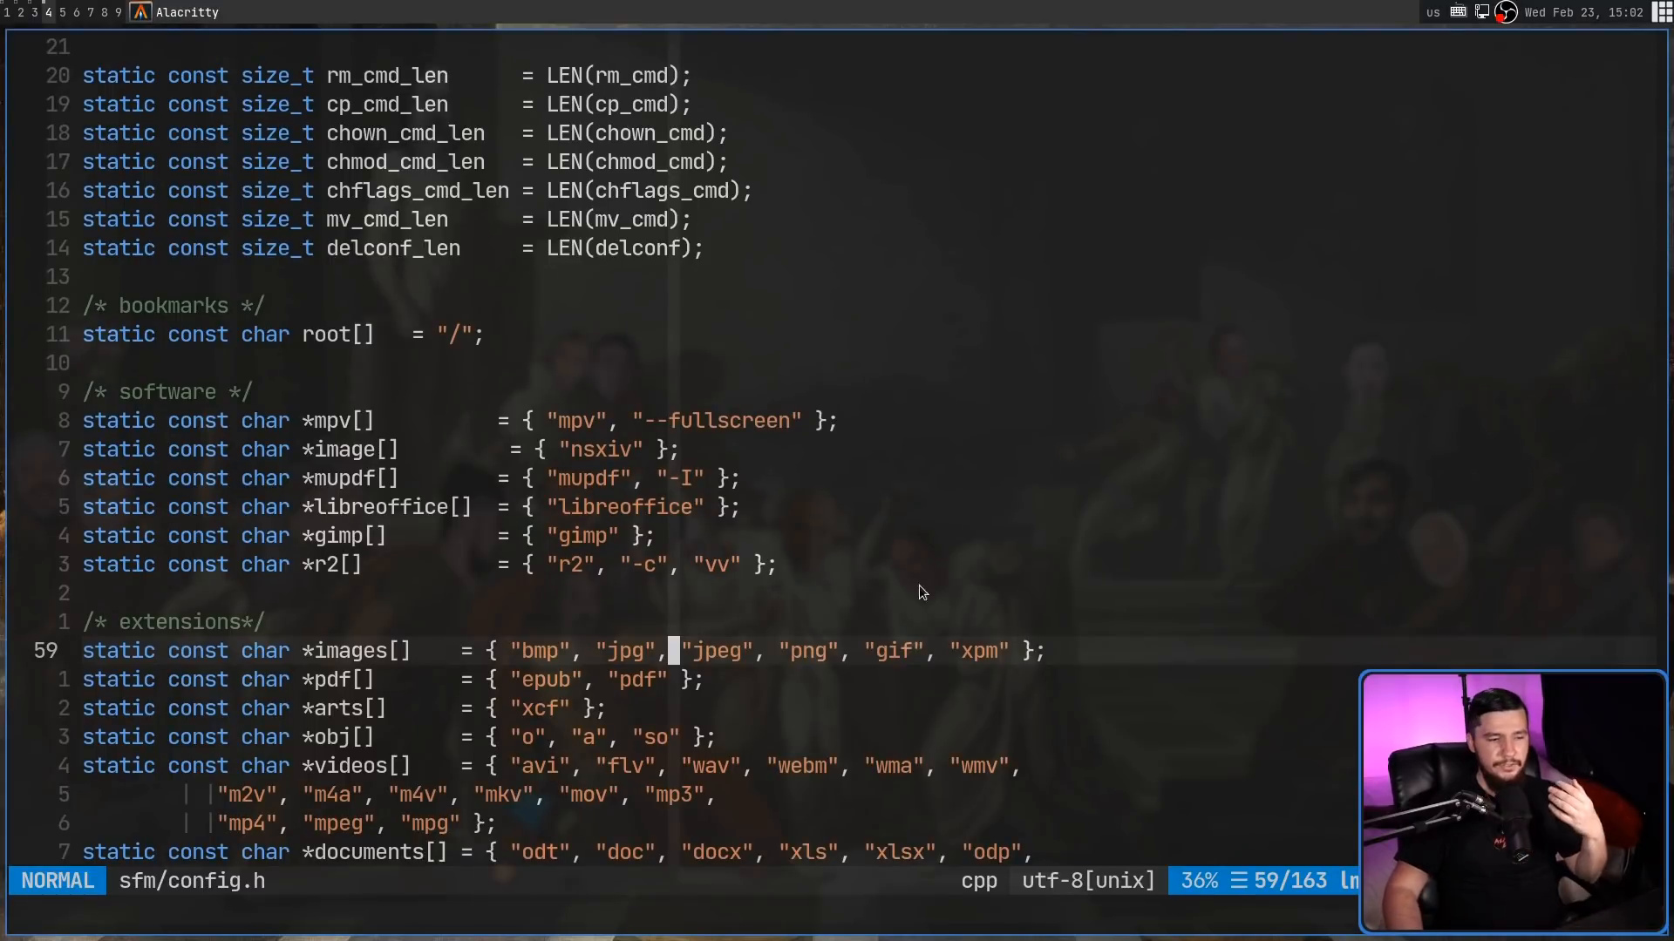
pyautogui.press('v')
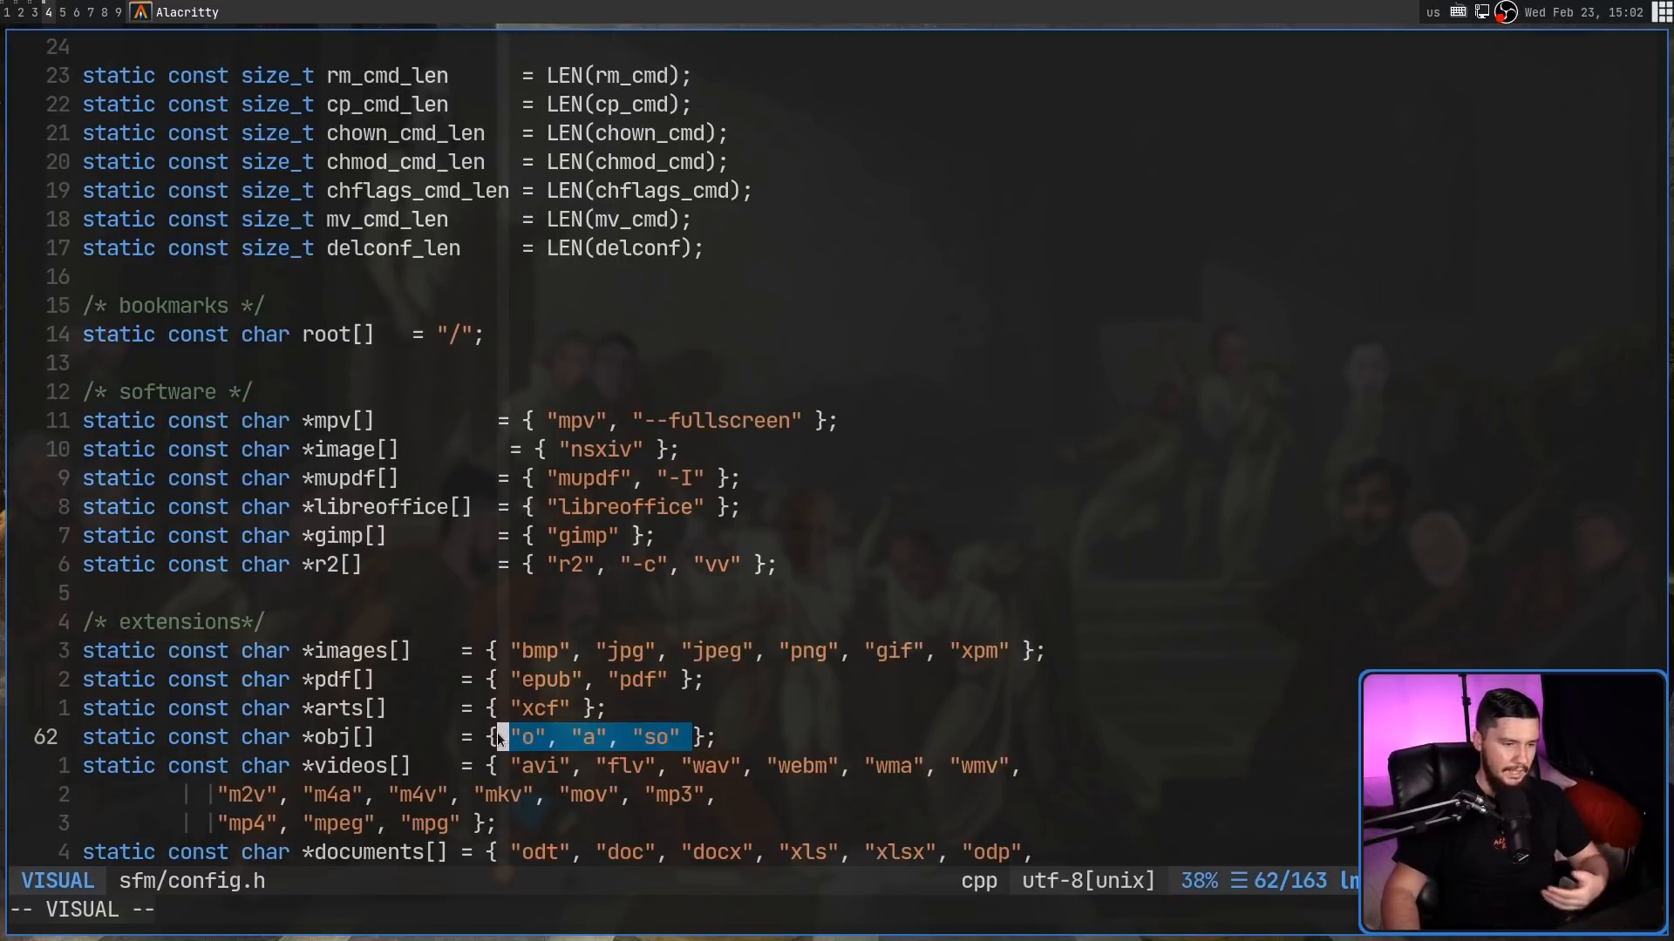
pyautogui.press('j')
pyautogui.write('{obj,       LEN(obj),       r2,          LEN(r2)          },')
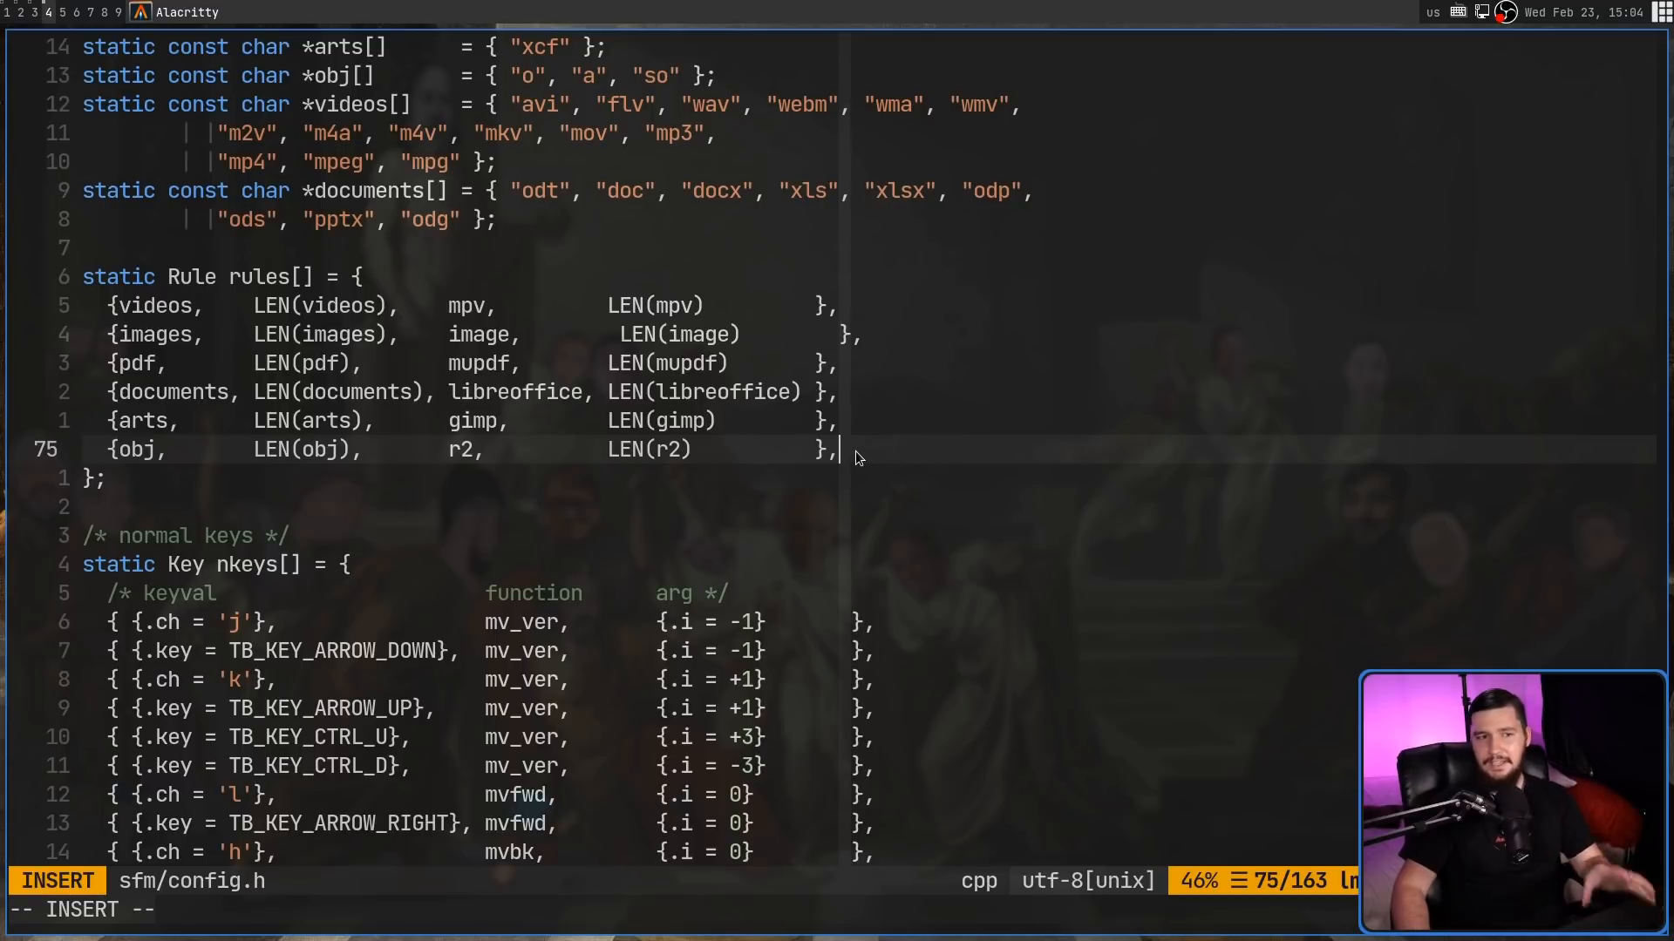
pyautogui.moveTo(839, 450)
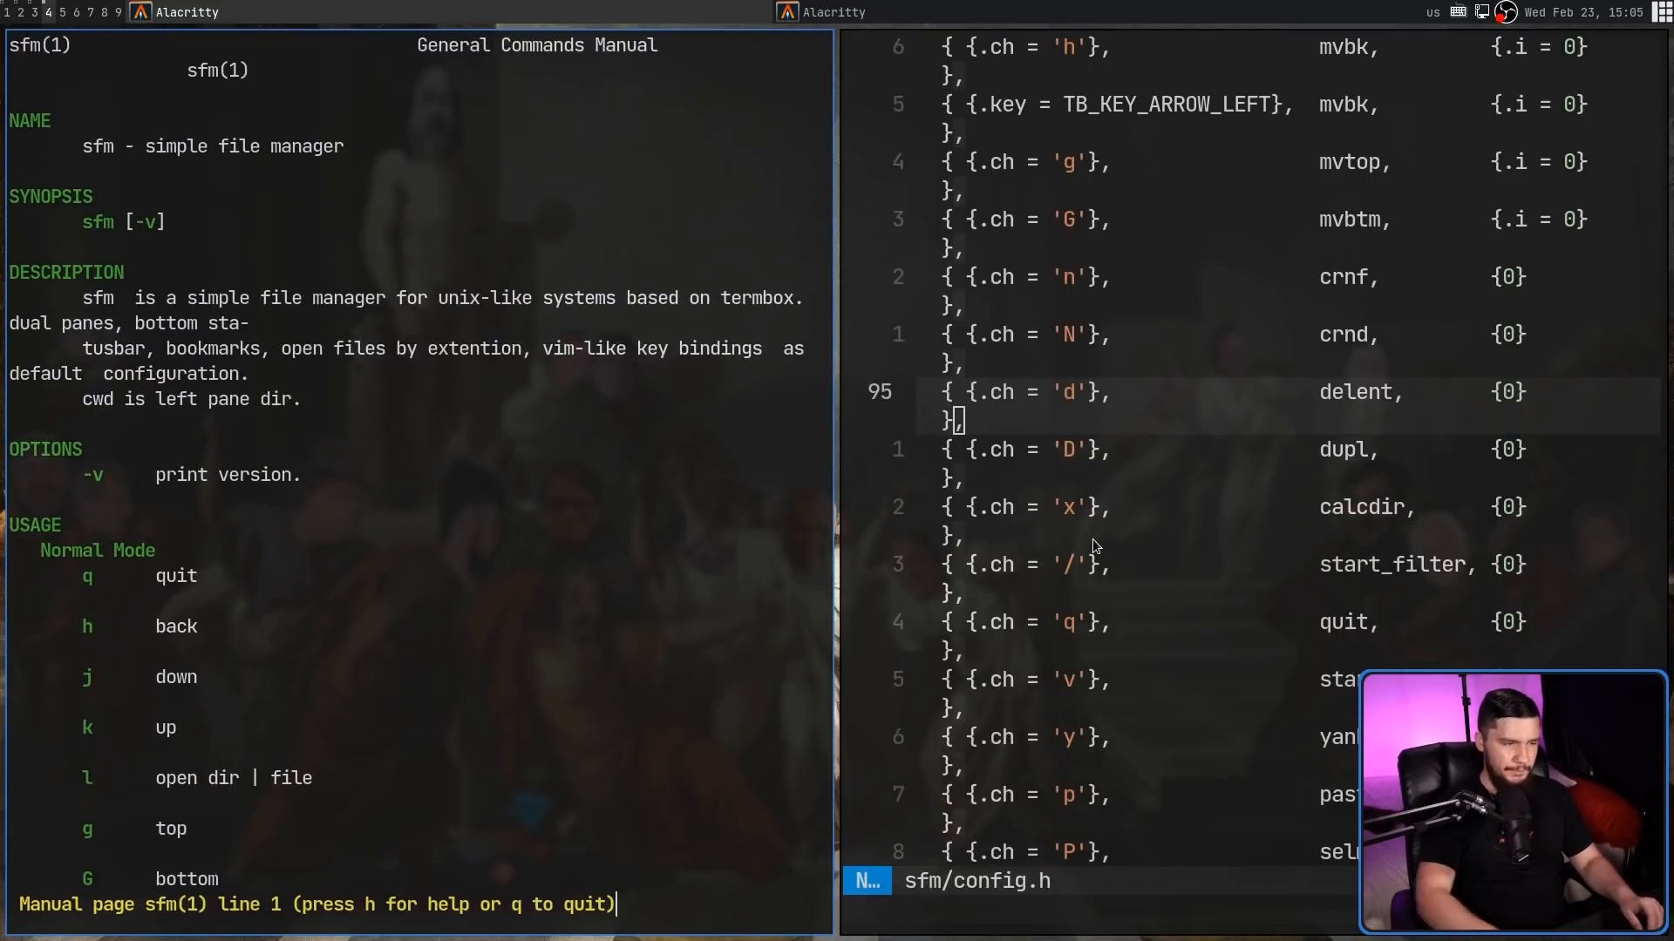
# Step: Scroll the sfm man page key list, then quit Neovim back to the sfm listing
pyautogui.scroll(-3)
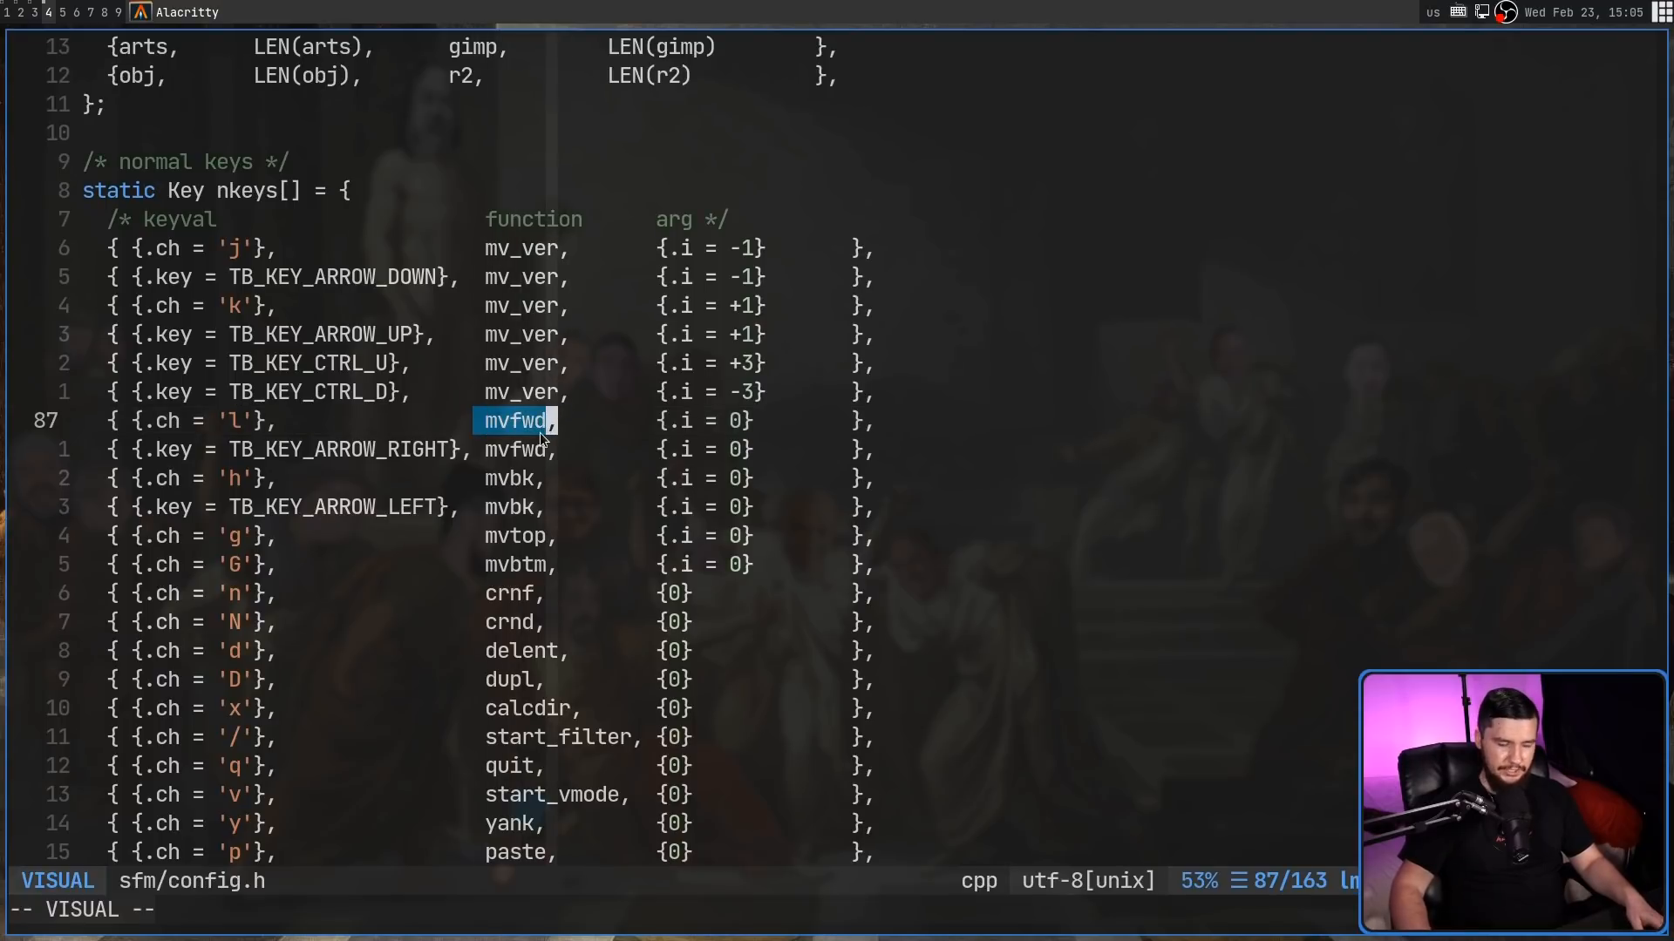
pyautogui.press('Escape')
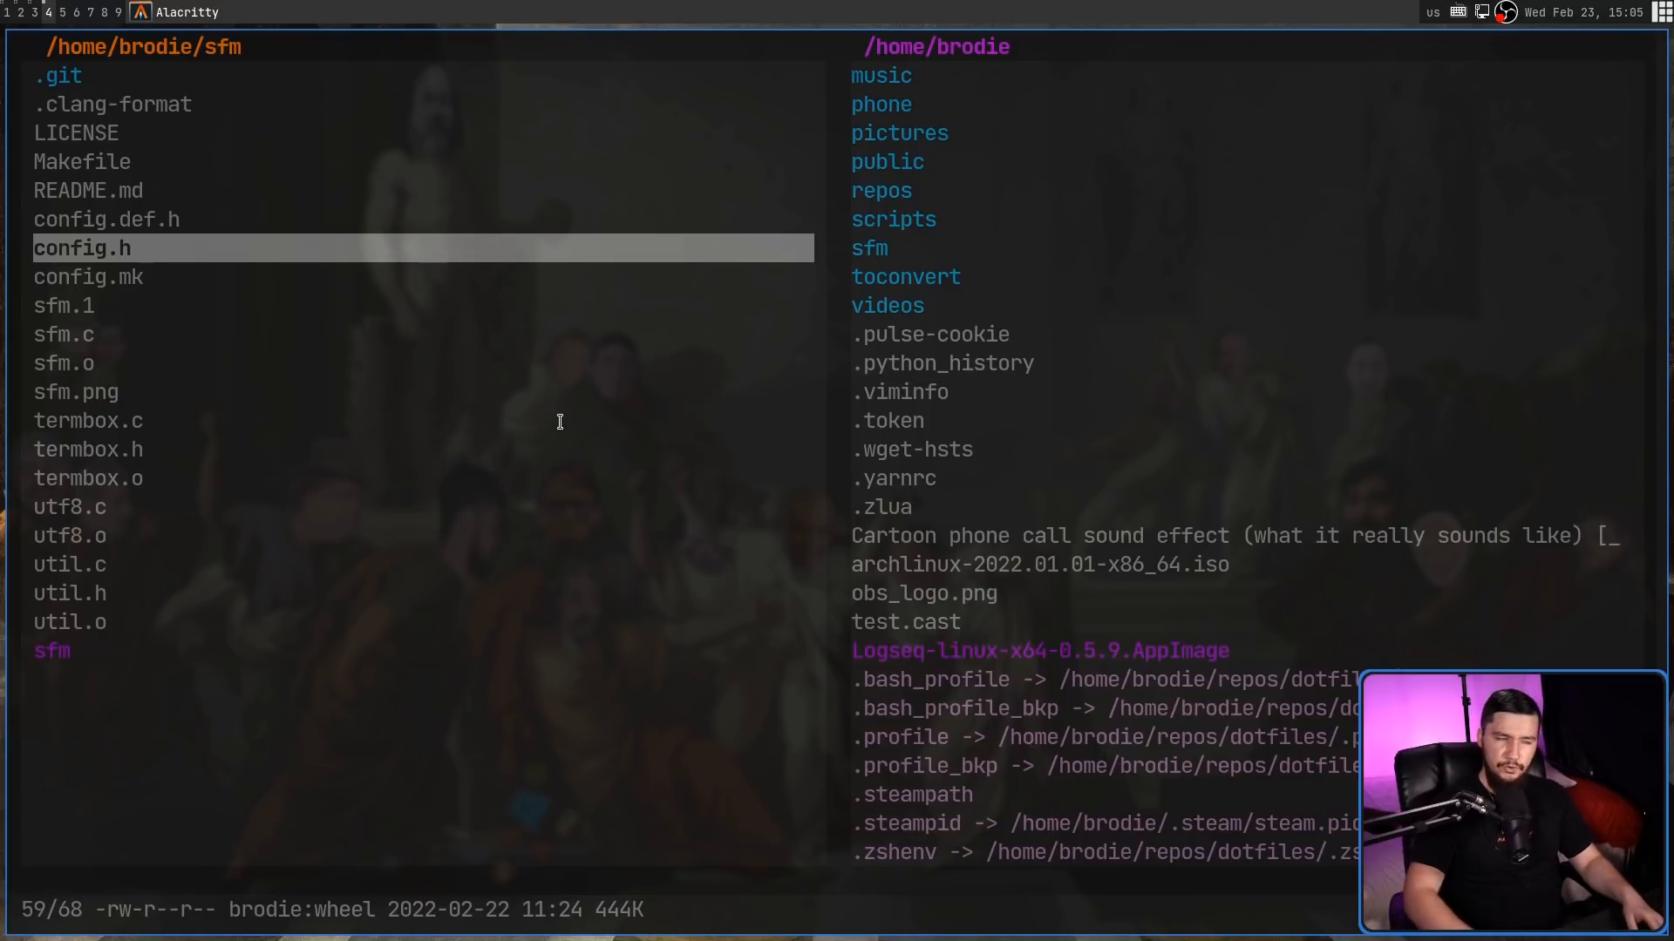
pyautogui.press('Up')
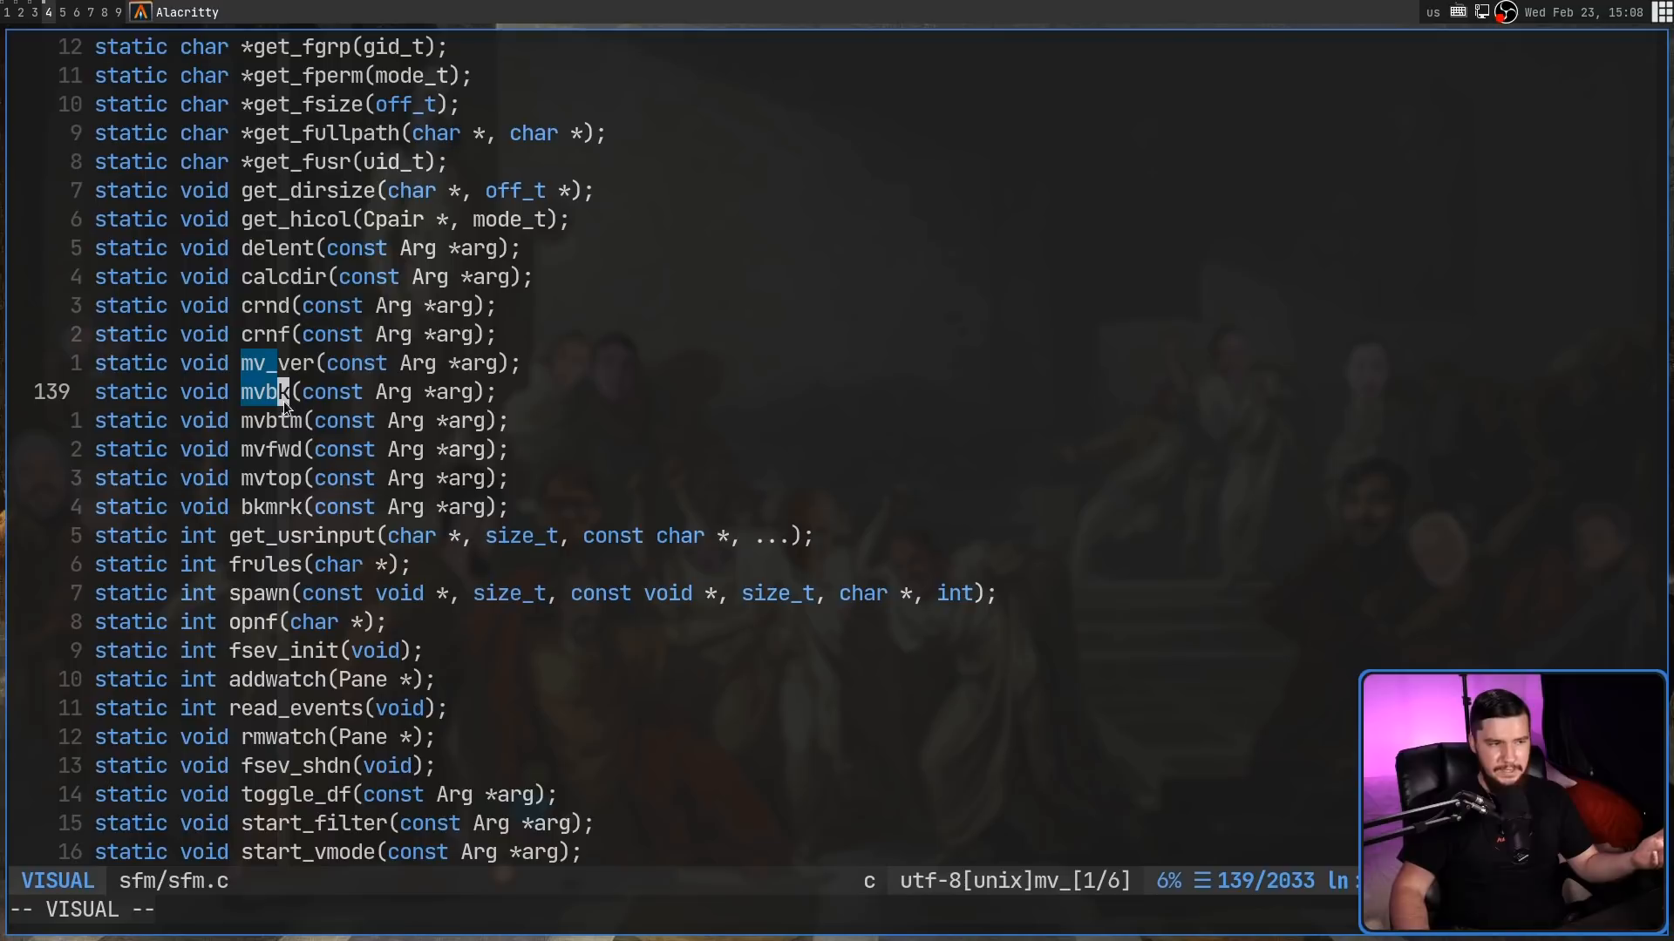
pyautogui.press('Escape')
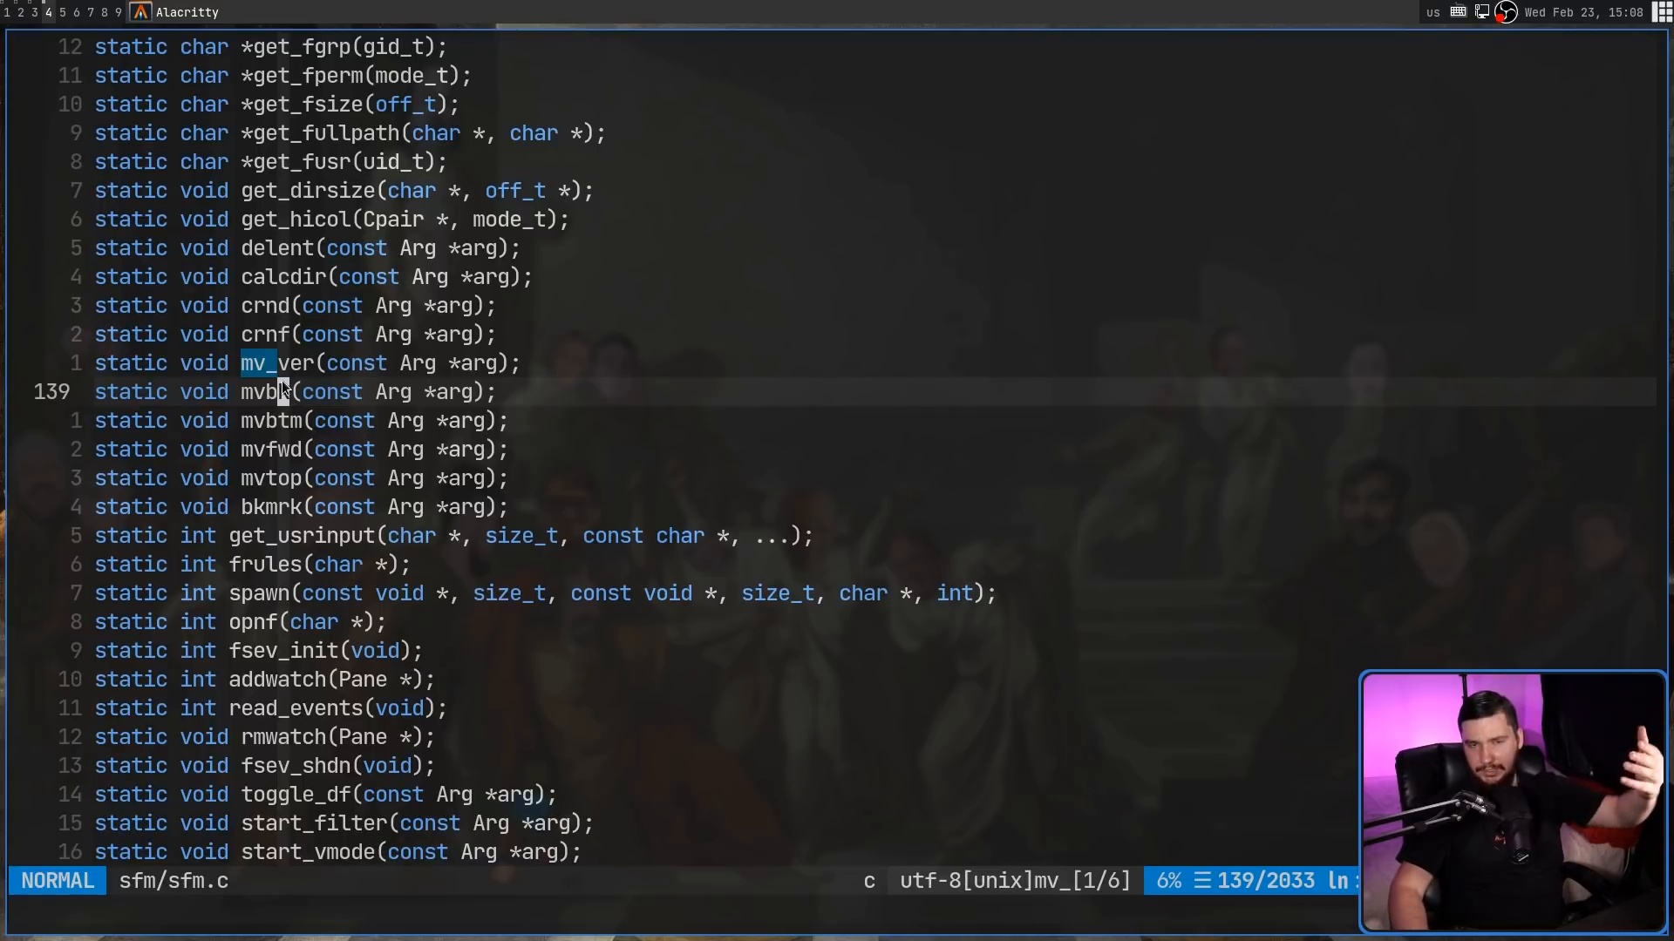
pyautogui.moveTo(625, 404)
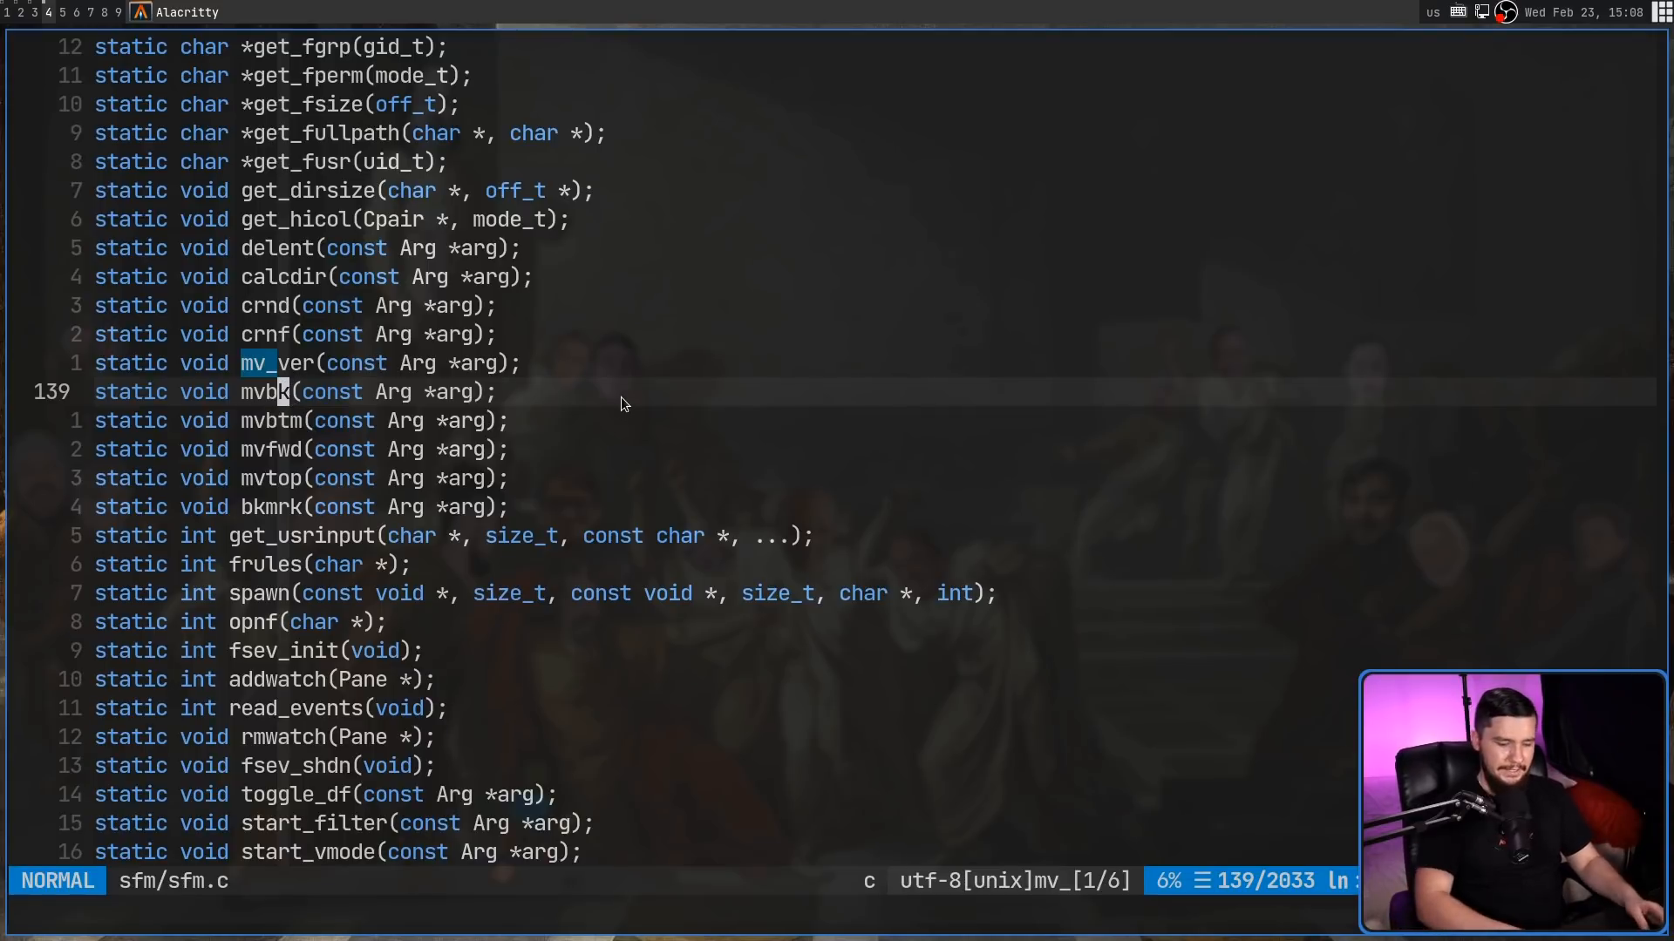
pyautogui.write('/mvbk')
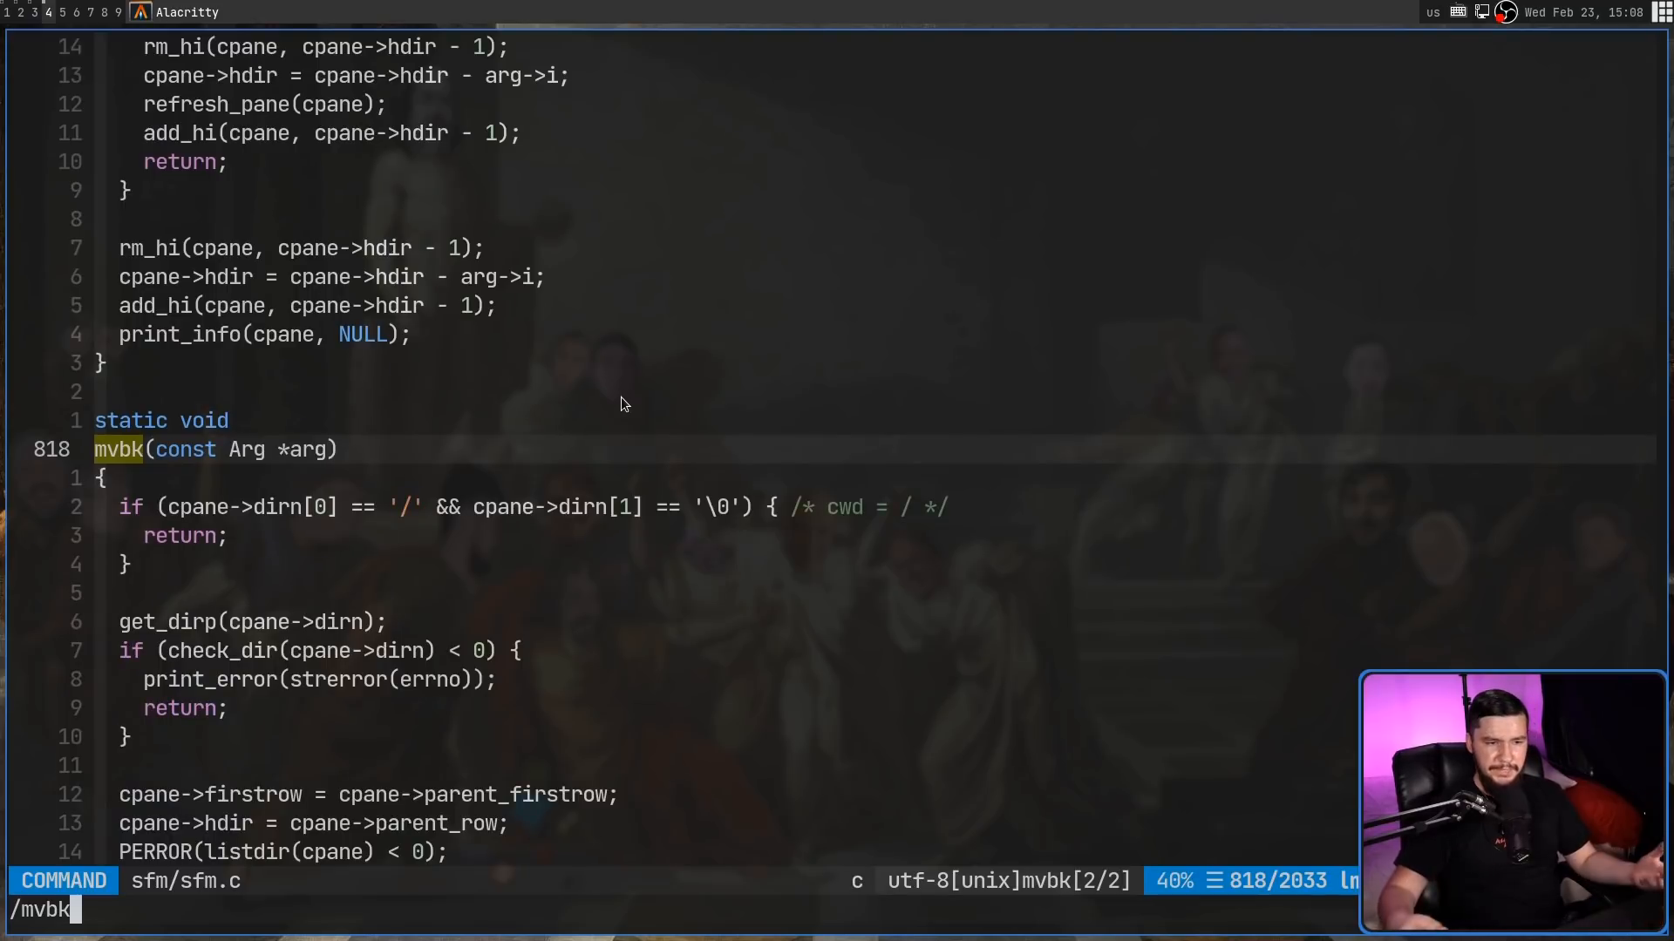
pyautogui.moveTo(370, 456)
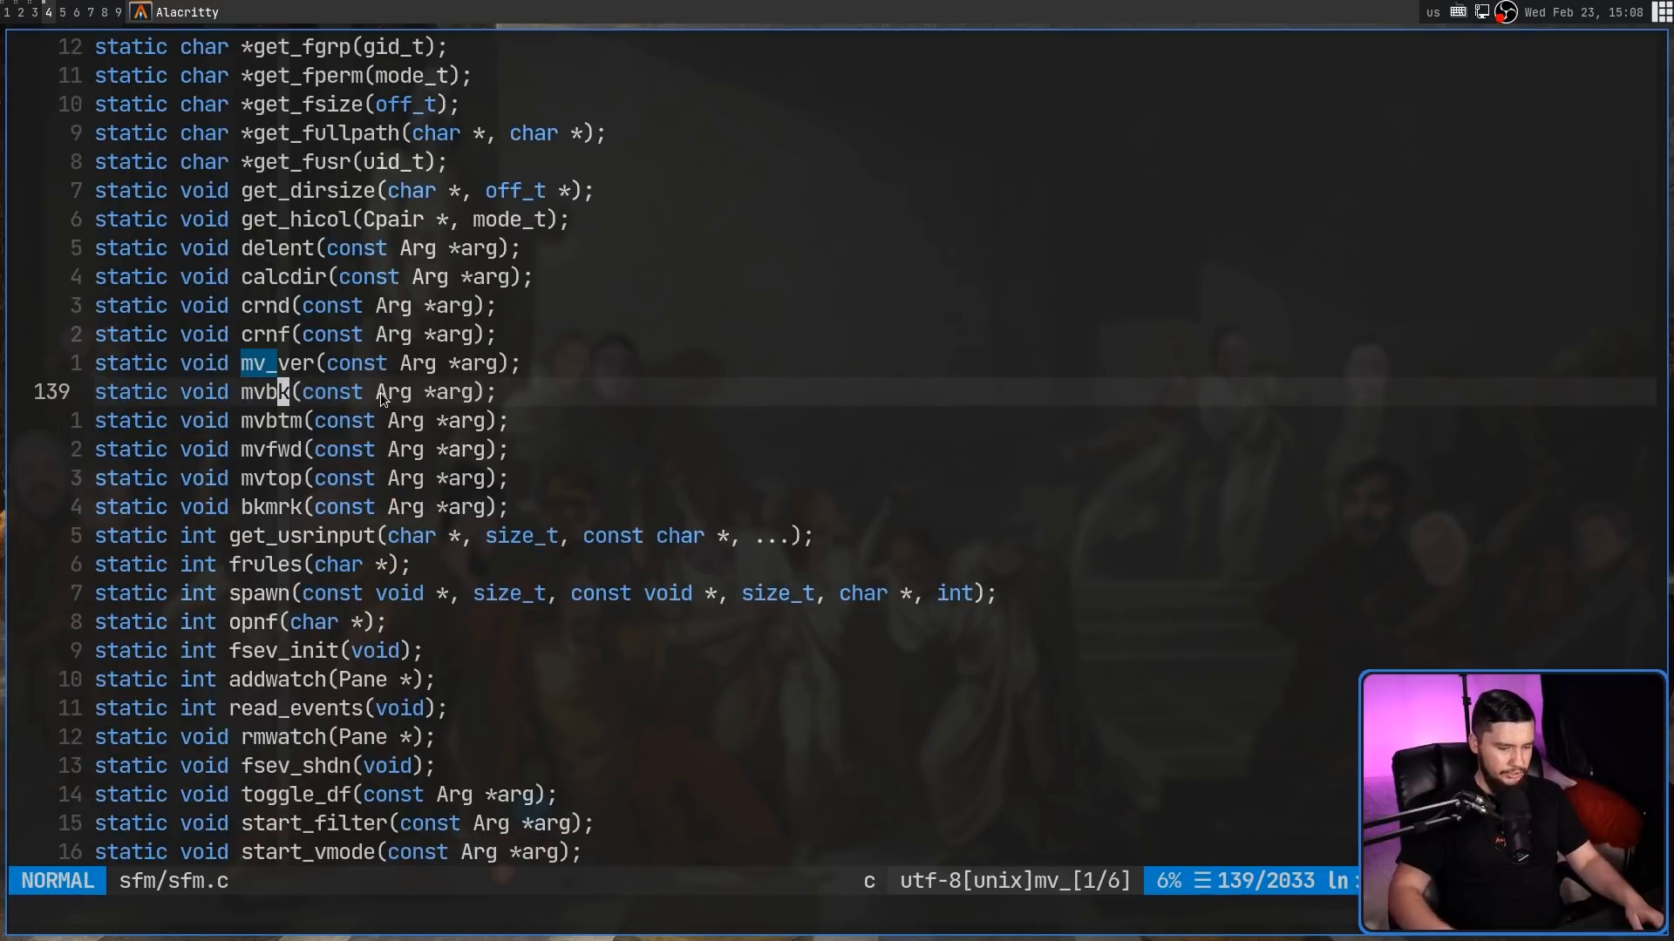
pyautogui.write('/mv')
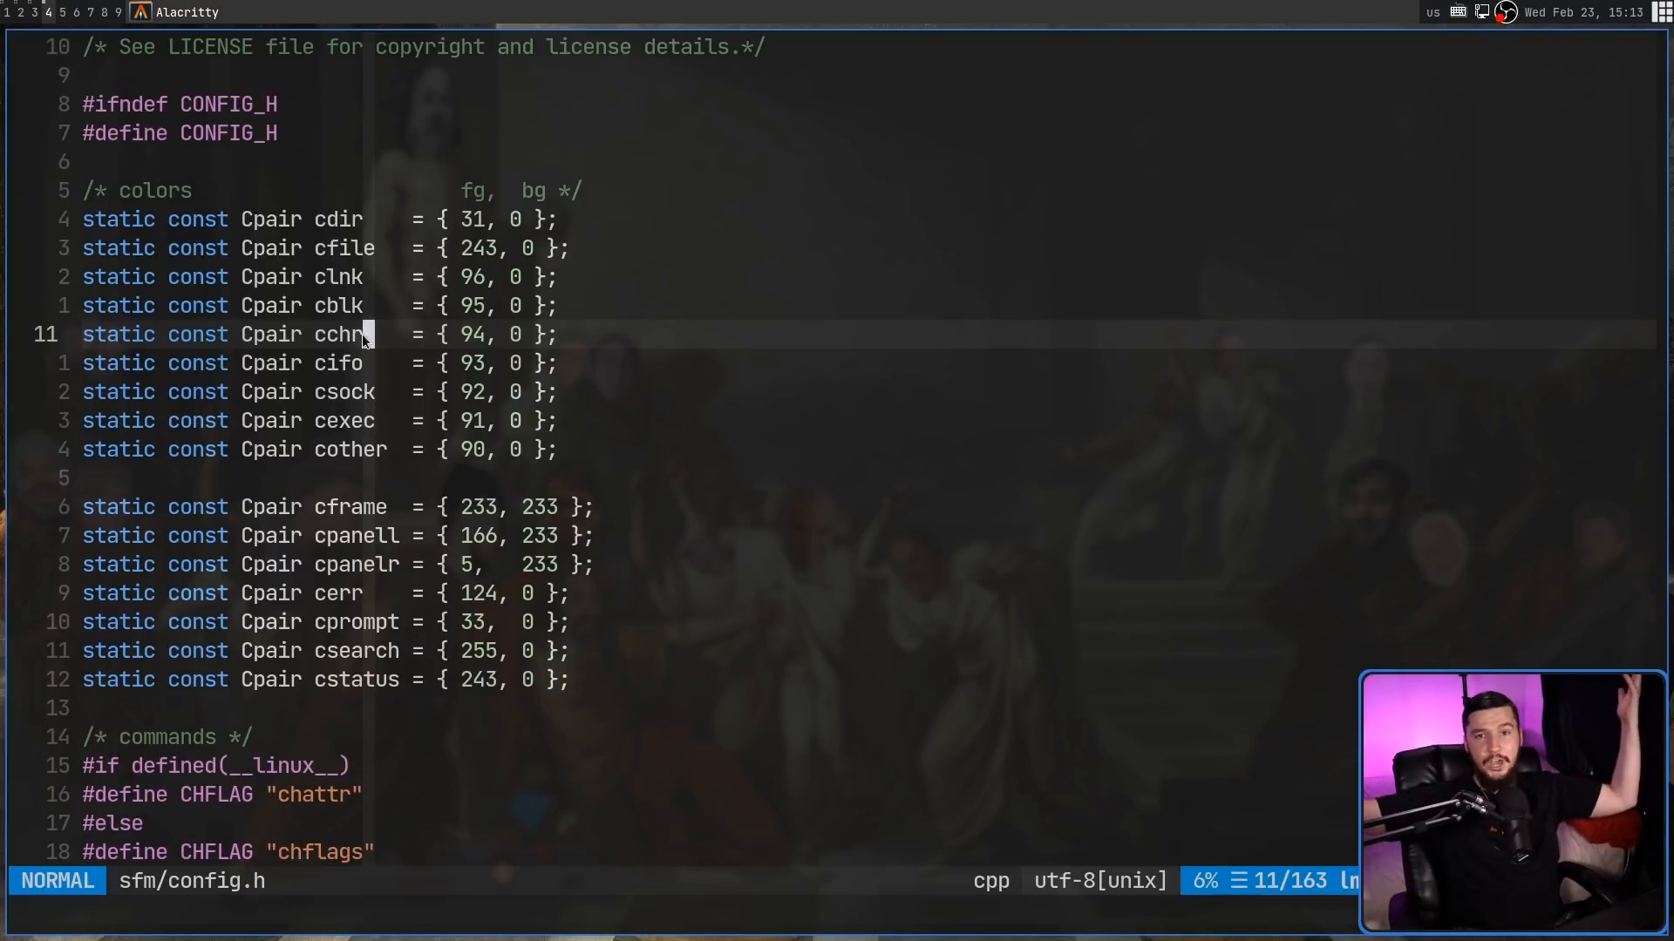
pyautogui.moveTo(411, 304)
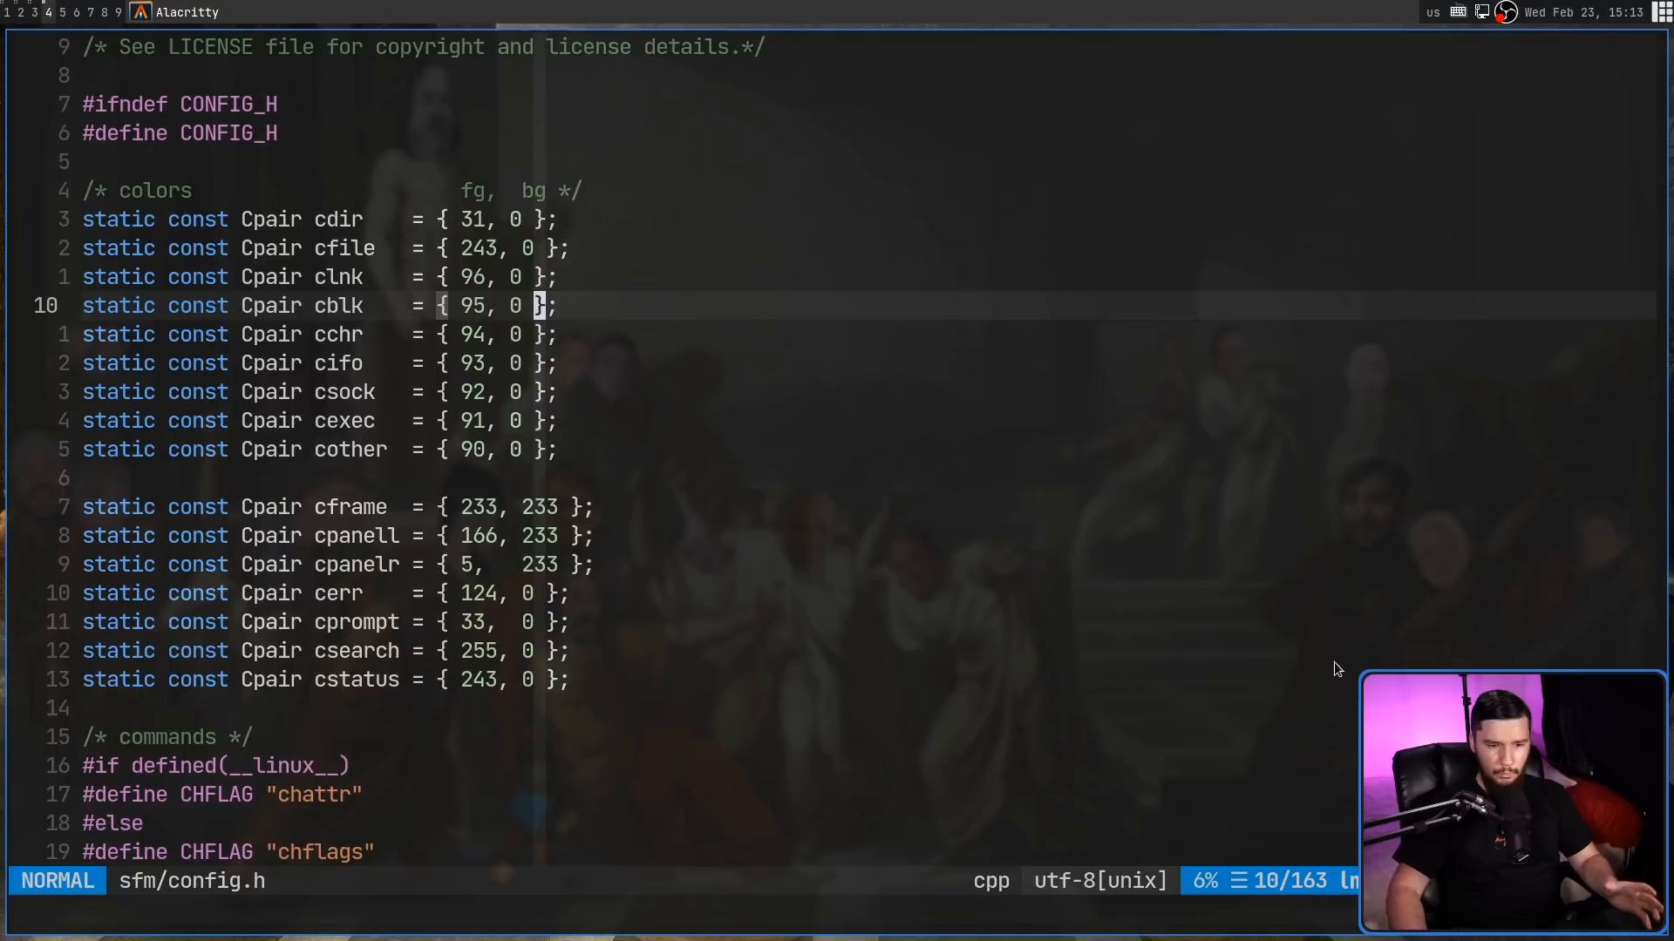
pyautogui.moveTo(701, 453)
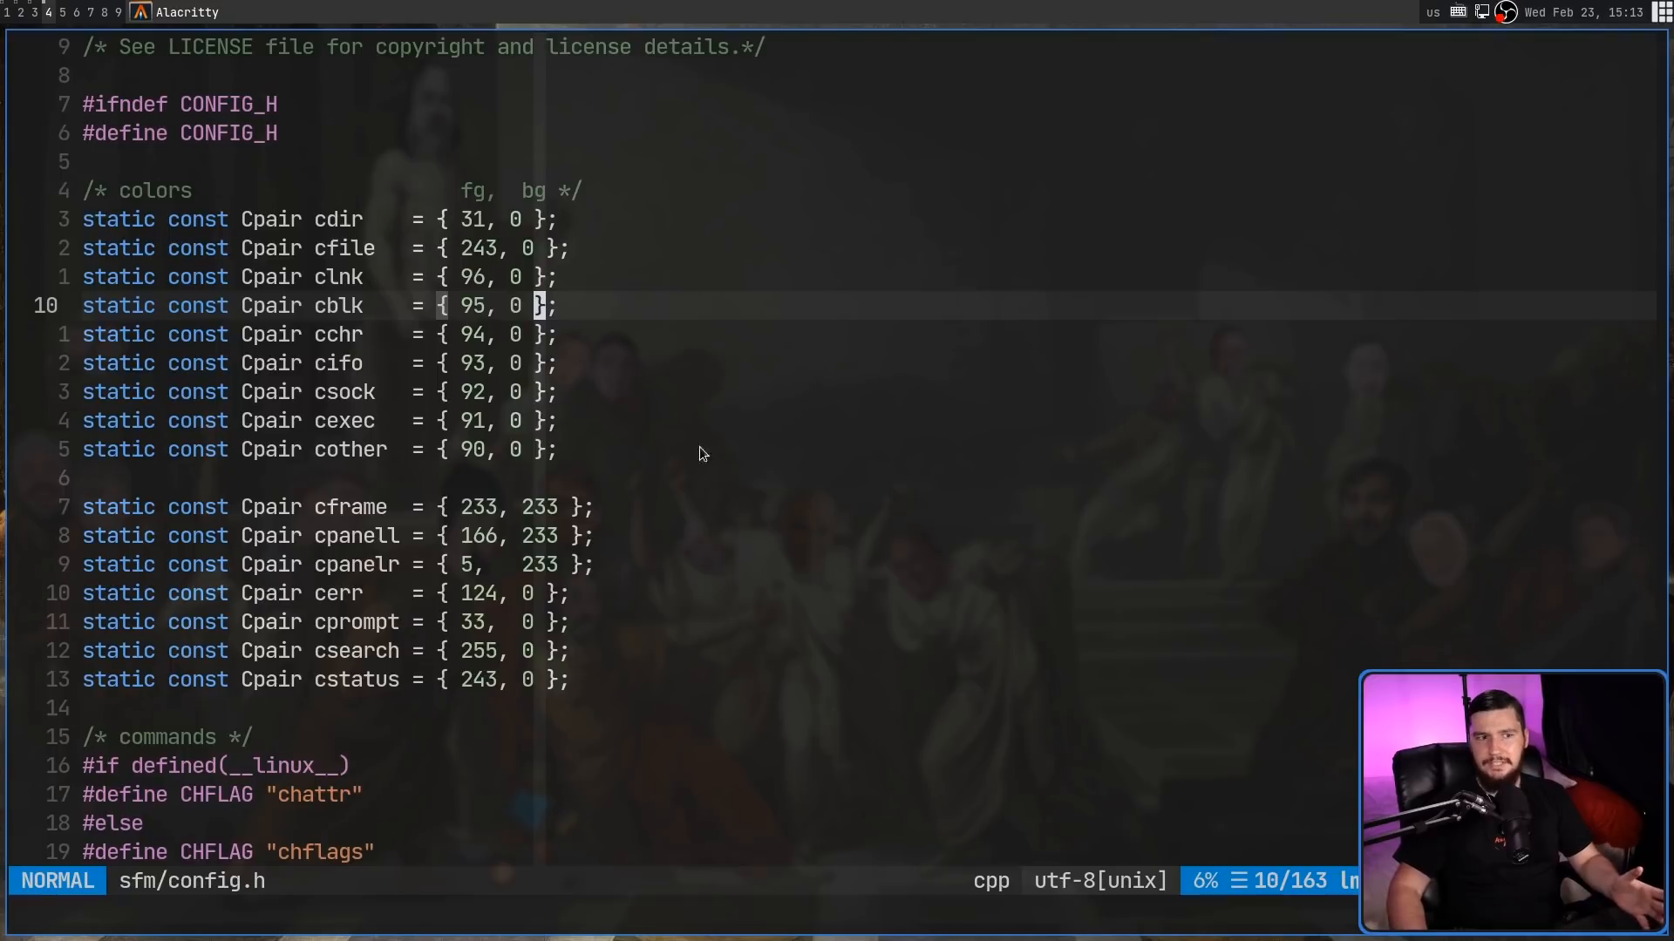